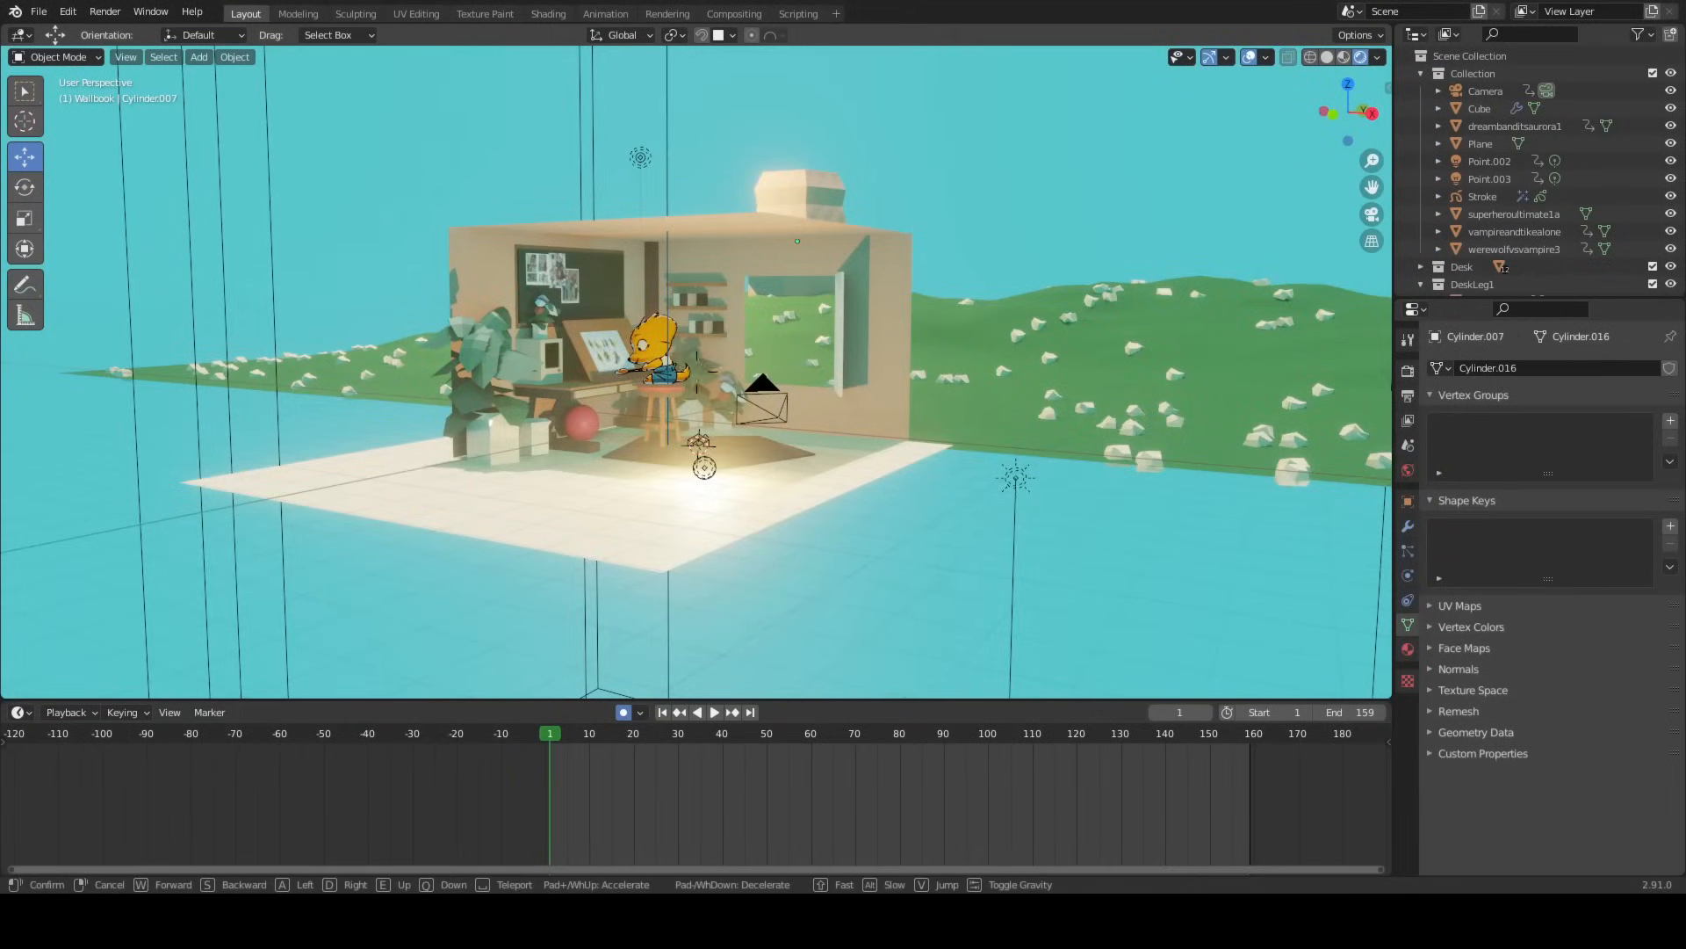
- Fly the Blender view up close to the character drawing at the drafting desk
{"action": "left_click", "coordinate": [39, 11]}
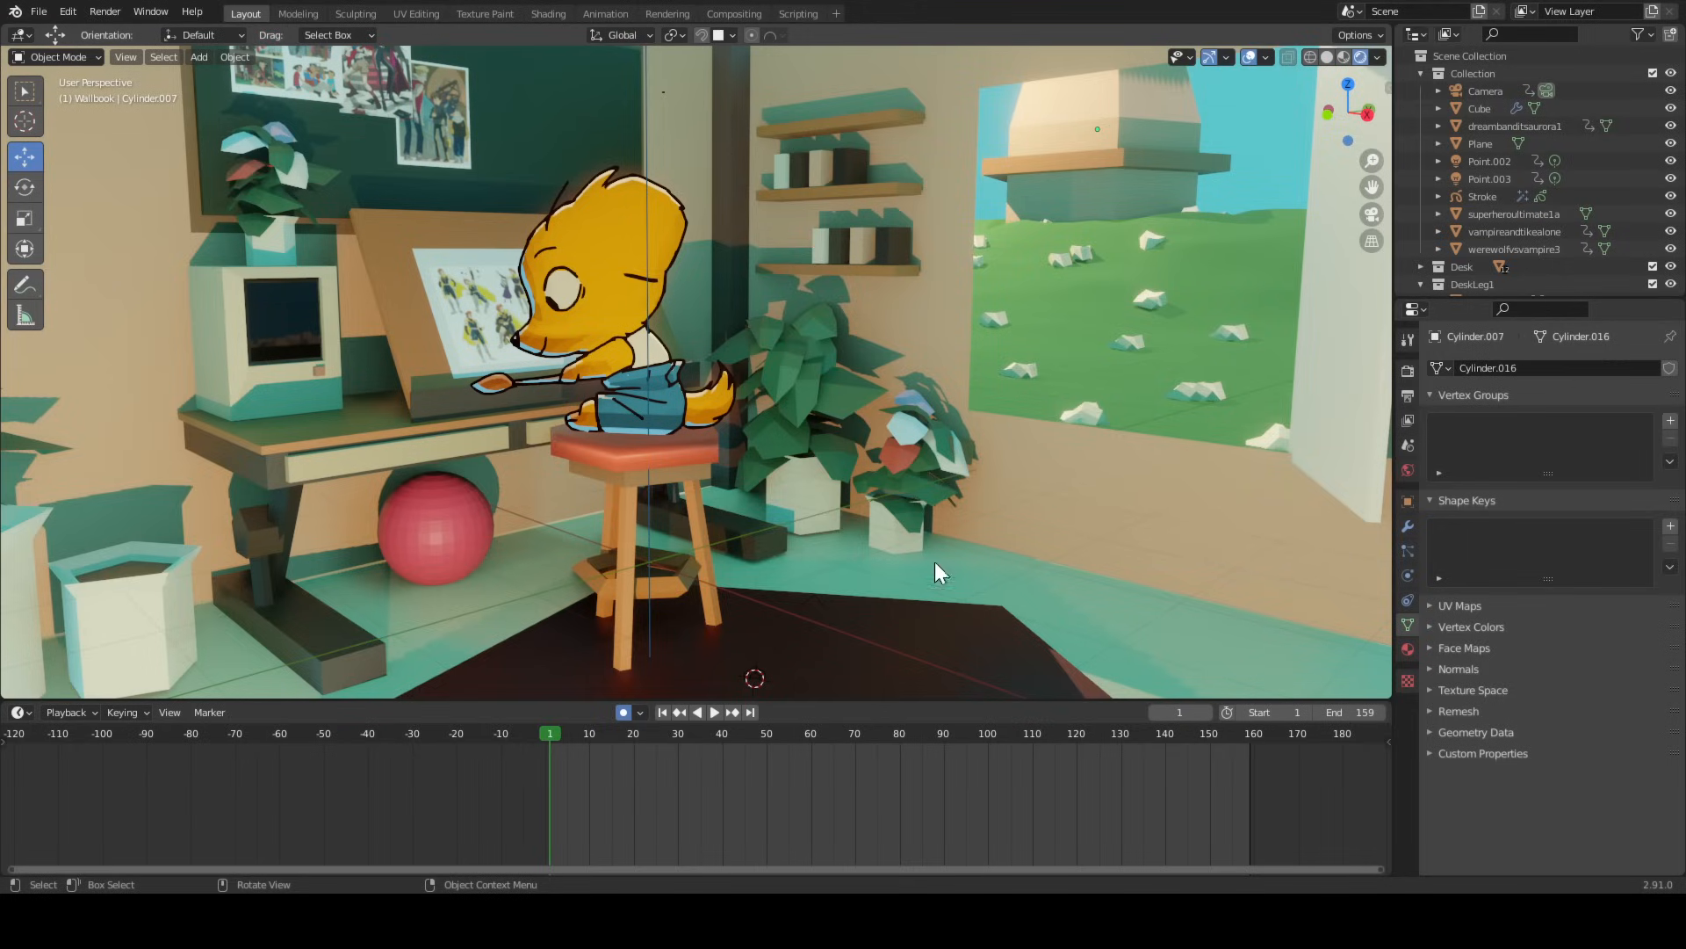
{"action": "mouse_move", "coordinate": [941, 567]}
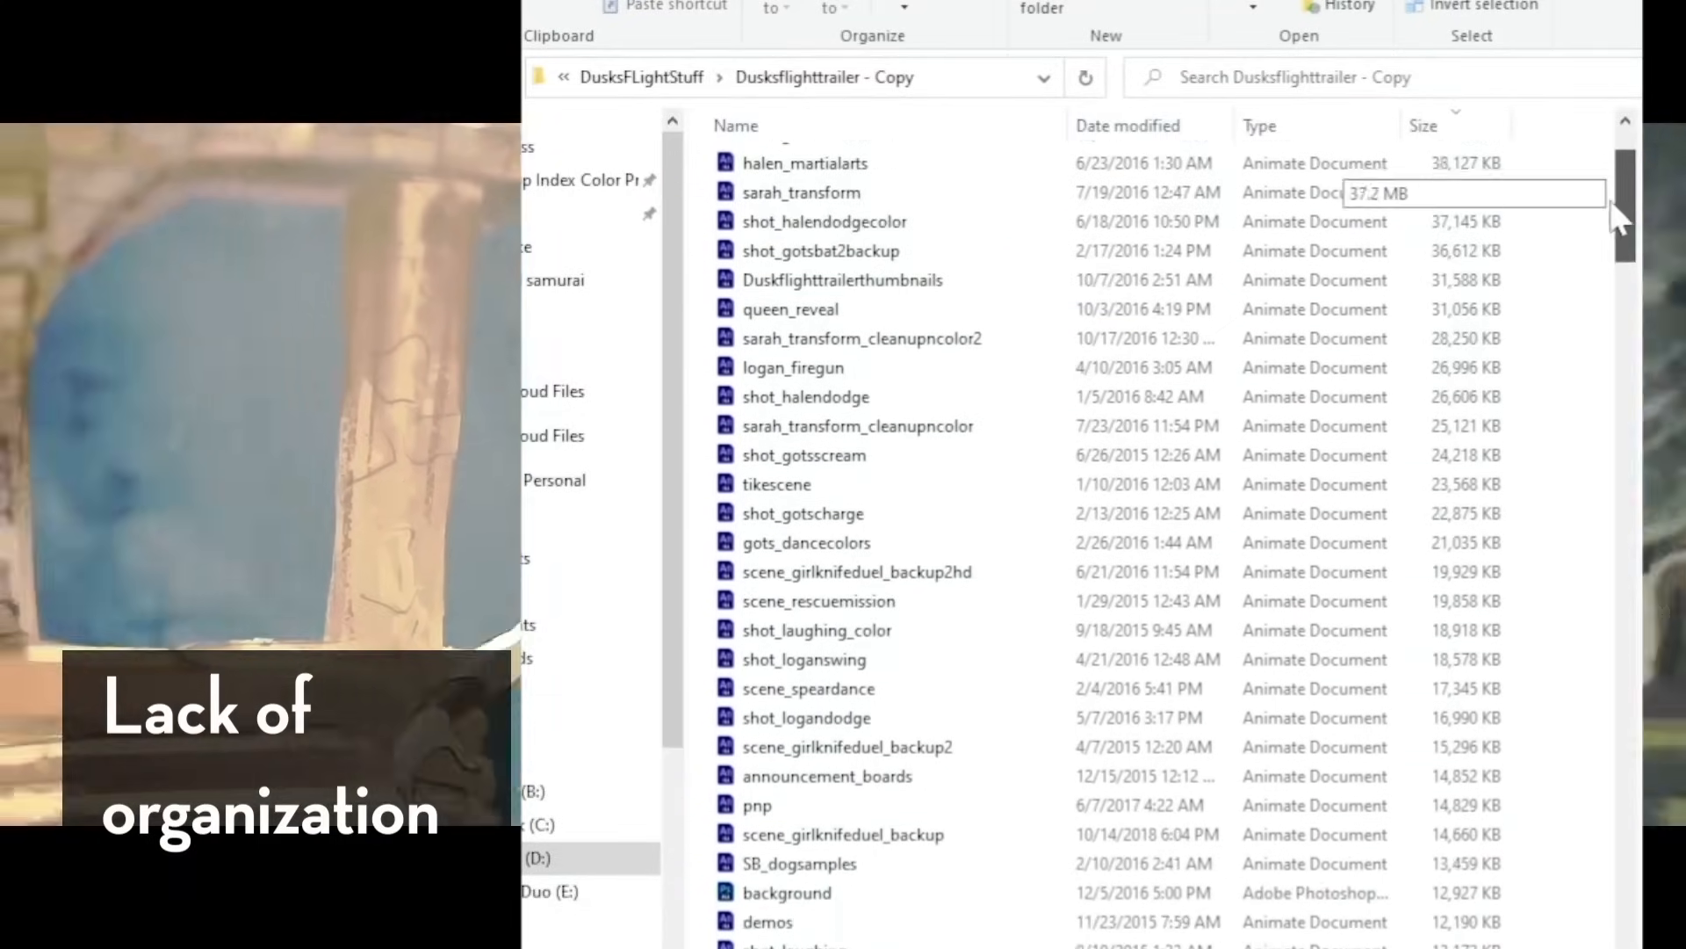
- Scroll down through the size-sorted Duskflighttrailer - Copy file list
{"action": "scroll", "scroll_direction": "down", "scroll_amount": 3}
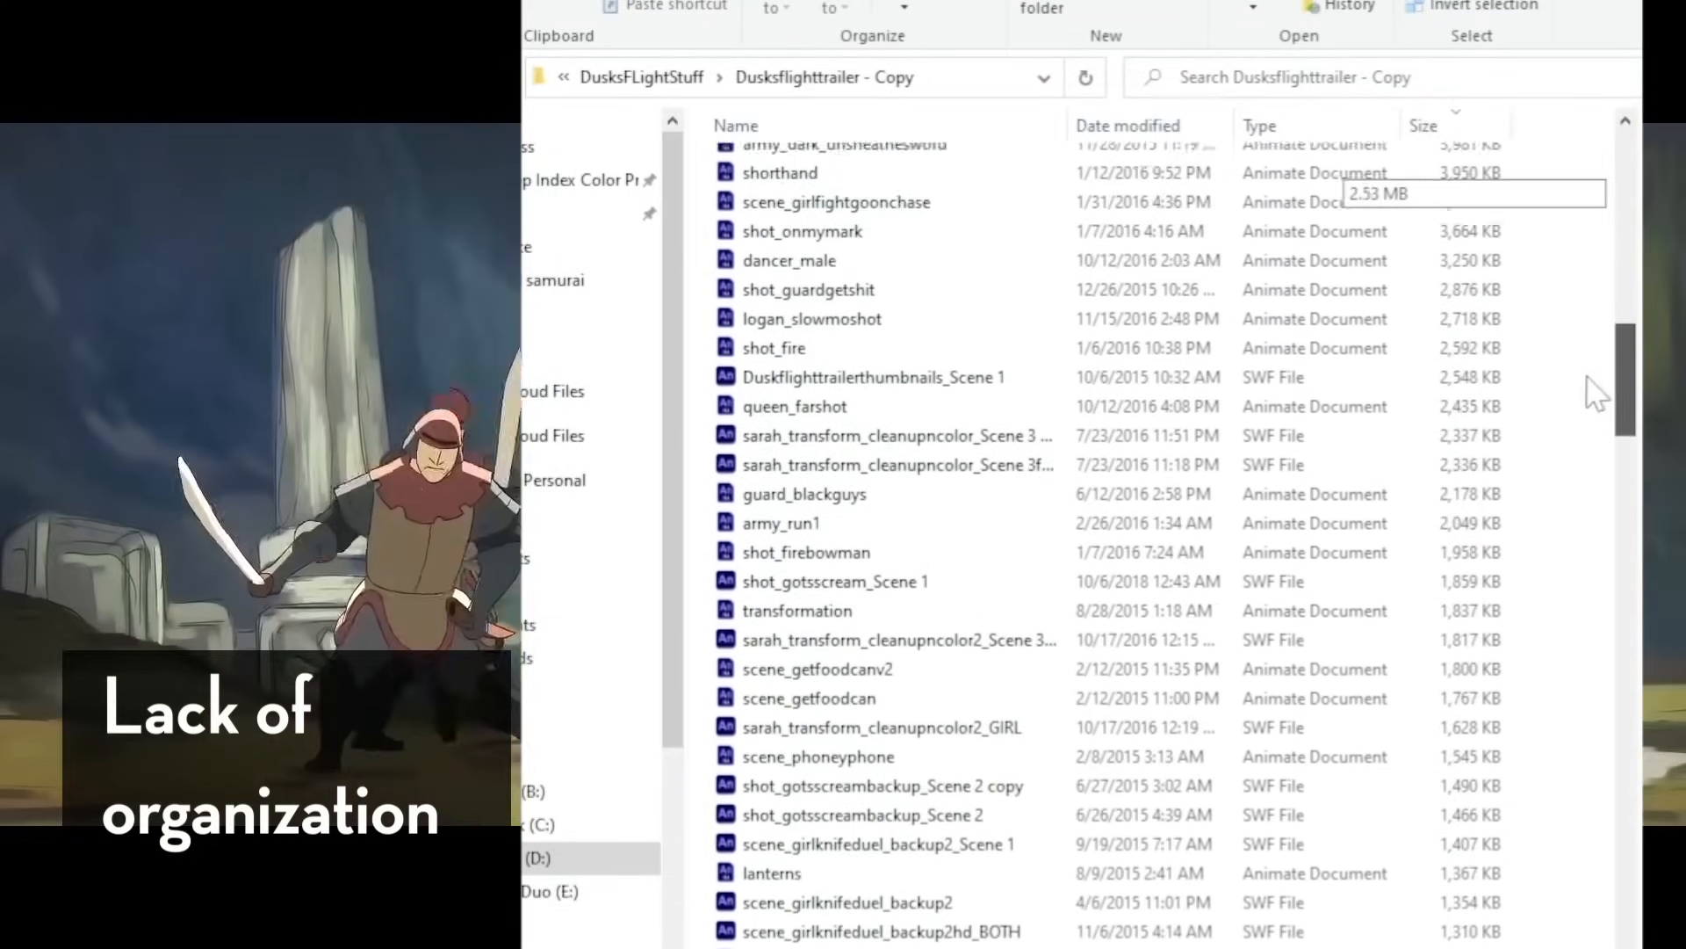
{"action": "scroll", "scroll_direction": "down", "scroll_amount": 3}
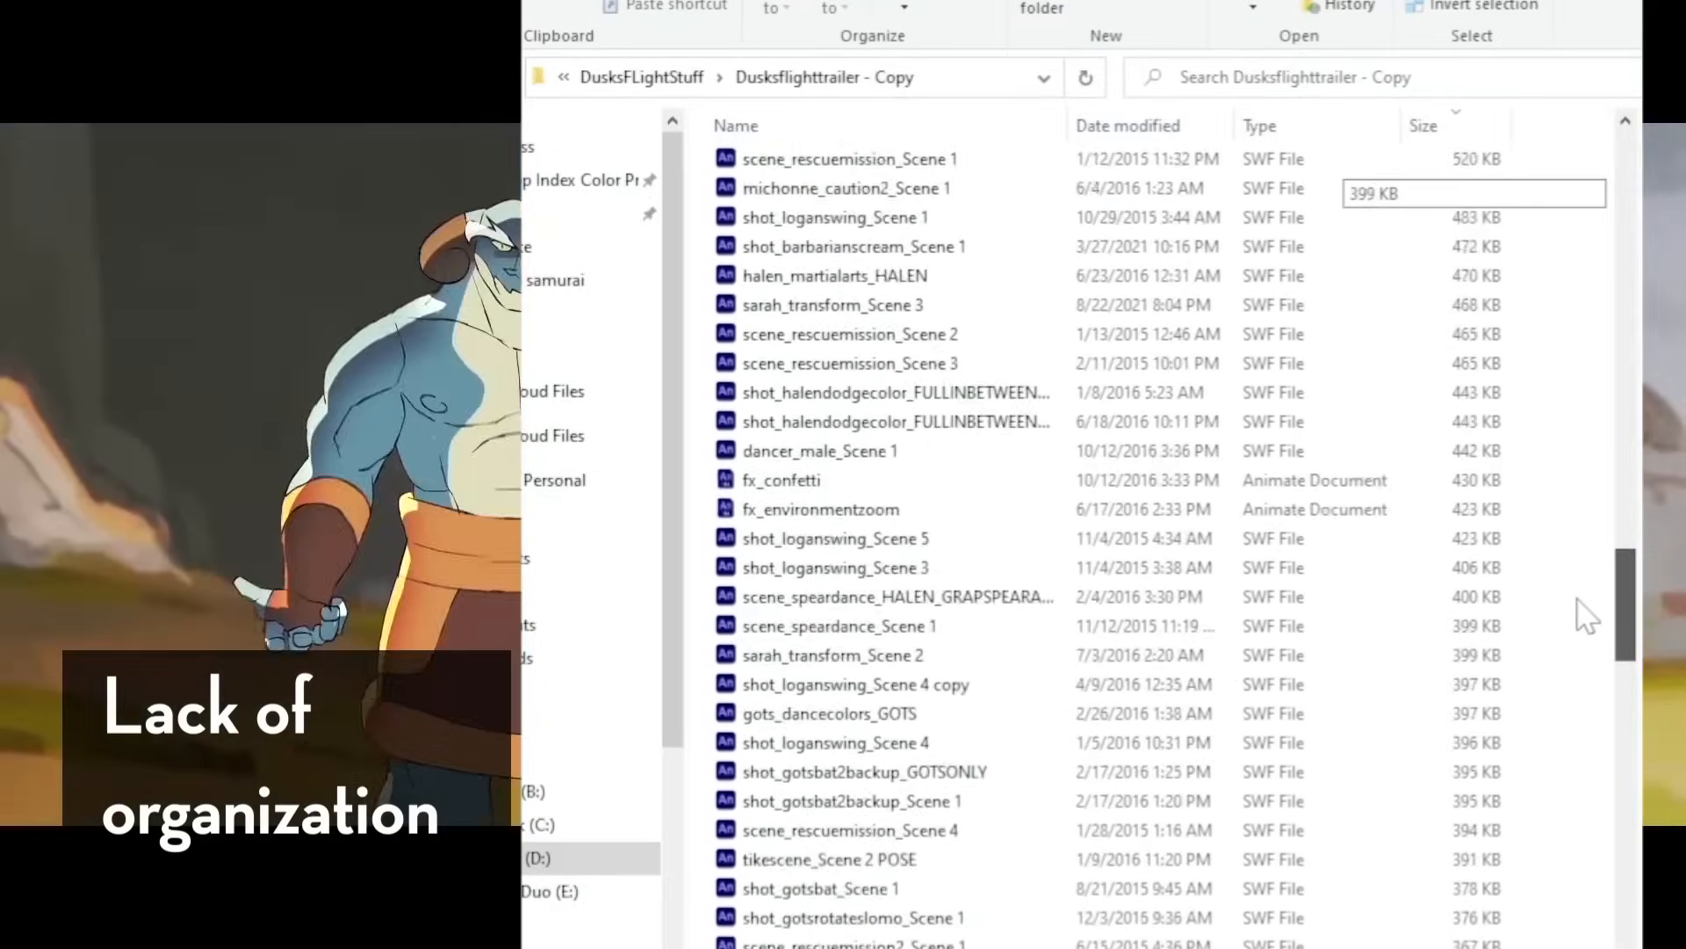
{"action": "scroll", "scroll_direction": "down", "scroll_amount": 3}
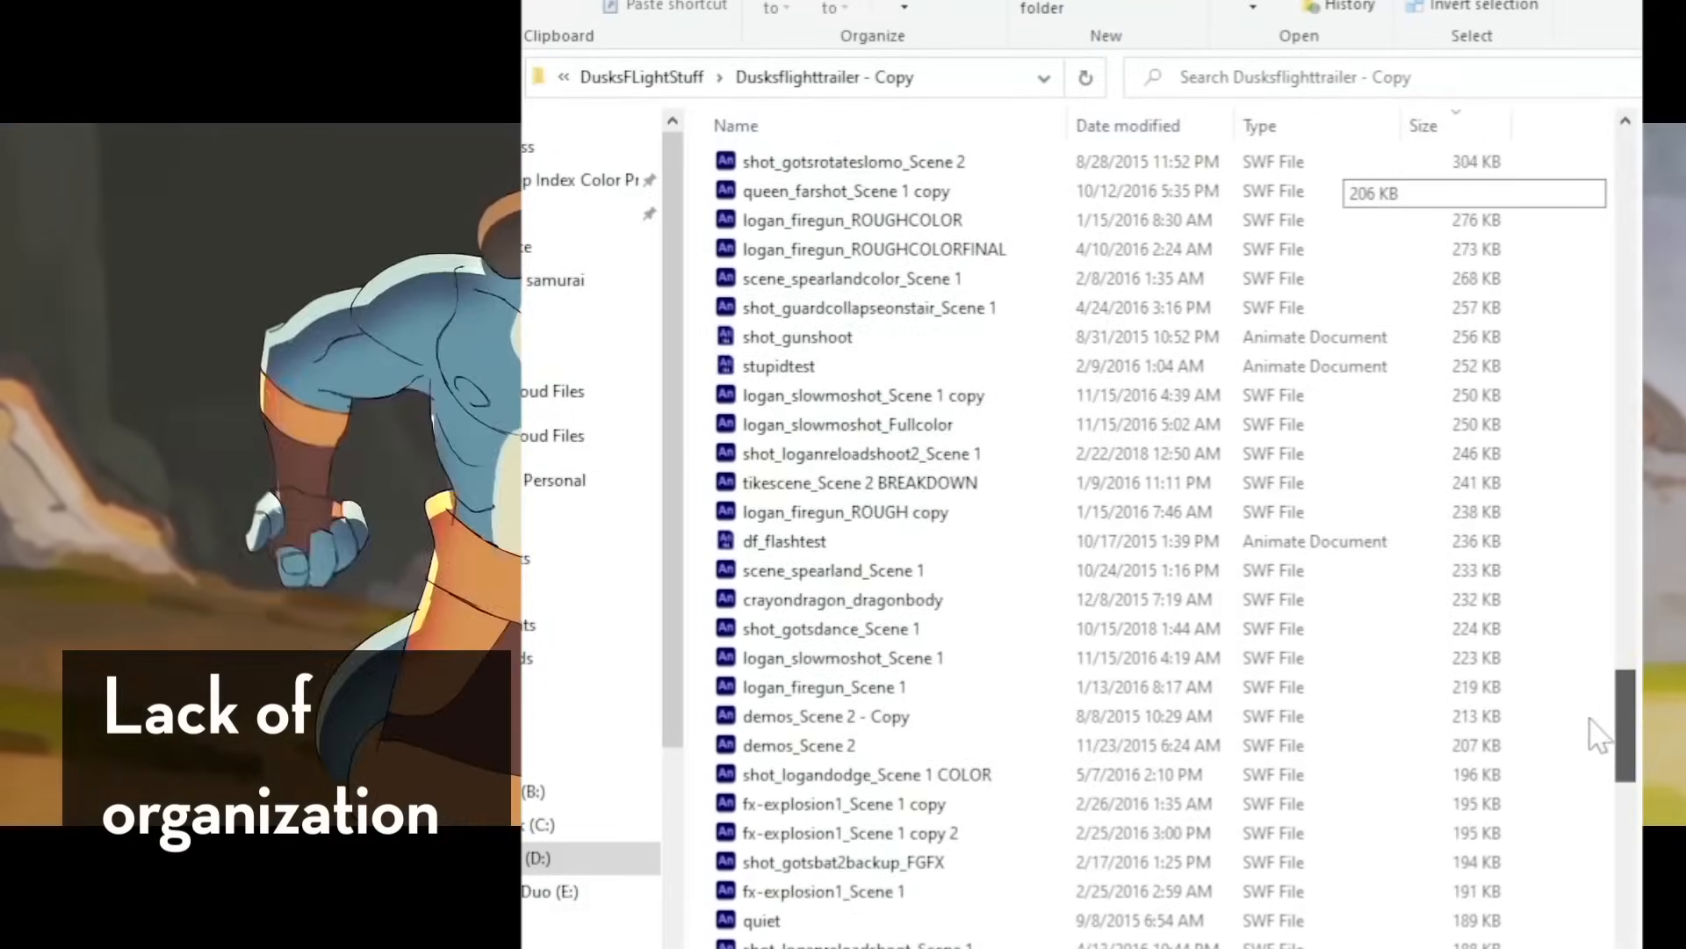
{"action": "scroll", "scroll_direction": "down", "scroll_amount": 3}
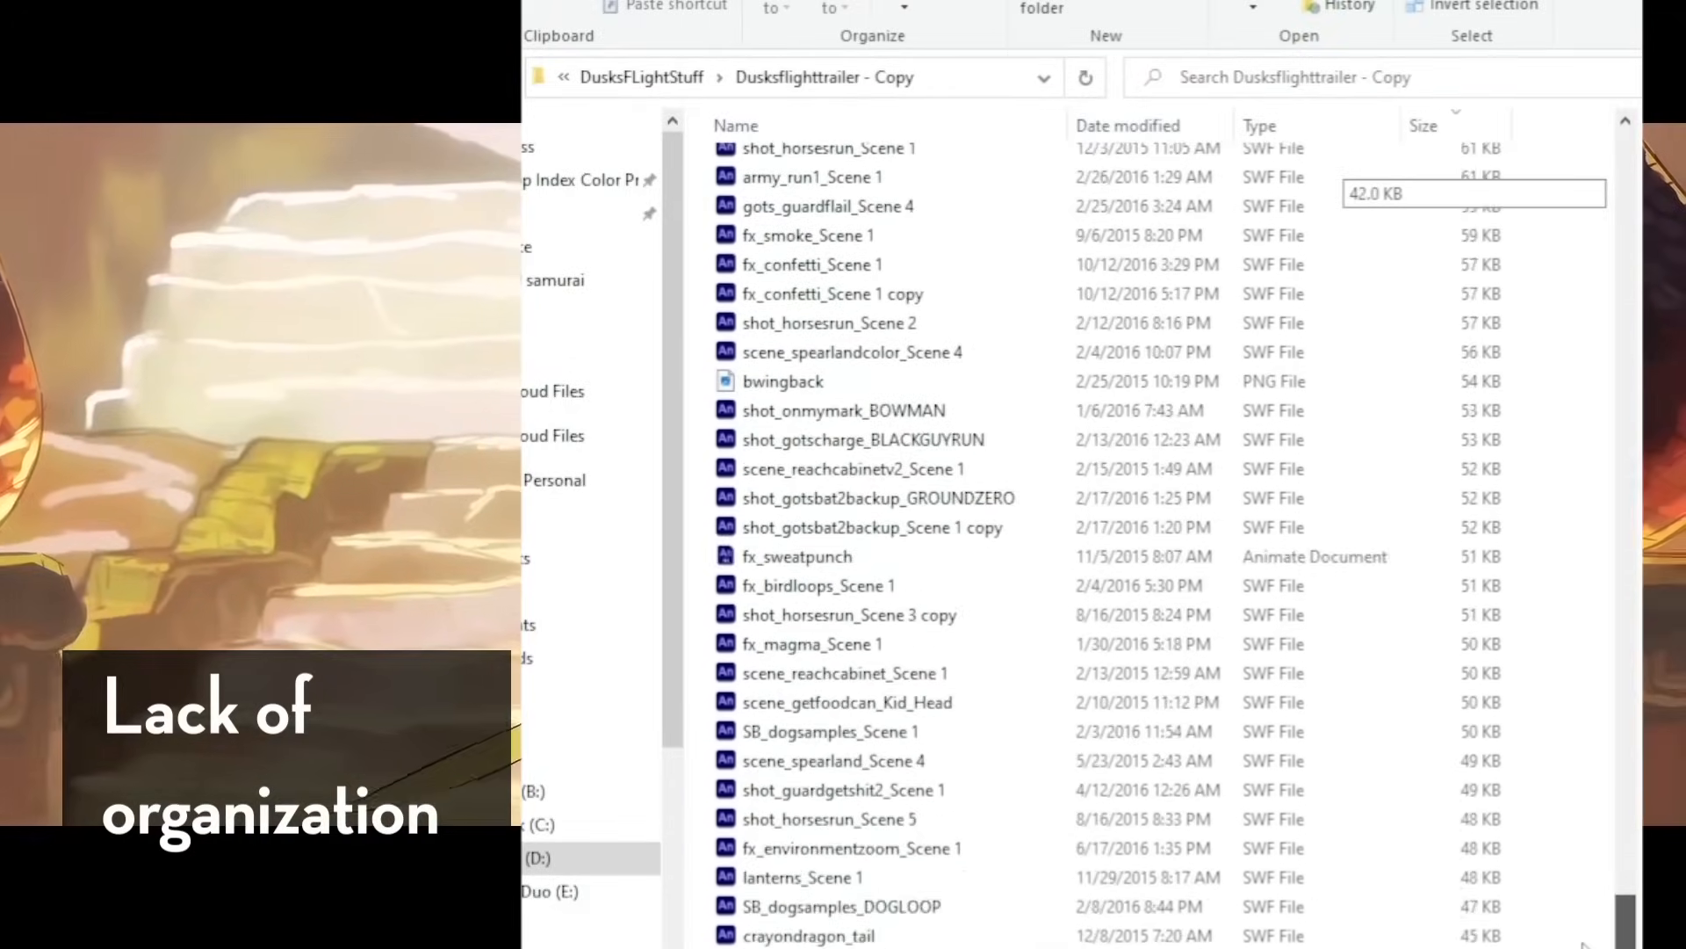
{"action": "scroll", "scroll_direction": "down", "scroll_amount": 3}
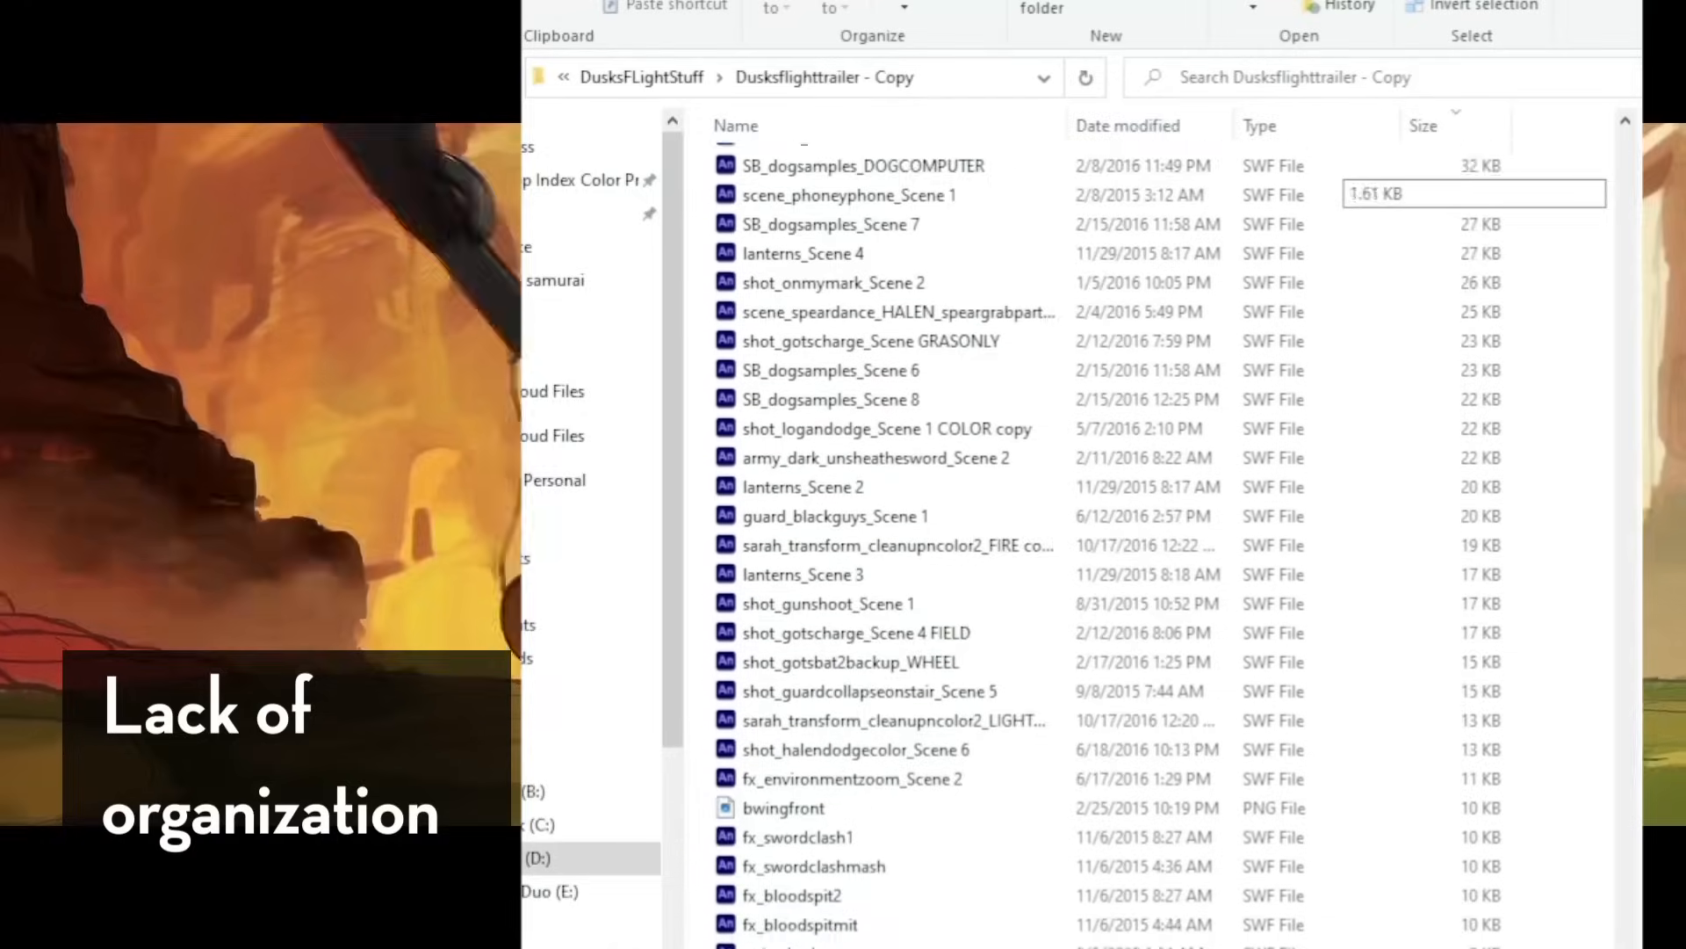
{"action": "scroll", "scroll_direction": "down", "scroll_amount": 3}
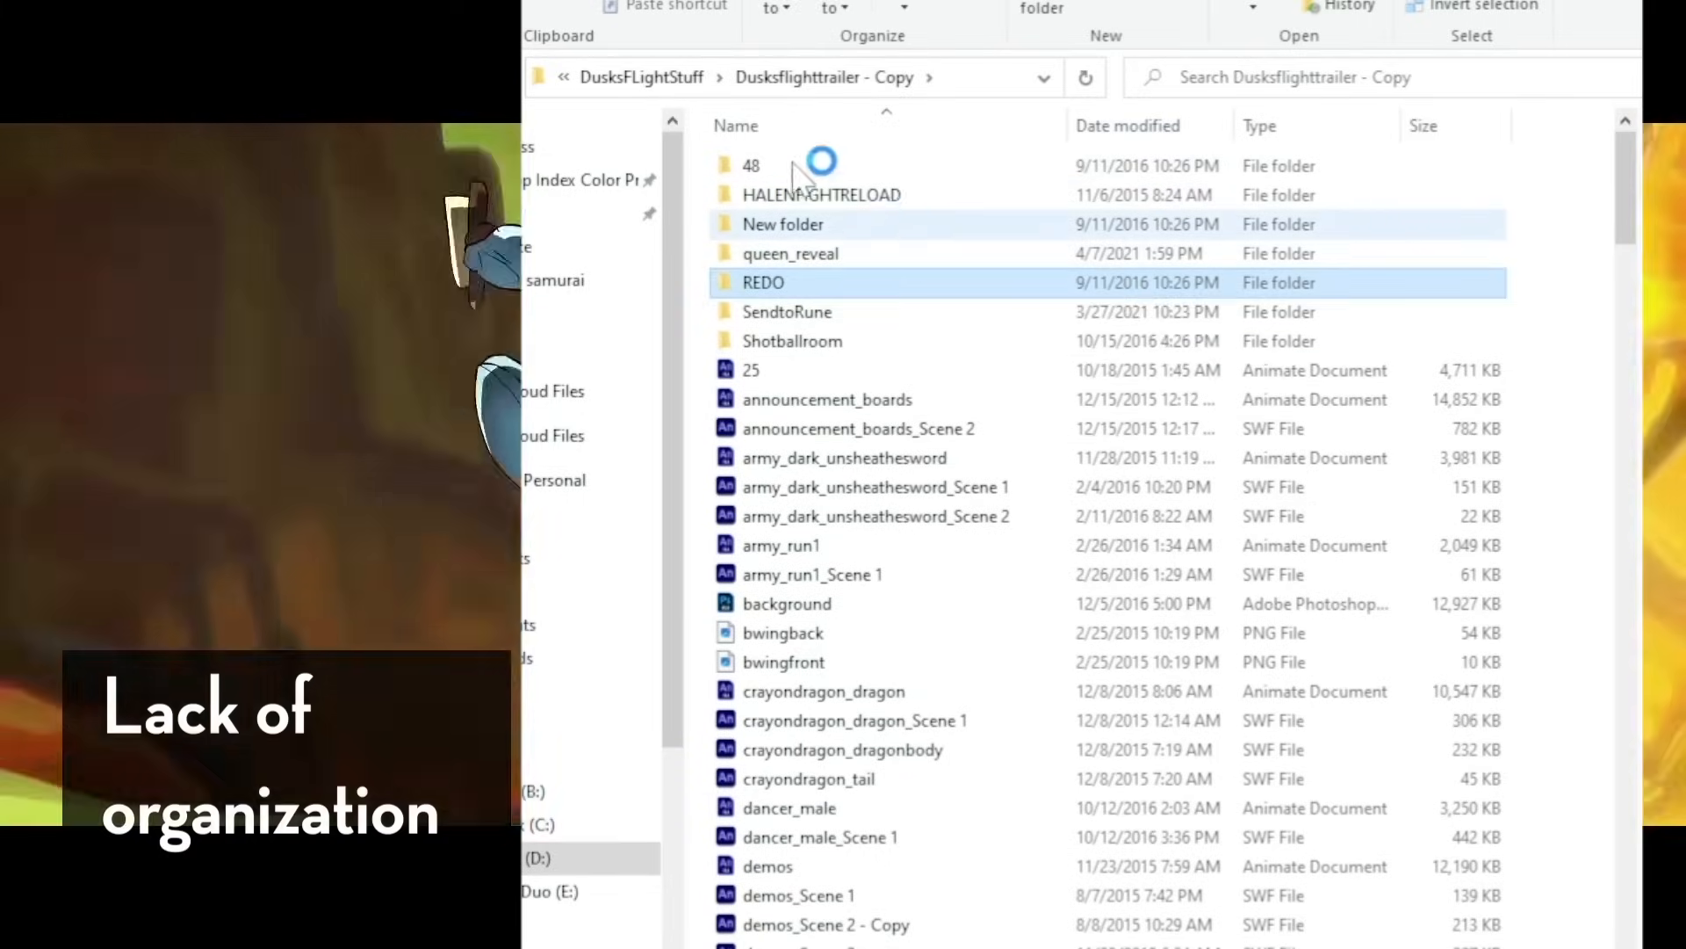
{"action": "double_click", "coordinate": [763, 282]}
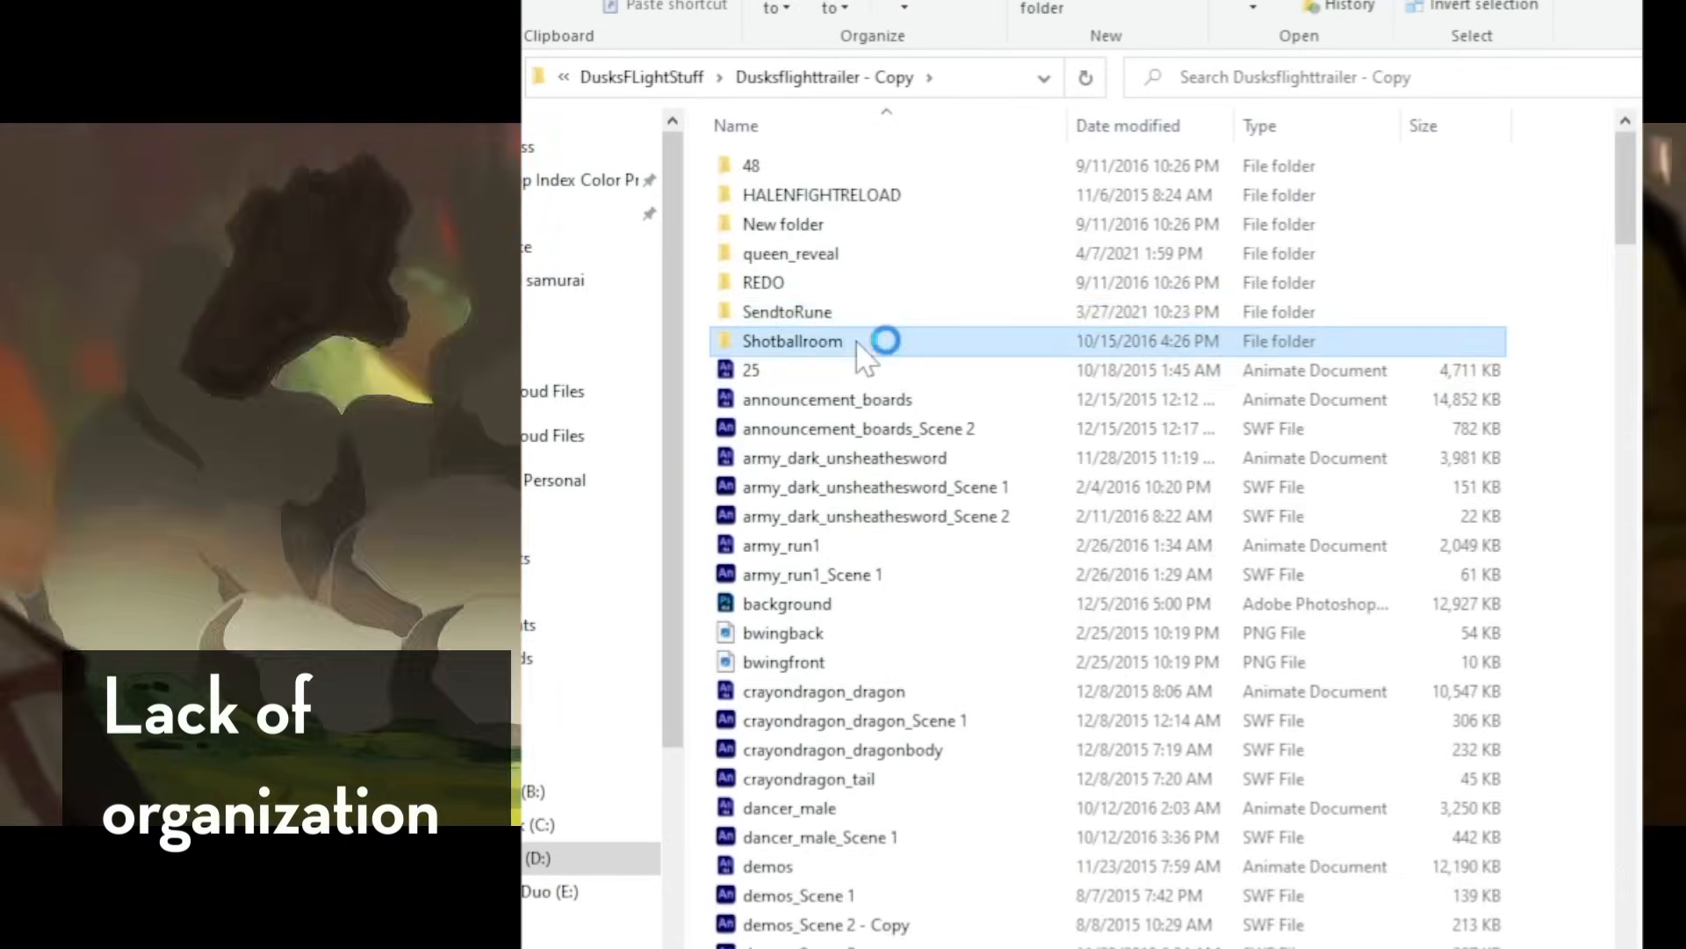
{"action": "double_click", "coordinate": [791, 341]}
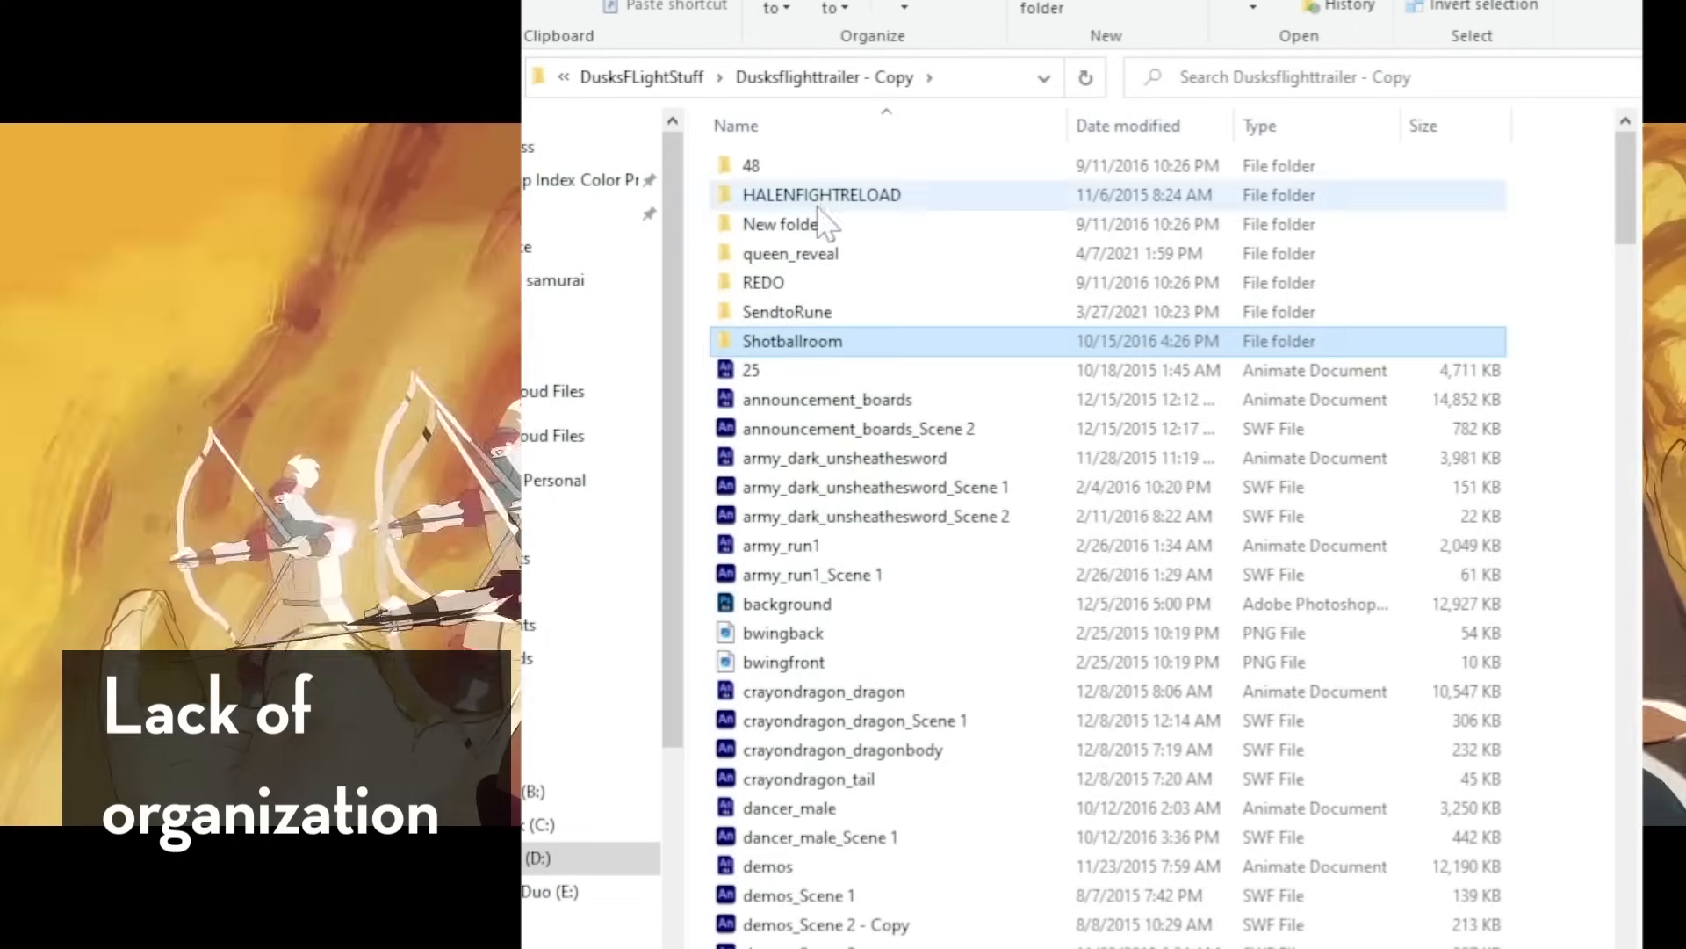
{"action": "double_click", "coordinate": [820, 195]}
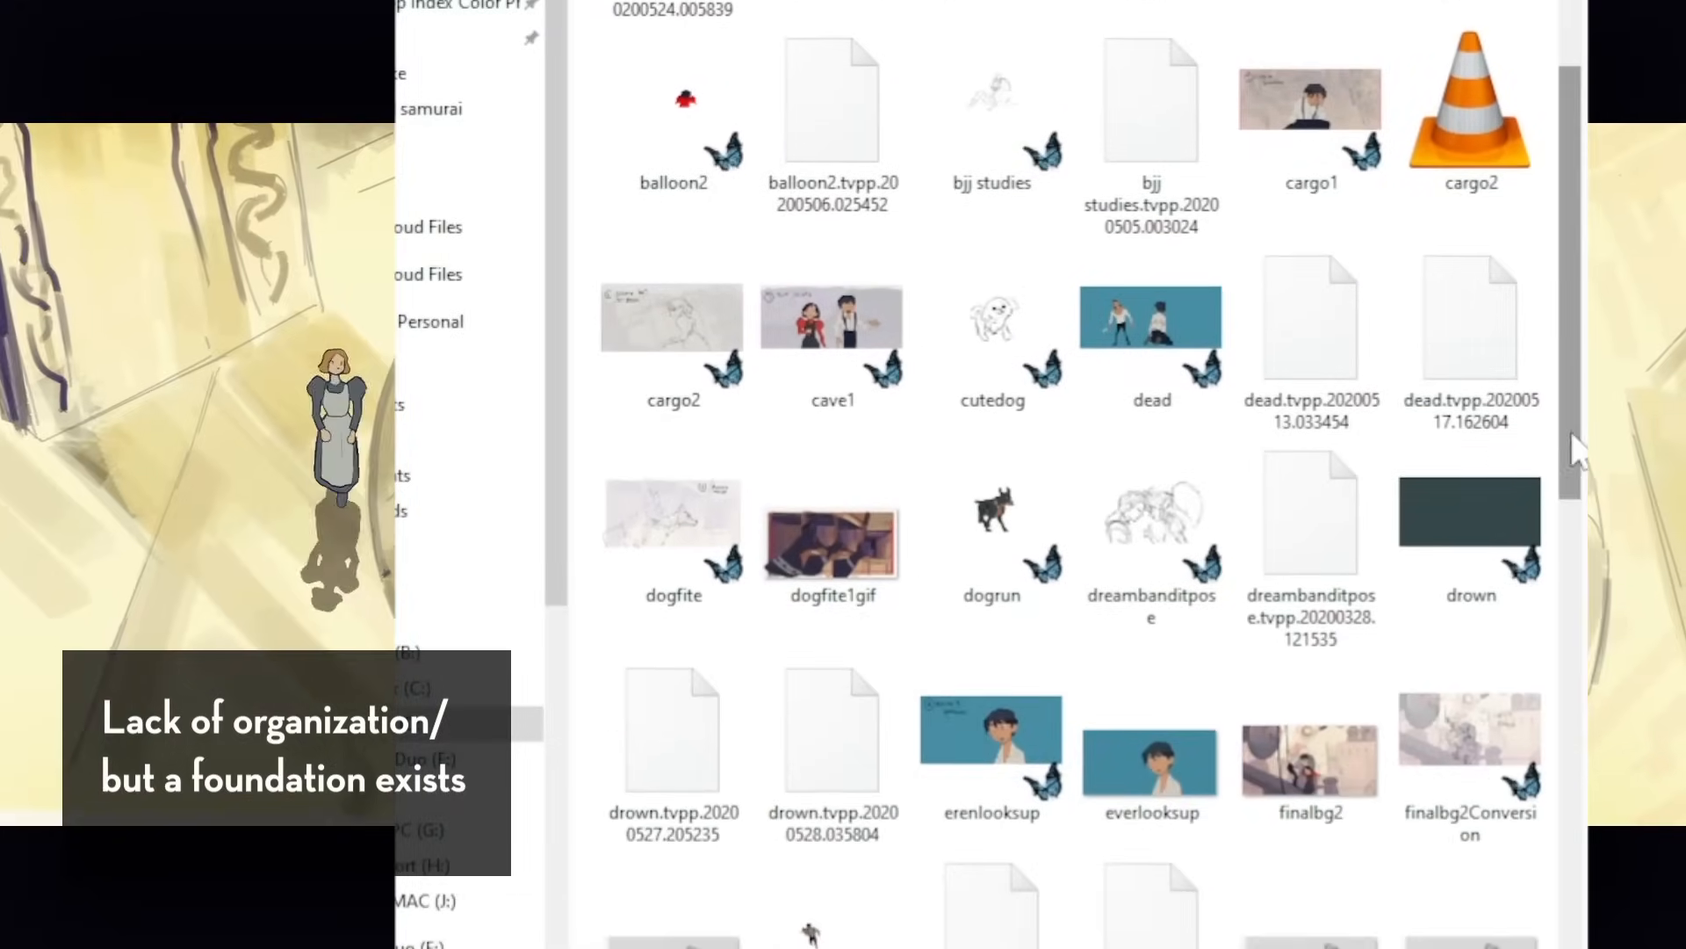
{"action": "scroll", "scroll_direction": "down", "scroll_amount": 3}
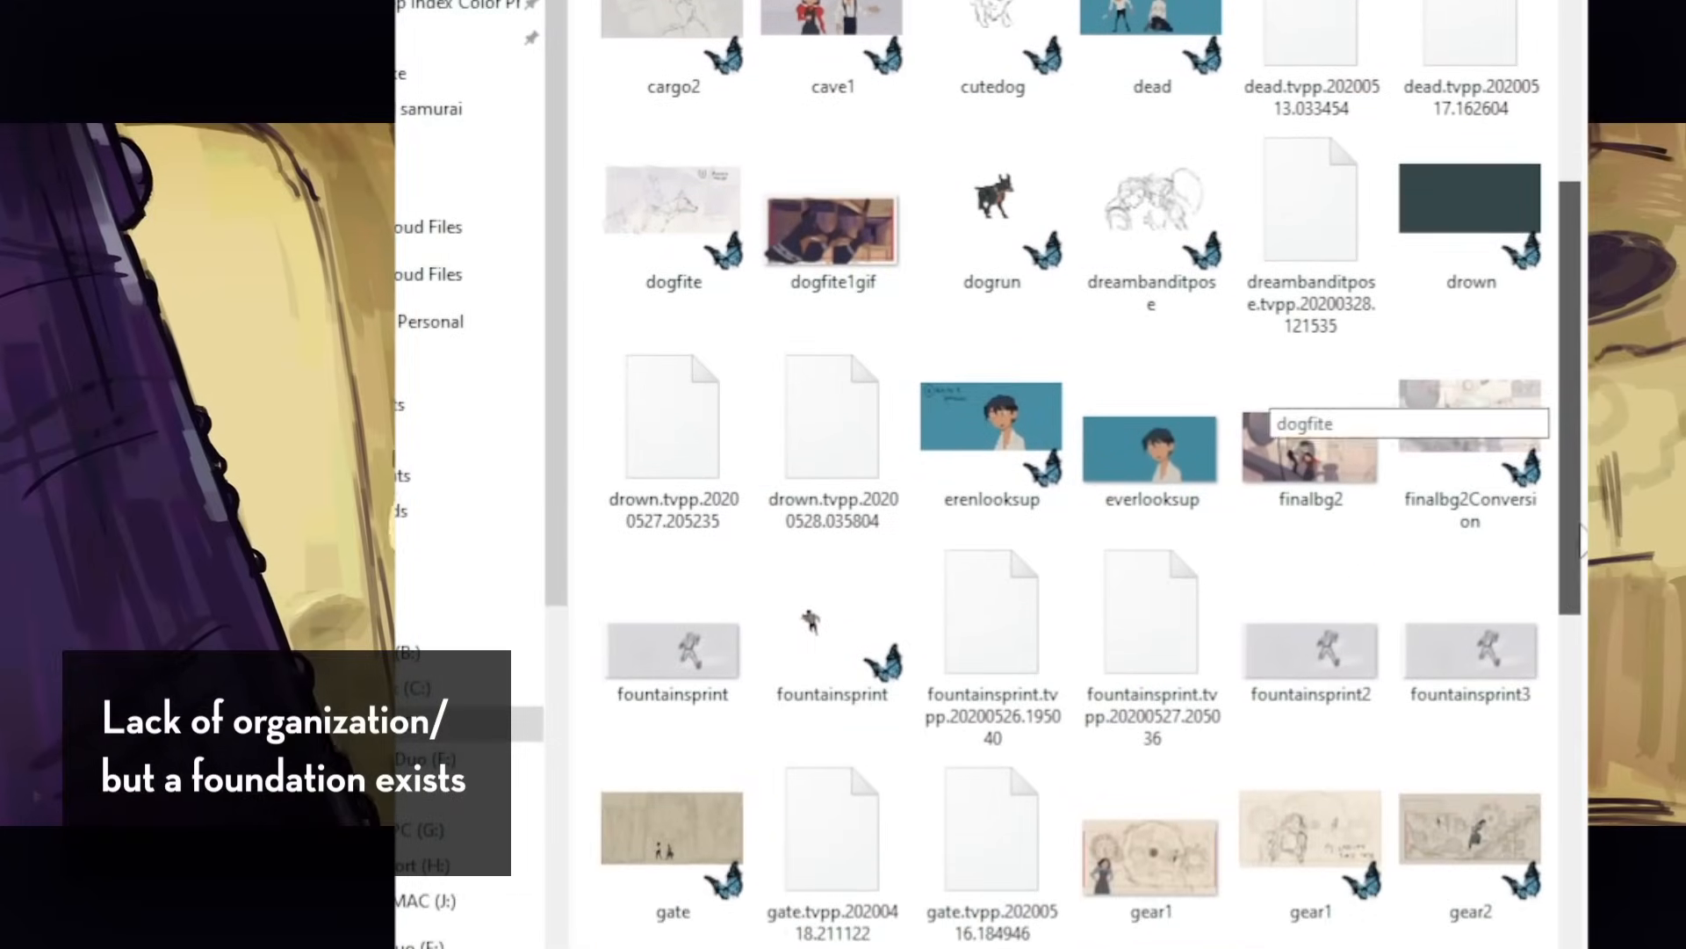
{"action": "scroll", "scroll_direction": "down", "scroll_amount": 3}
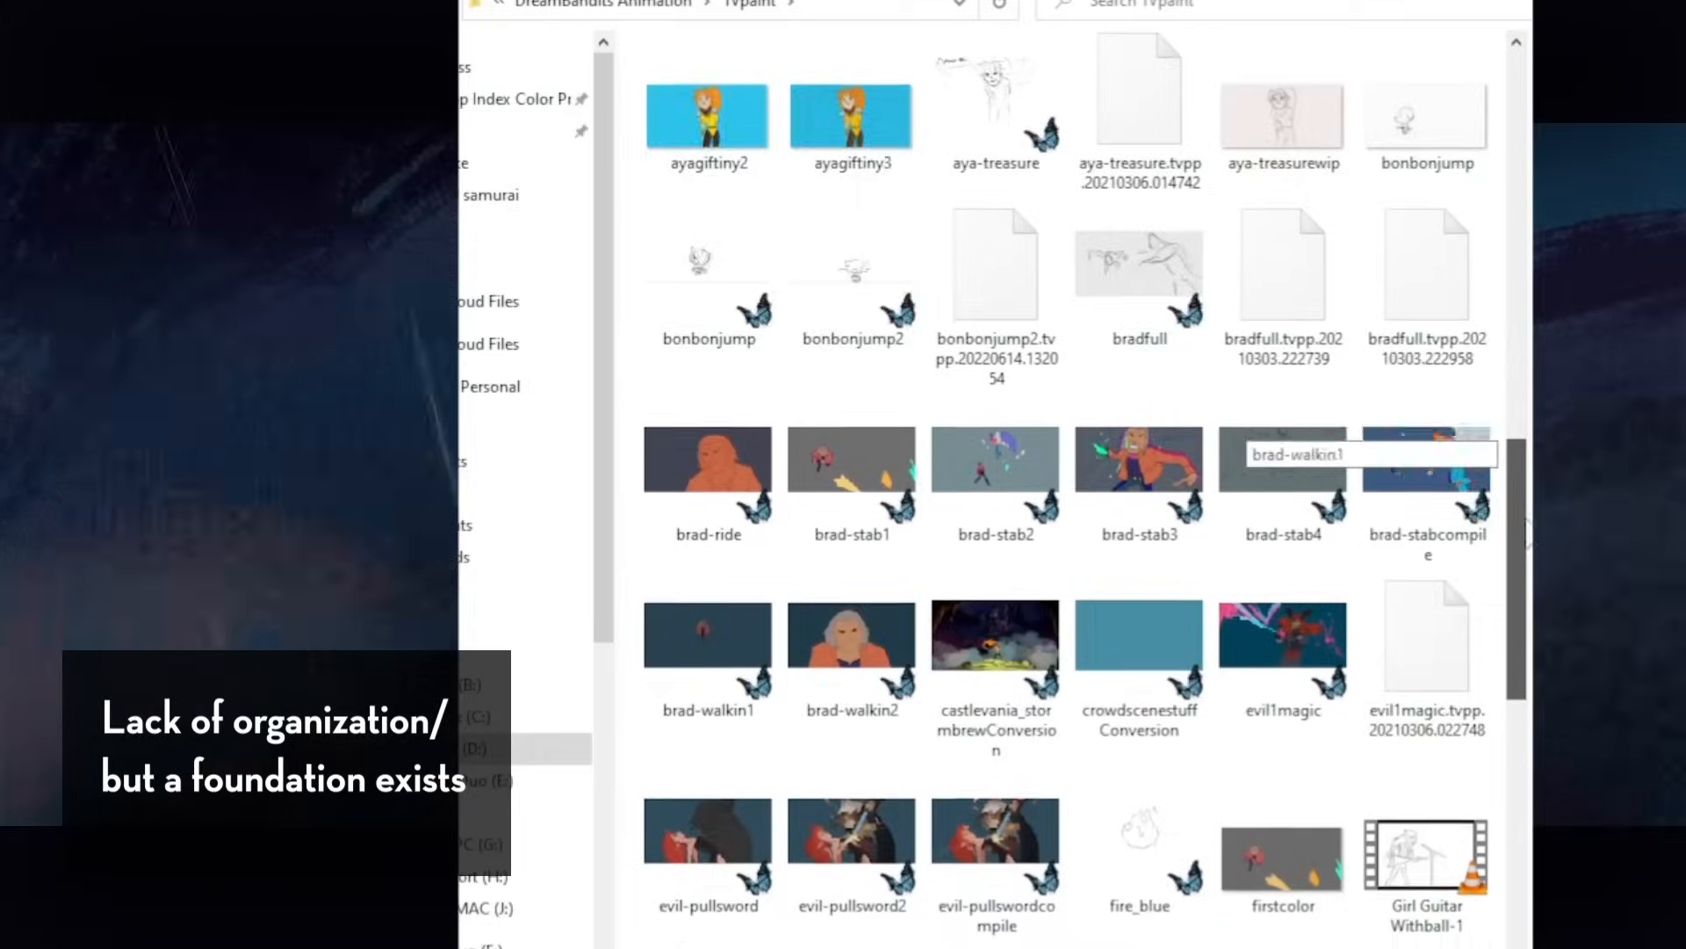
{"action": "scroll", "scroll_direction": "down", "scroll_amount": 3}
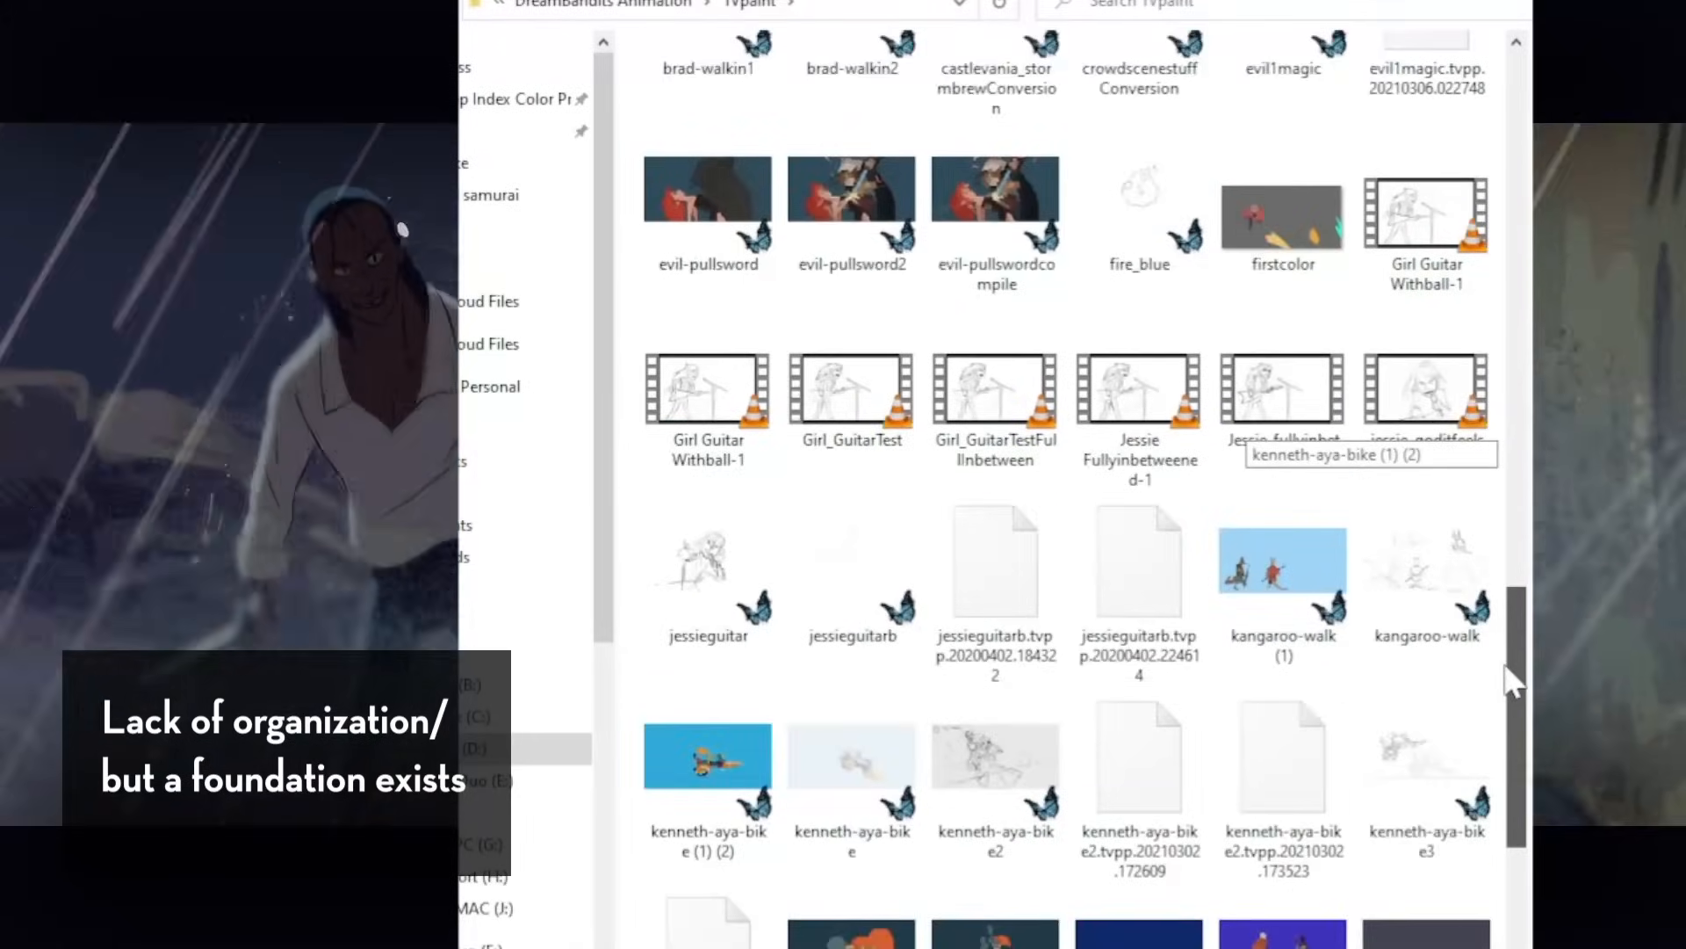
{"action": "scroll", "scroll_direction": "down", "scroll_amount": 3}
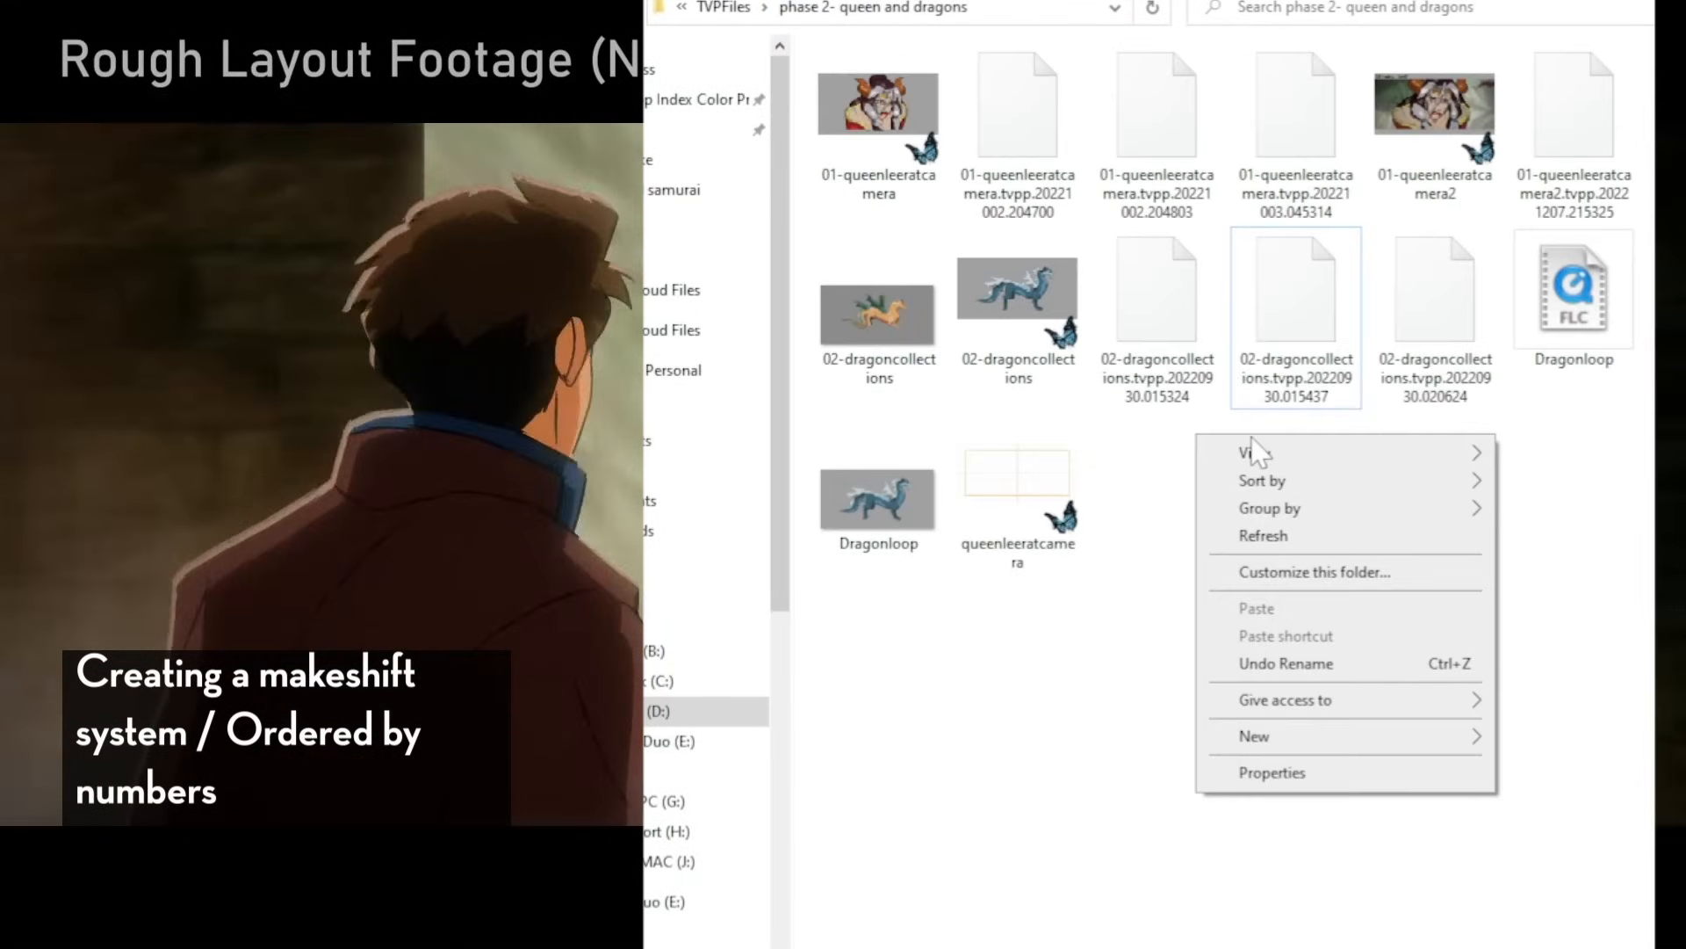
{"action": "mouse_move", "coordinate": [1254, 452]}
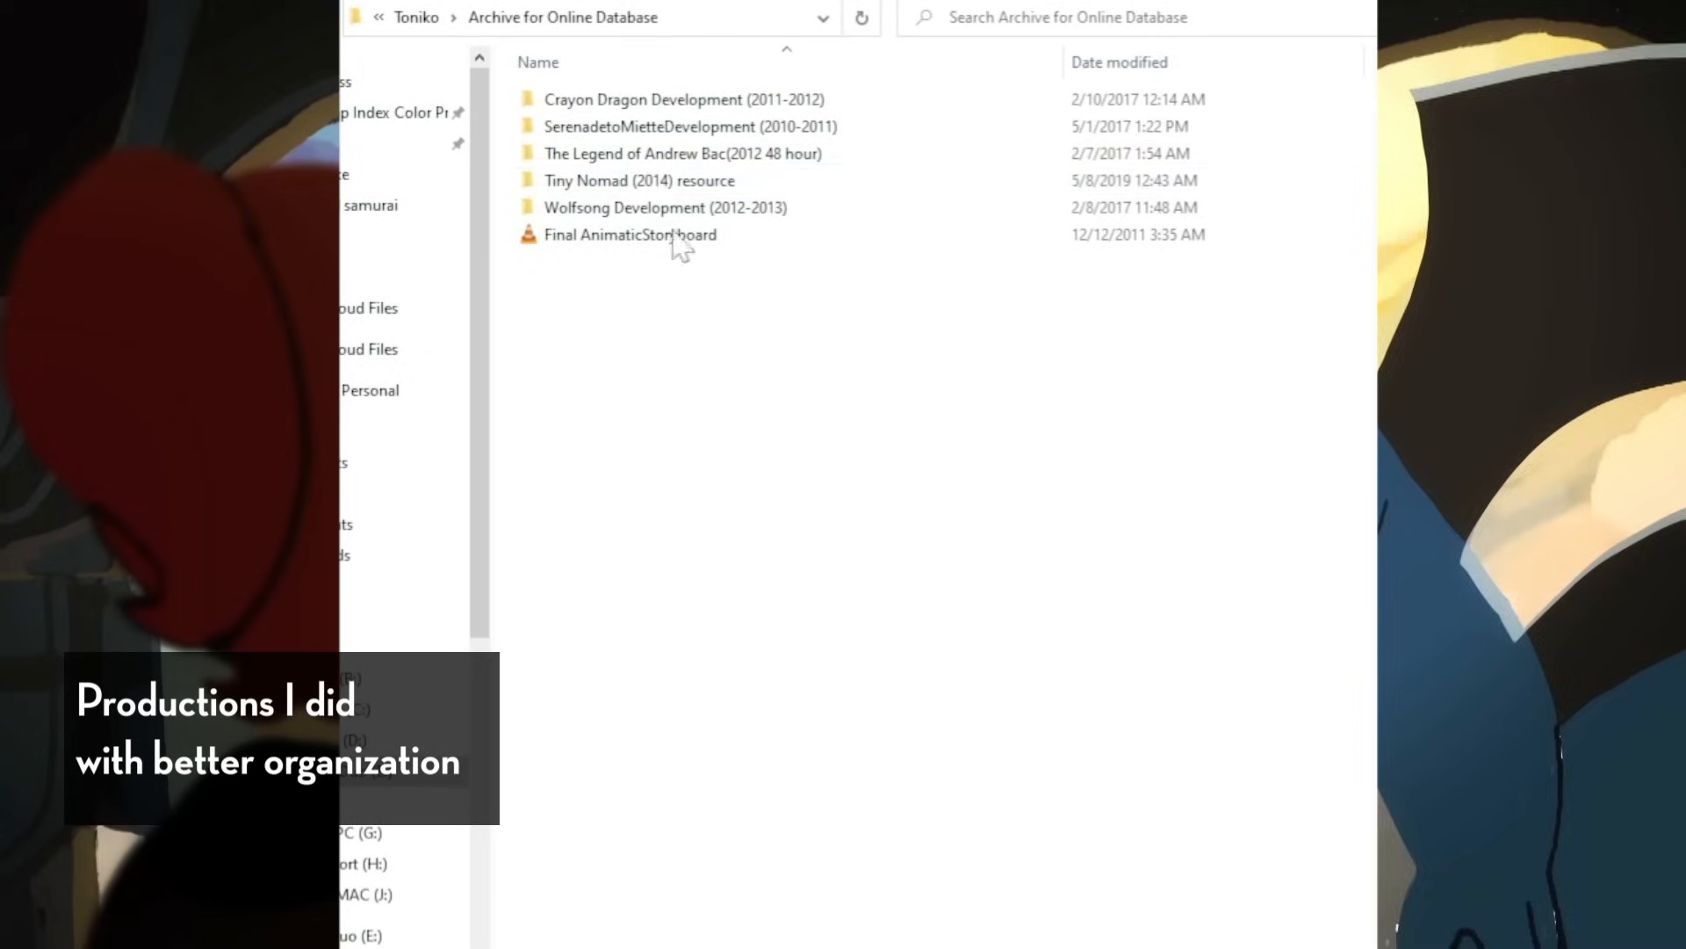
- Navigate via Tiny Nomad (2014) and 4th year film backup into Wolfsong Development's Animation folder
{"action": "double_click", "coordinate": [639, 179]}
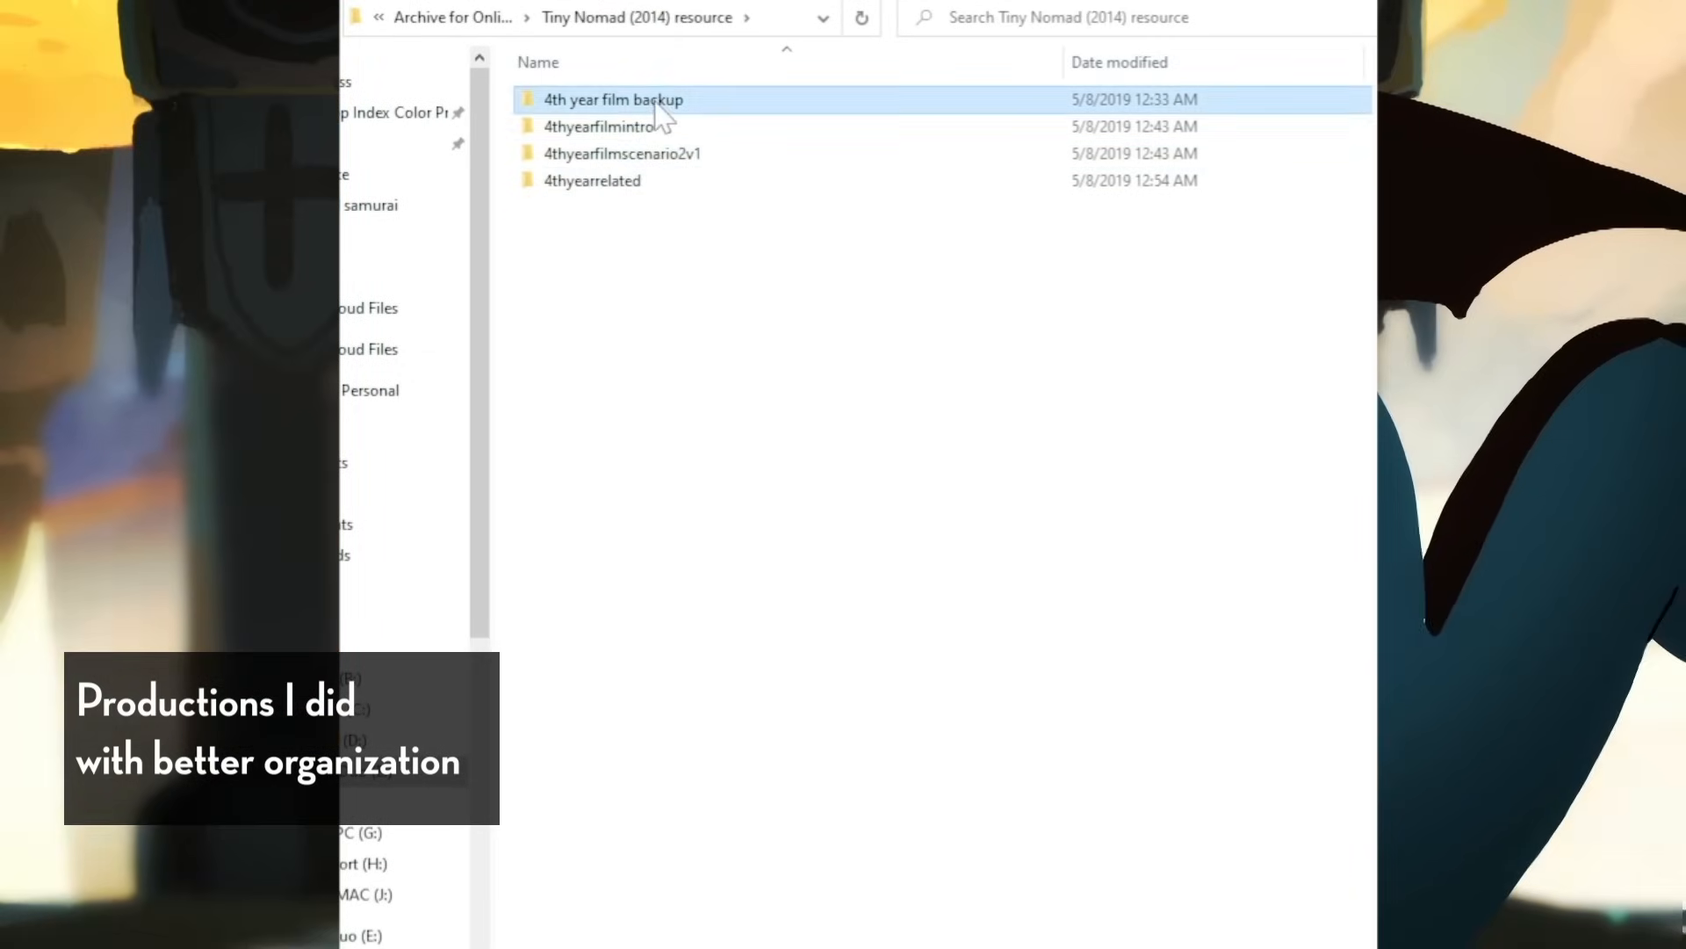
{"action": "double_click", "coordinate": [613, 99]}
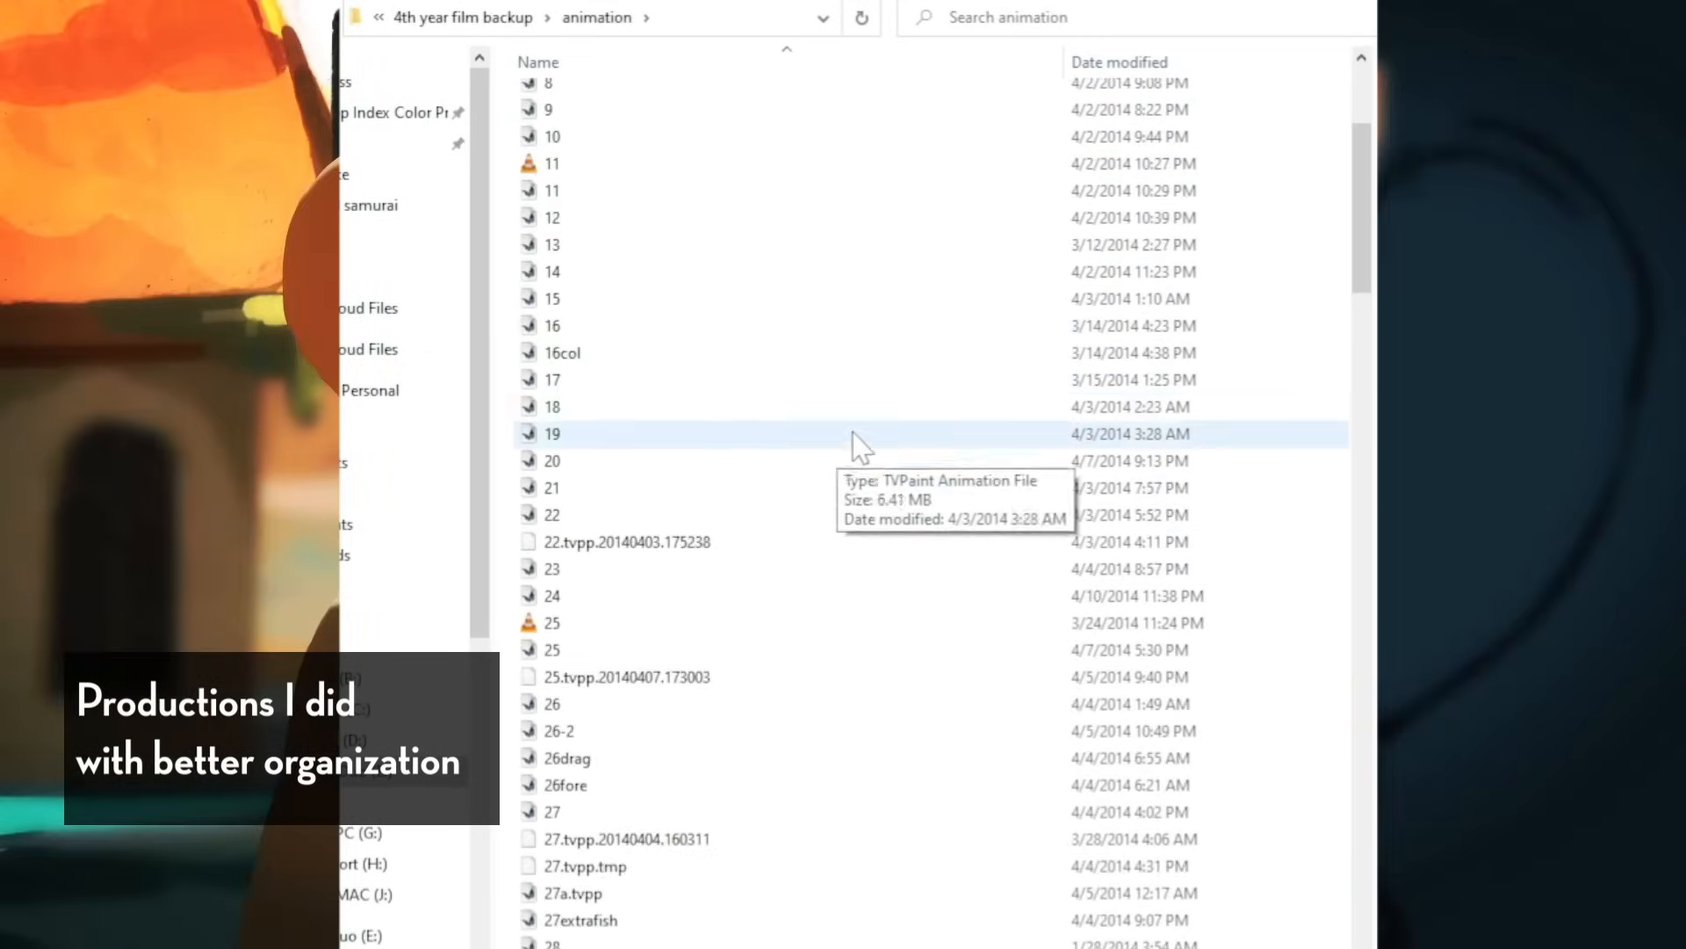
{"action": "scroll", "scroll_direction": "down", "scroll_amount": 3}
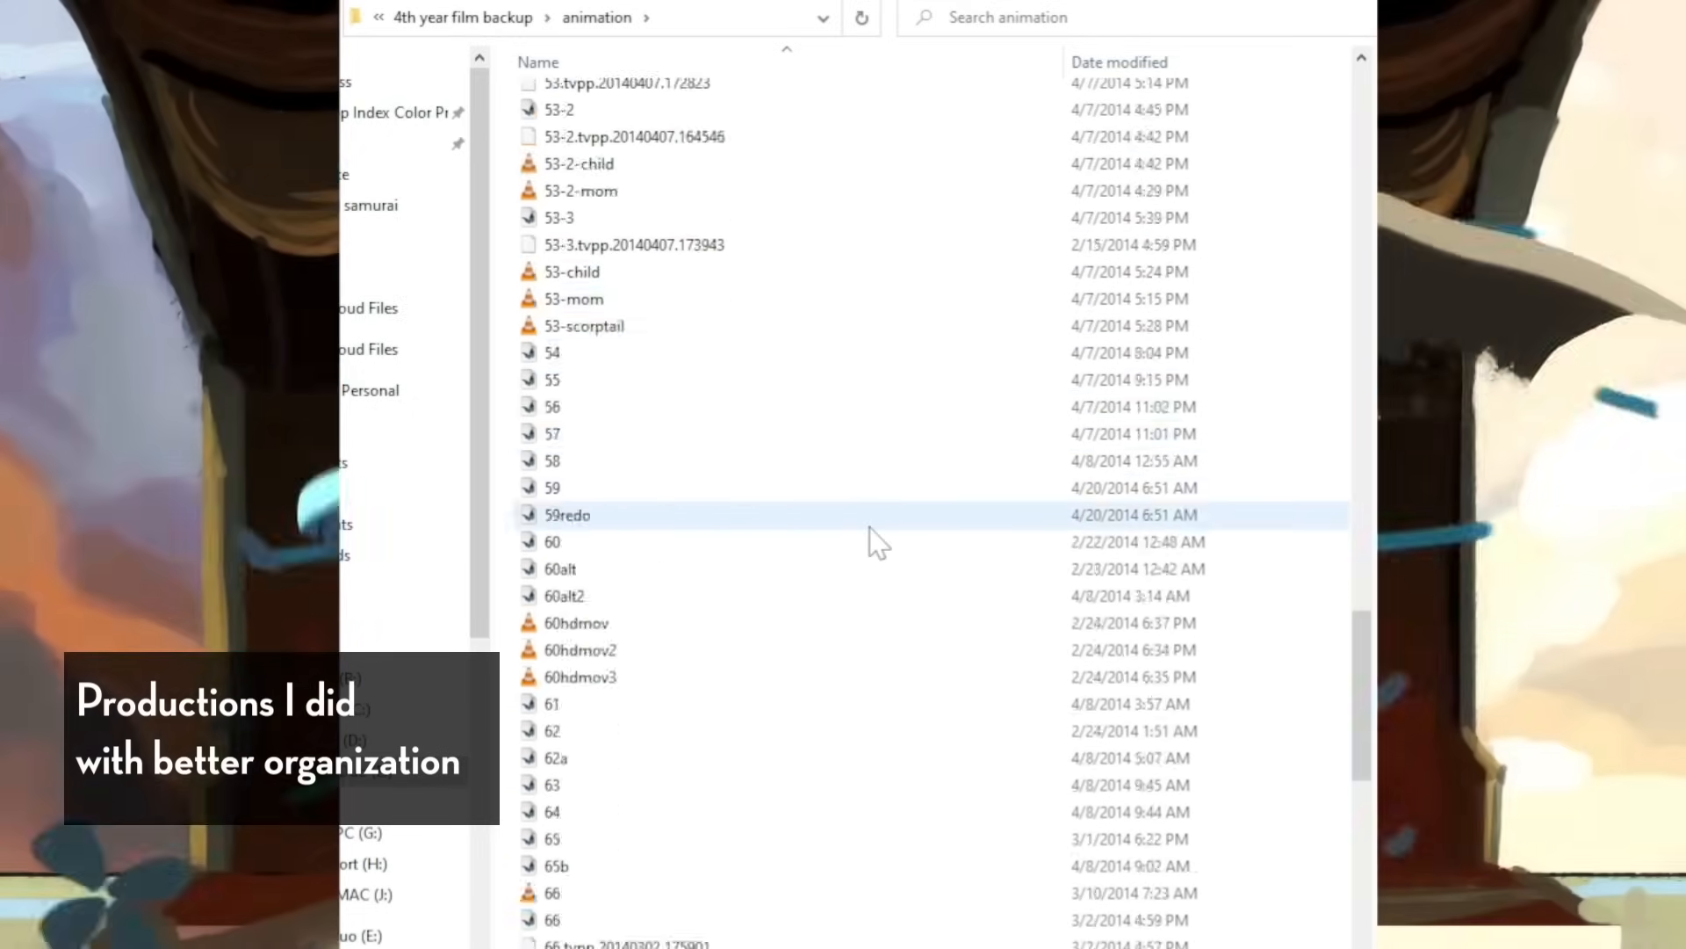
{"action": "scroll", "scroll_direction": "down", "scroll_amount": 3}
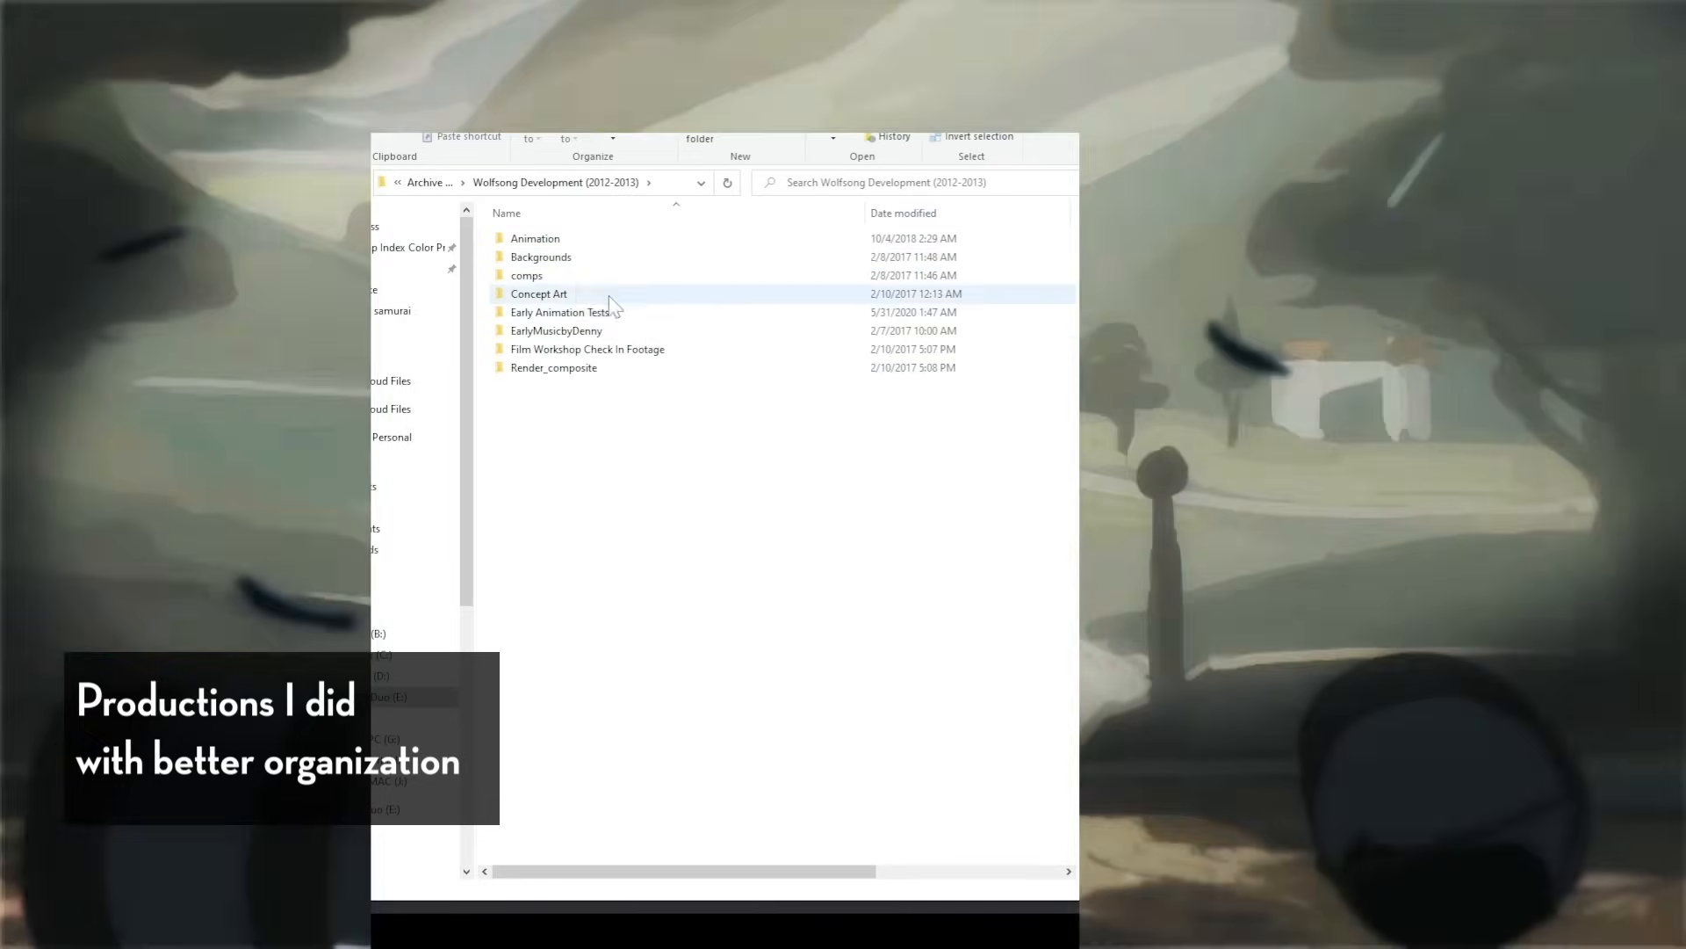
{"action": "double_click", "coordinate": [534, 238]}
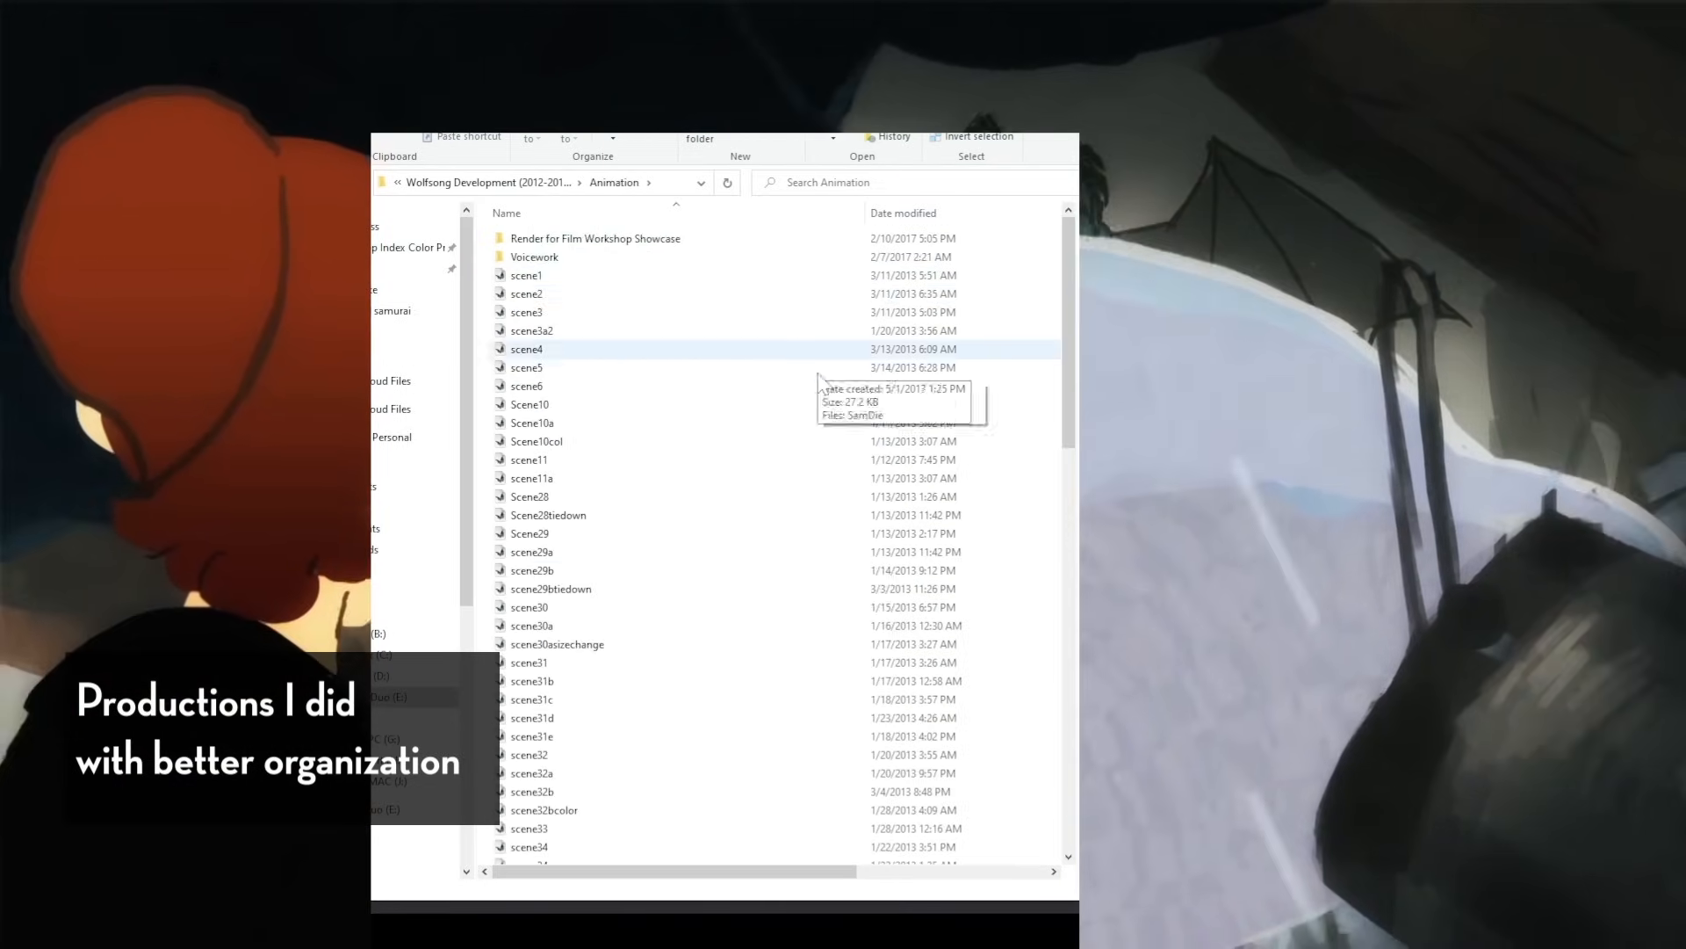
{"action": "scroll", "scroll_direction": "down", "scroll_amount": 3}
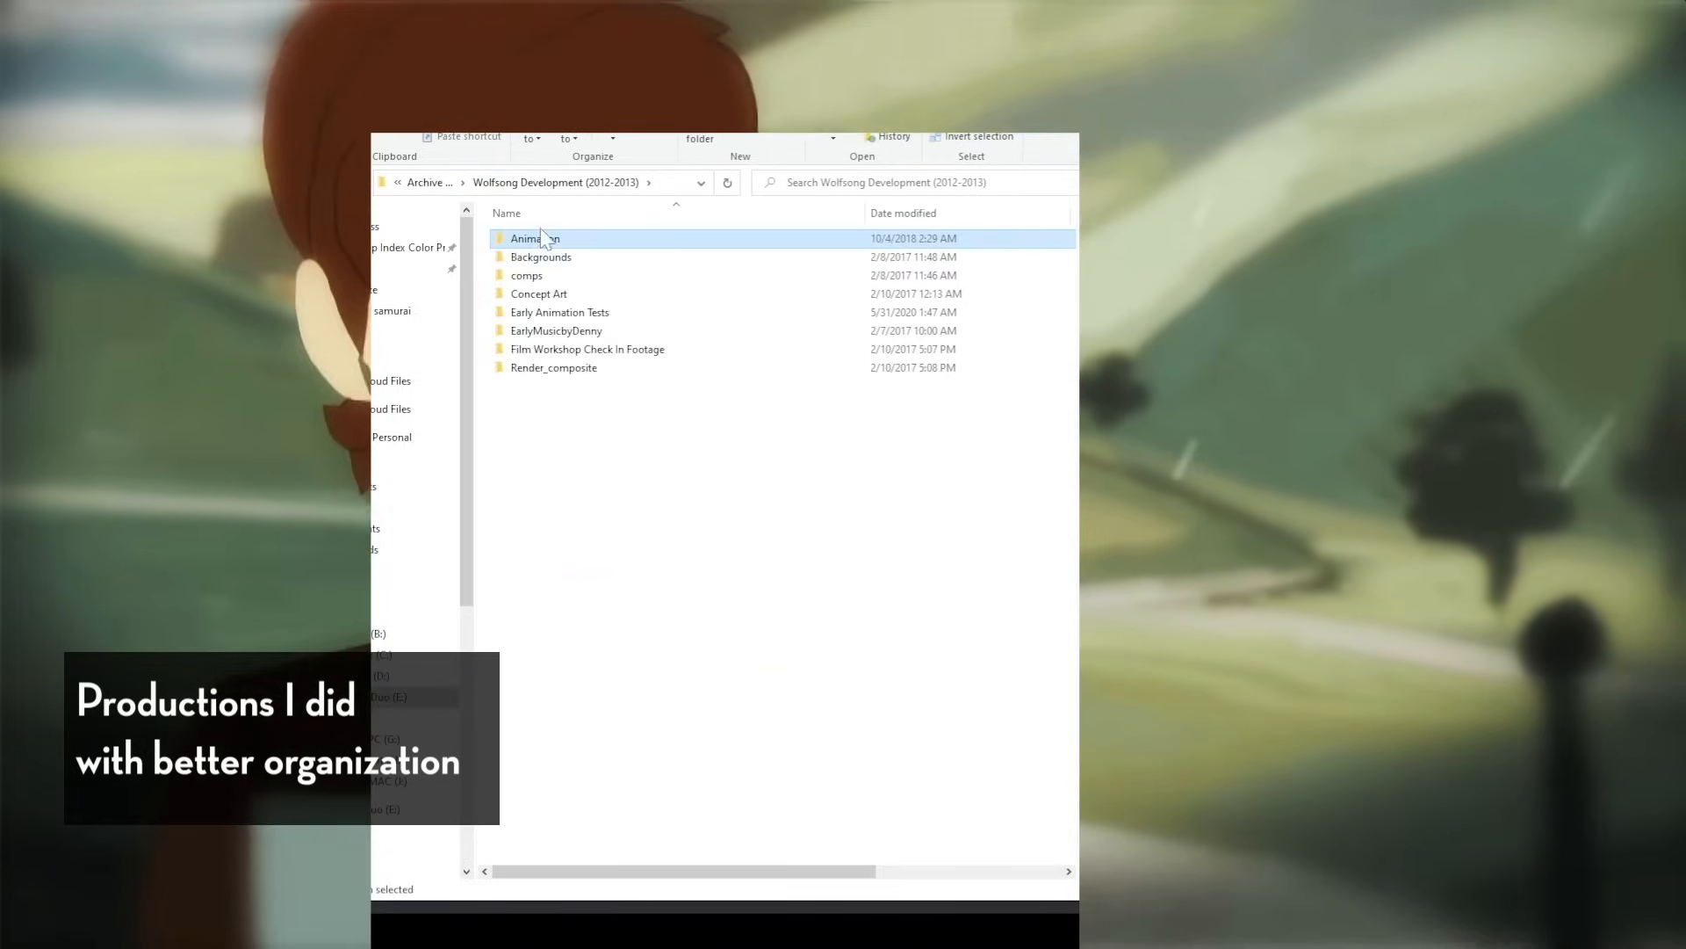
{"action": "double_click", "coordinate": [541, 256]}
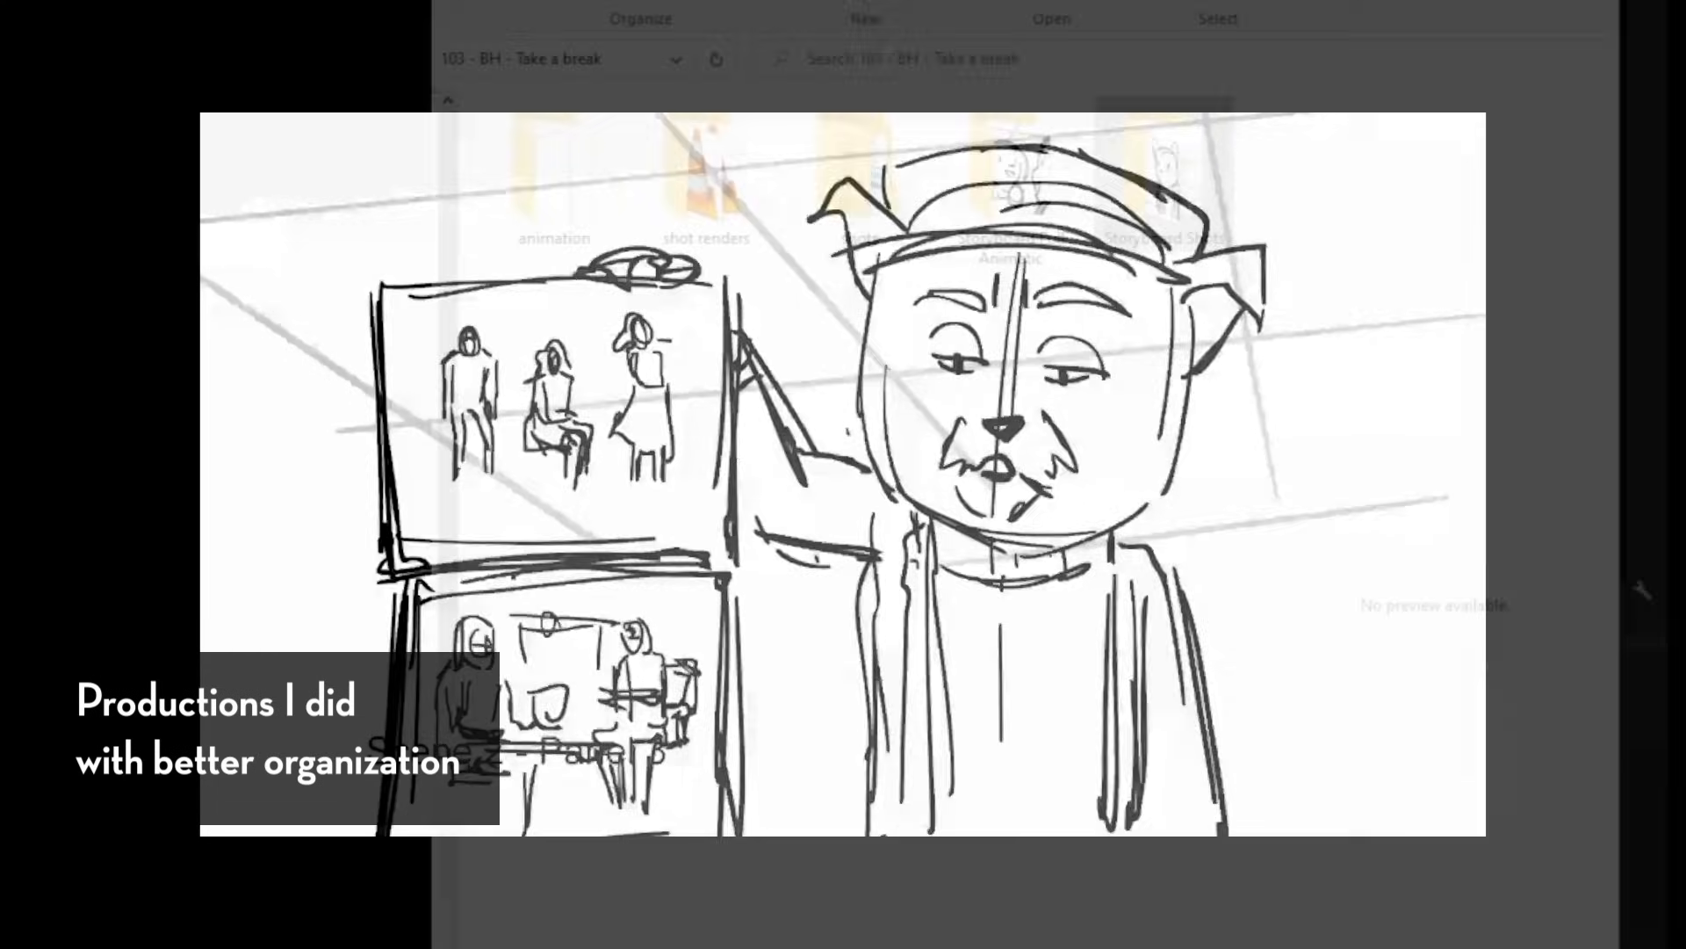
- Open Storyboard Shots to view the Take a Break clips, then return to the episode folder
{"action": "left_click", "coordinate": [1163, 166]}
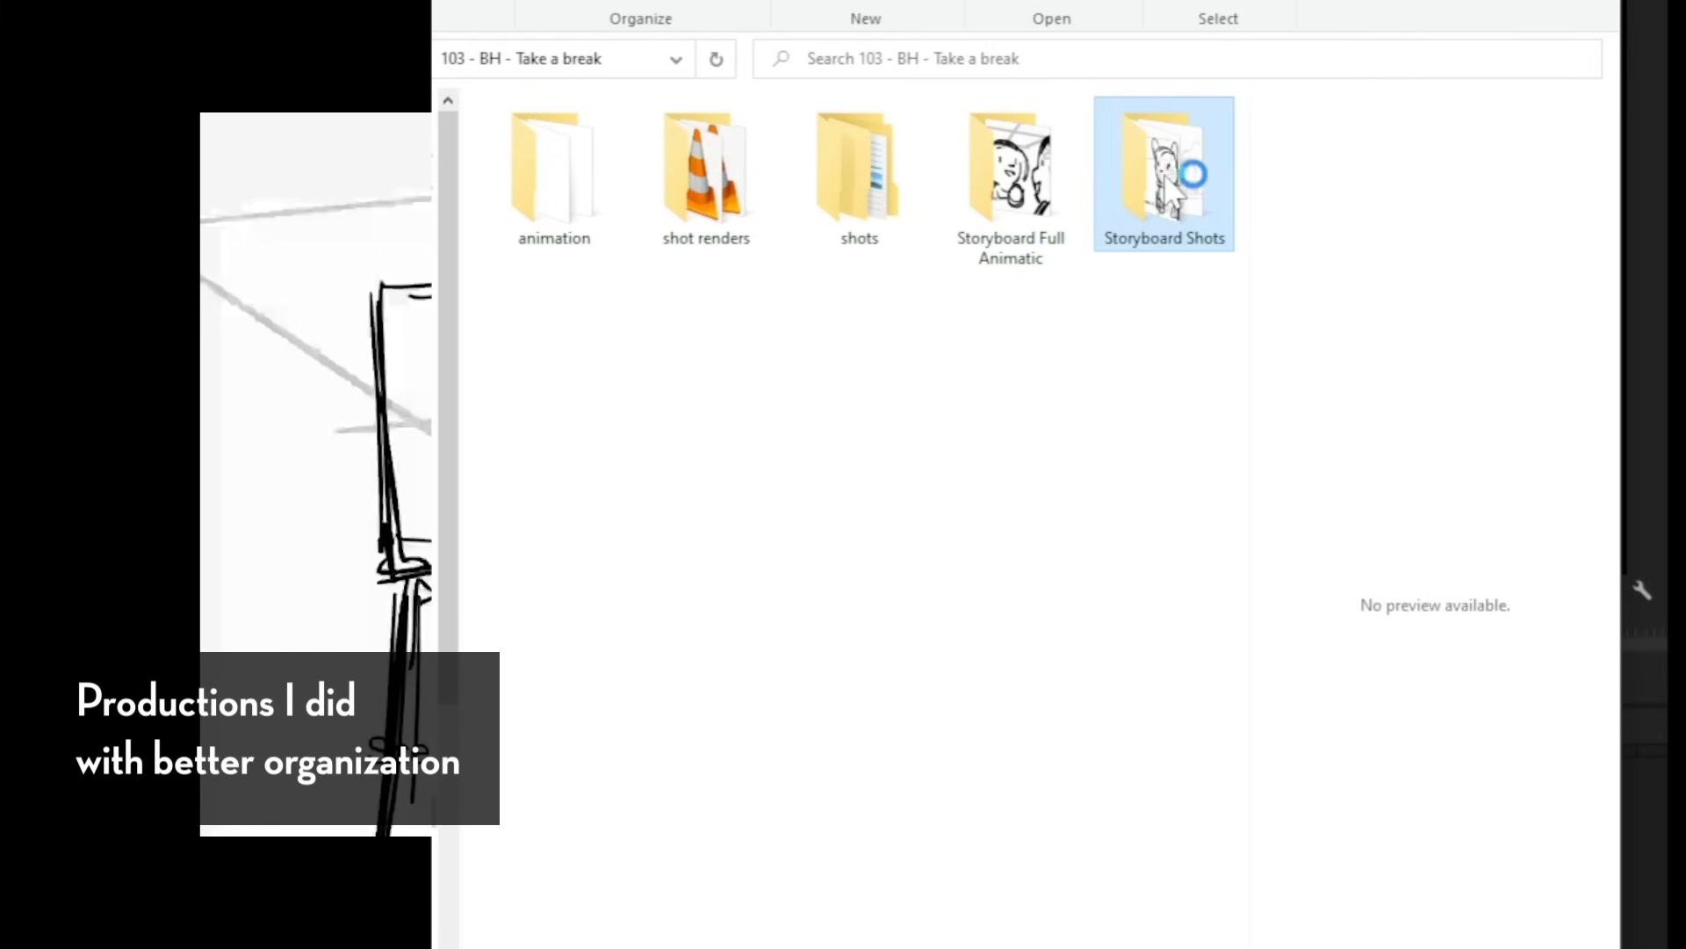
{"action": "double_click", "coordinate": [1164, 172]}
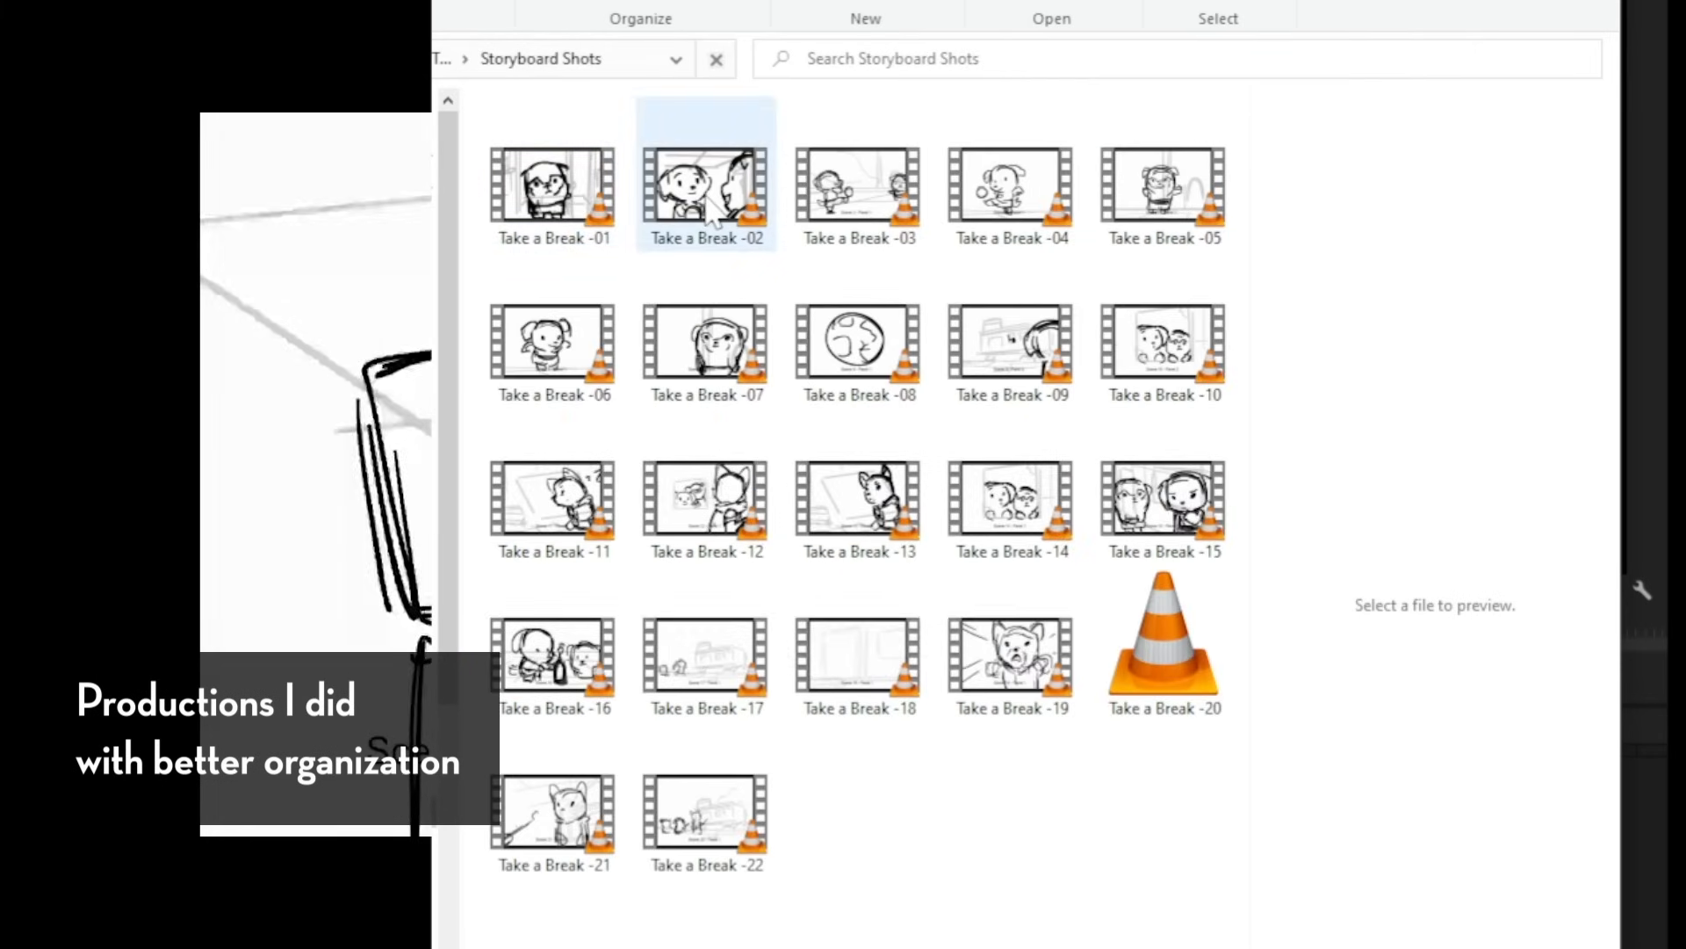
{"action": "left_click", "coordinate": [706, 187]}
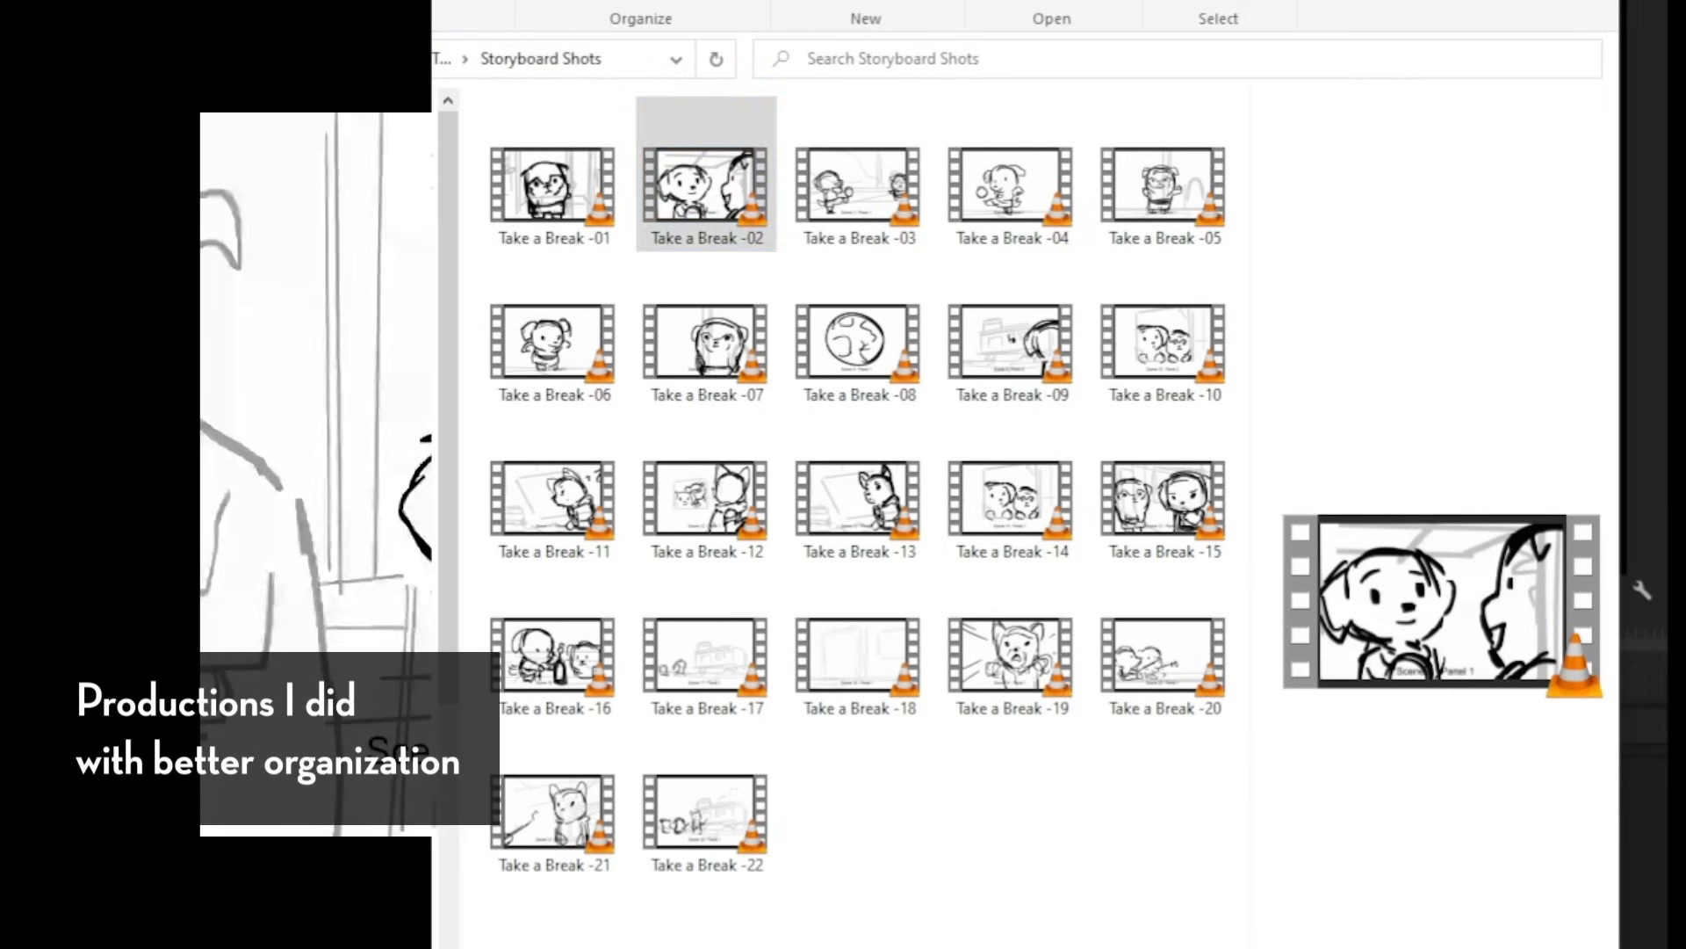
{"action": "left_click", "coordinate": [705, 177]}
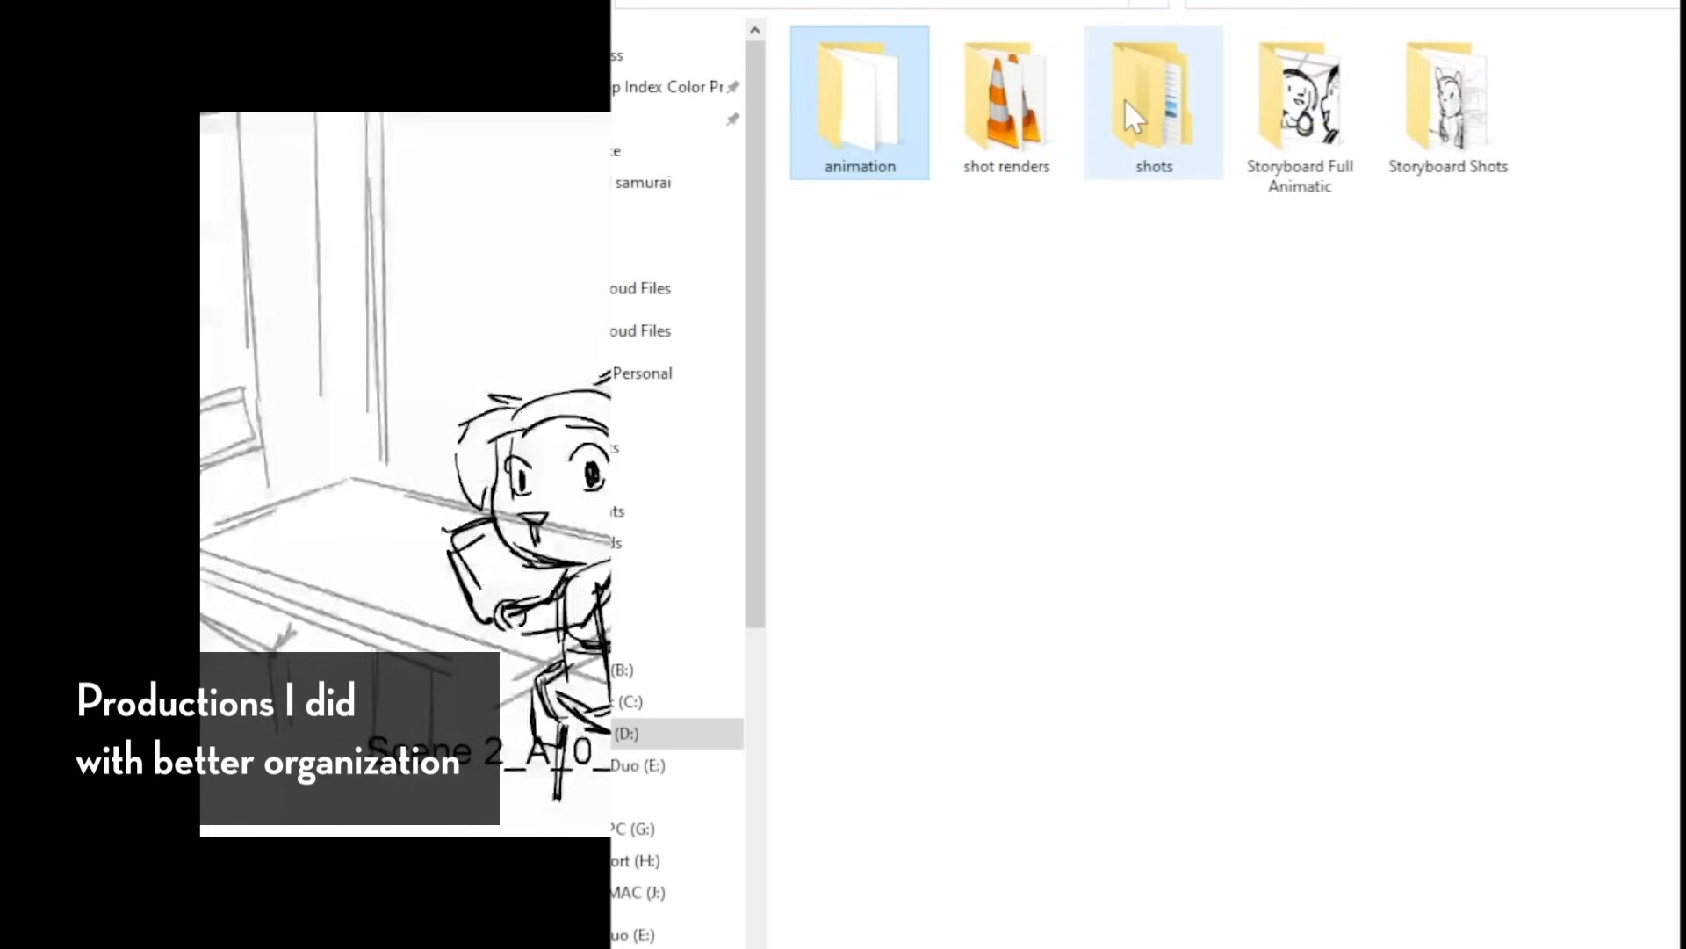
- Open the shots folder to show numbered shot folders 1–23 in Details view
{"action": "double_click", "coordinate": [1153, 102]}
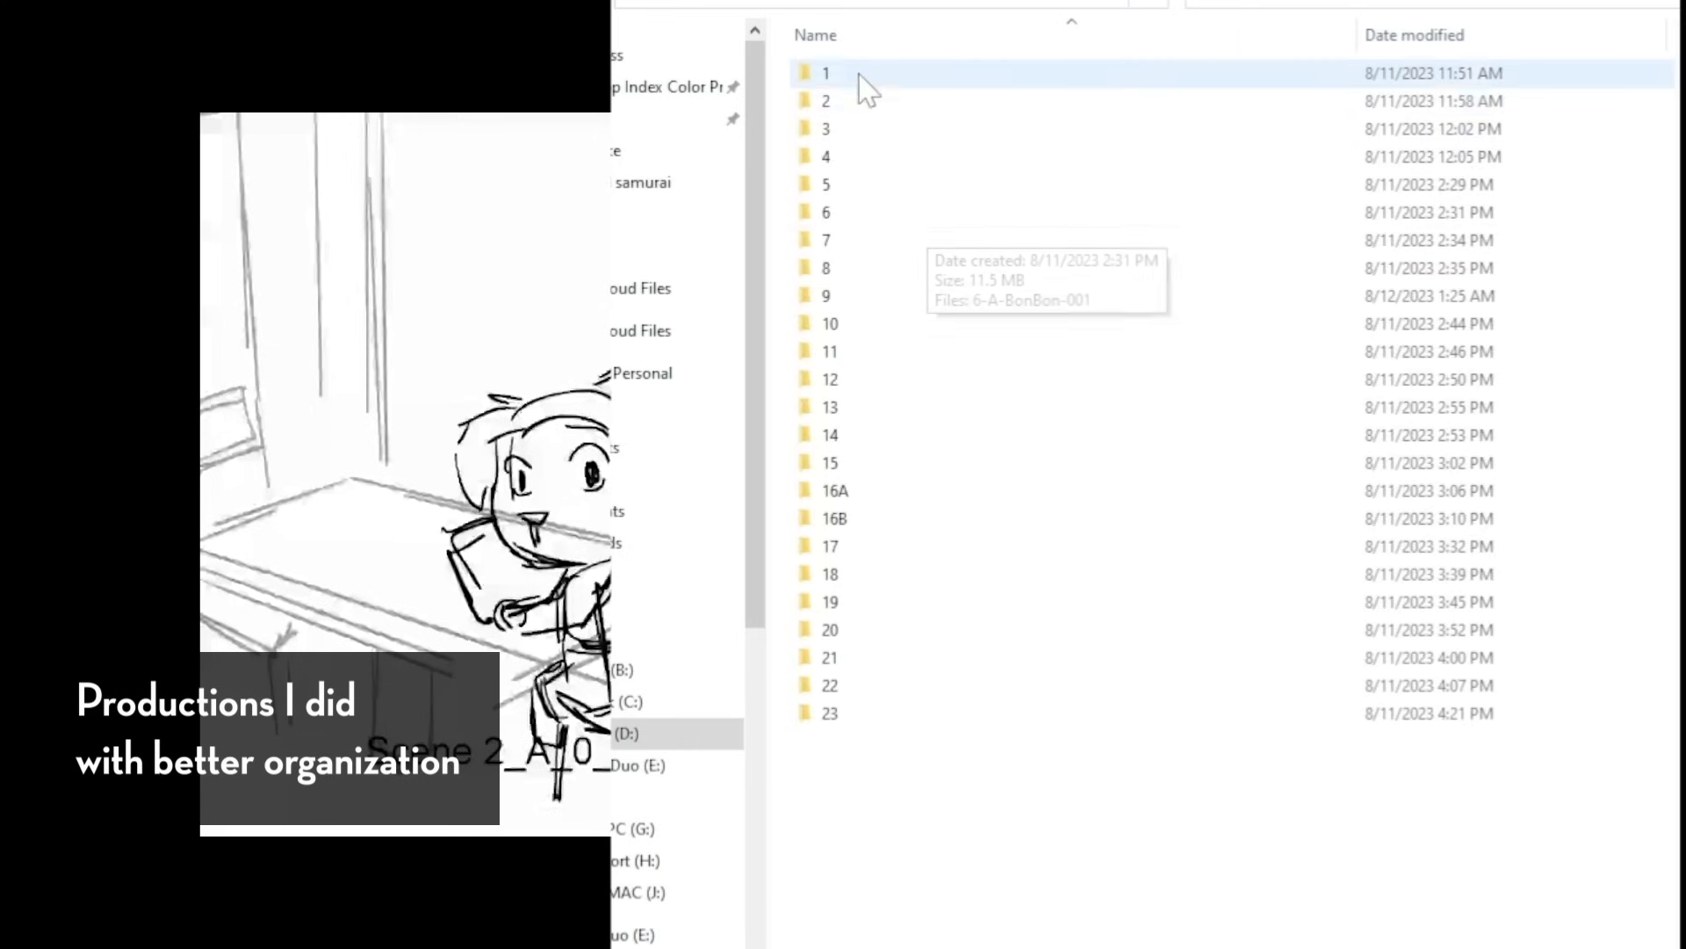
{"action": "left_click", "coordinate": [829, 351]}
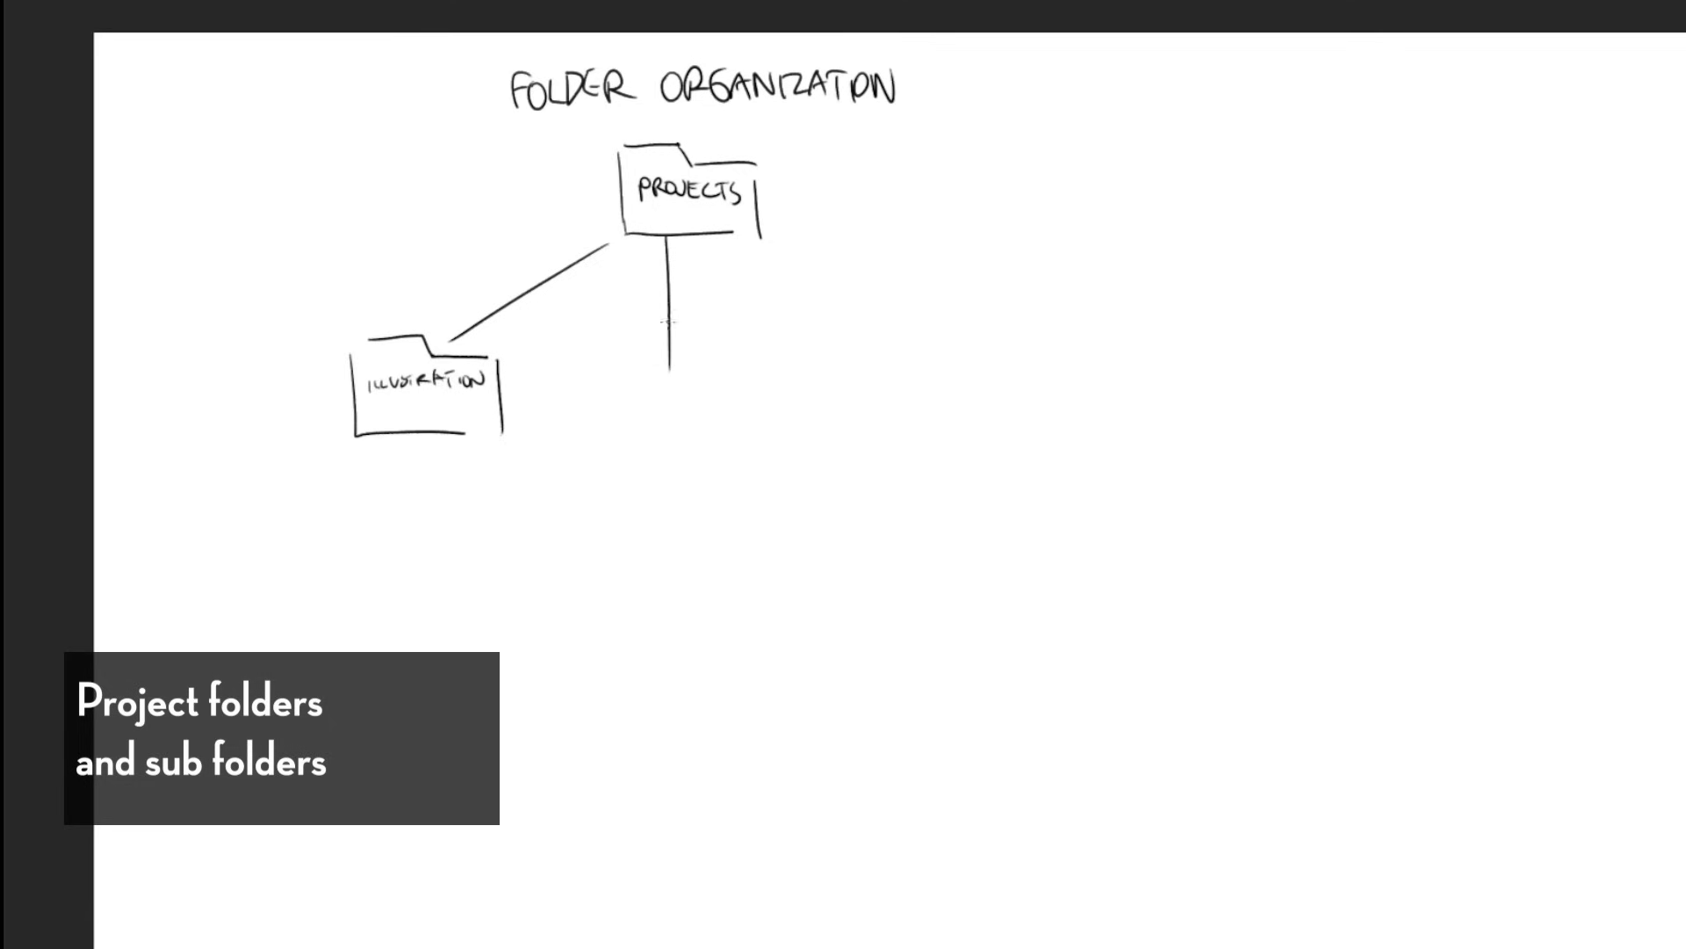
- Sketch the Writing branch and label the Animation folder and two Animation Project folders
{"action": "left_click_drag", "start_coordinate": [763, 231], "coordinate": [920, 365]}
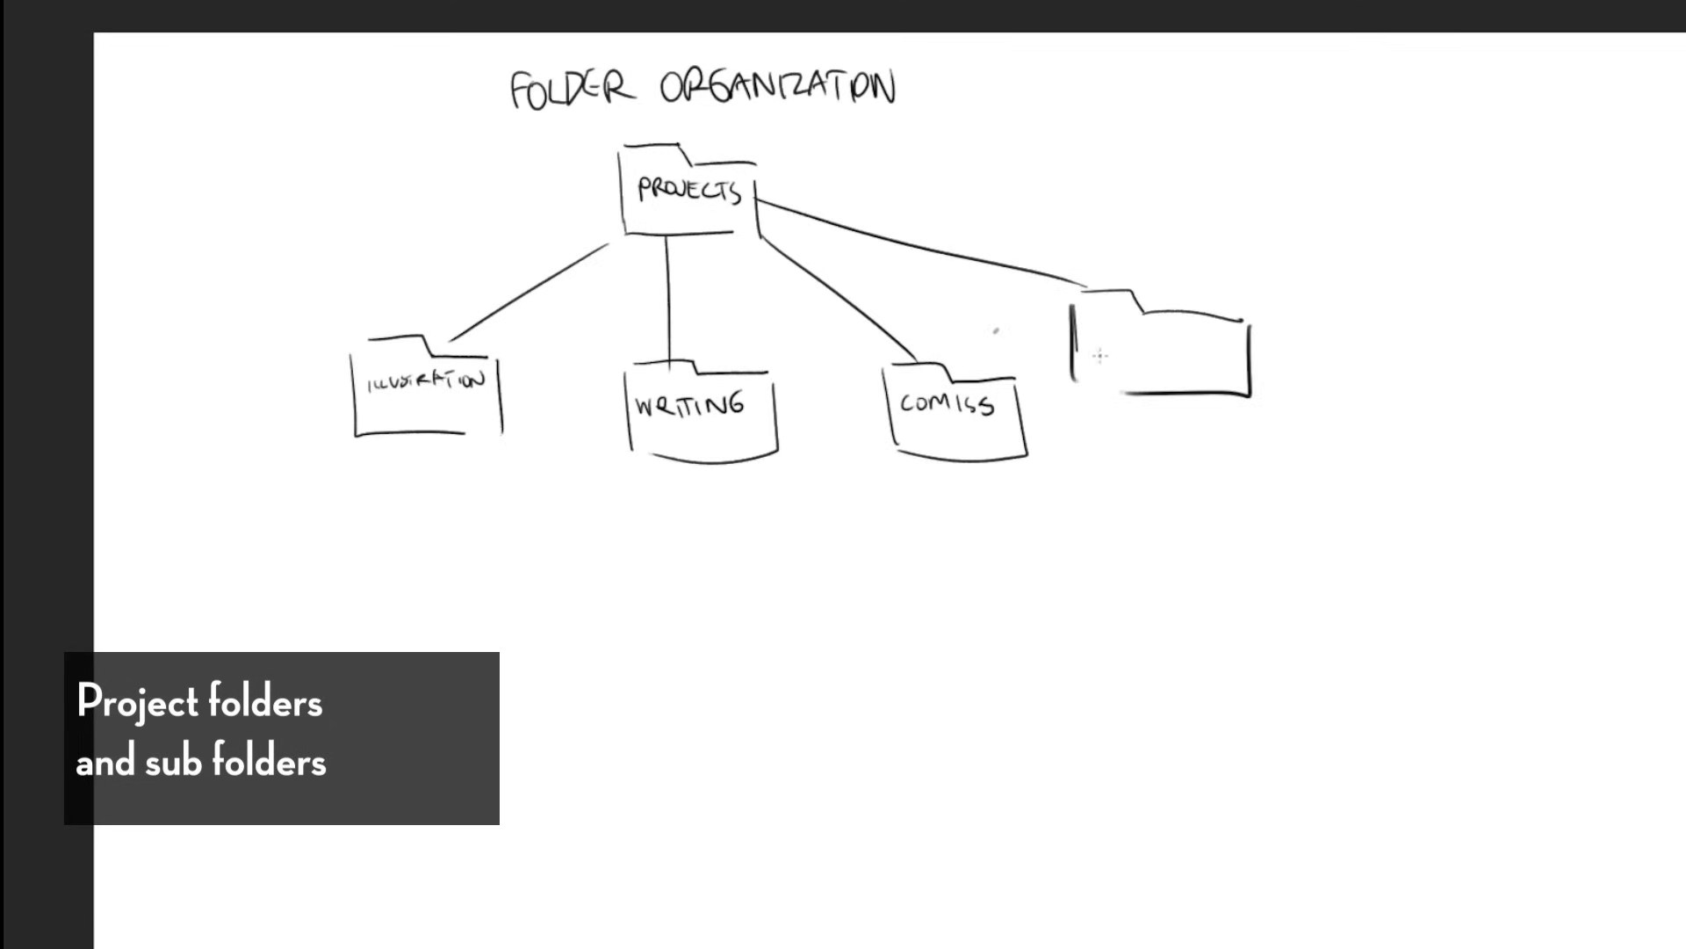
{"action": "type", "text": "ANIMATION"}
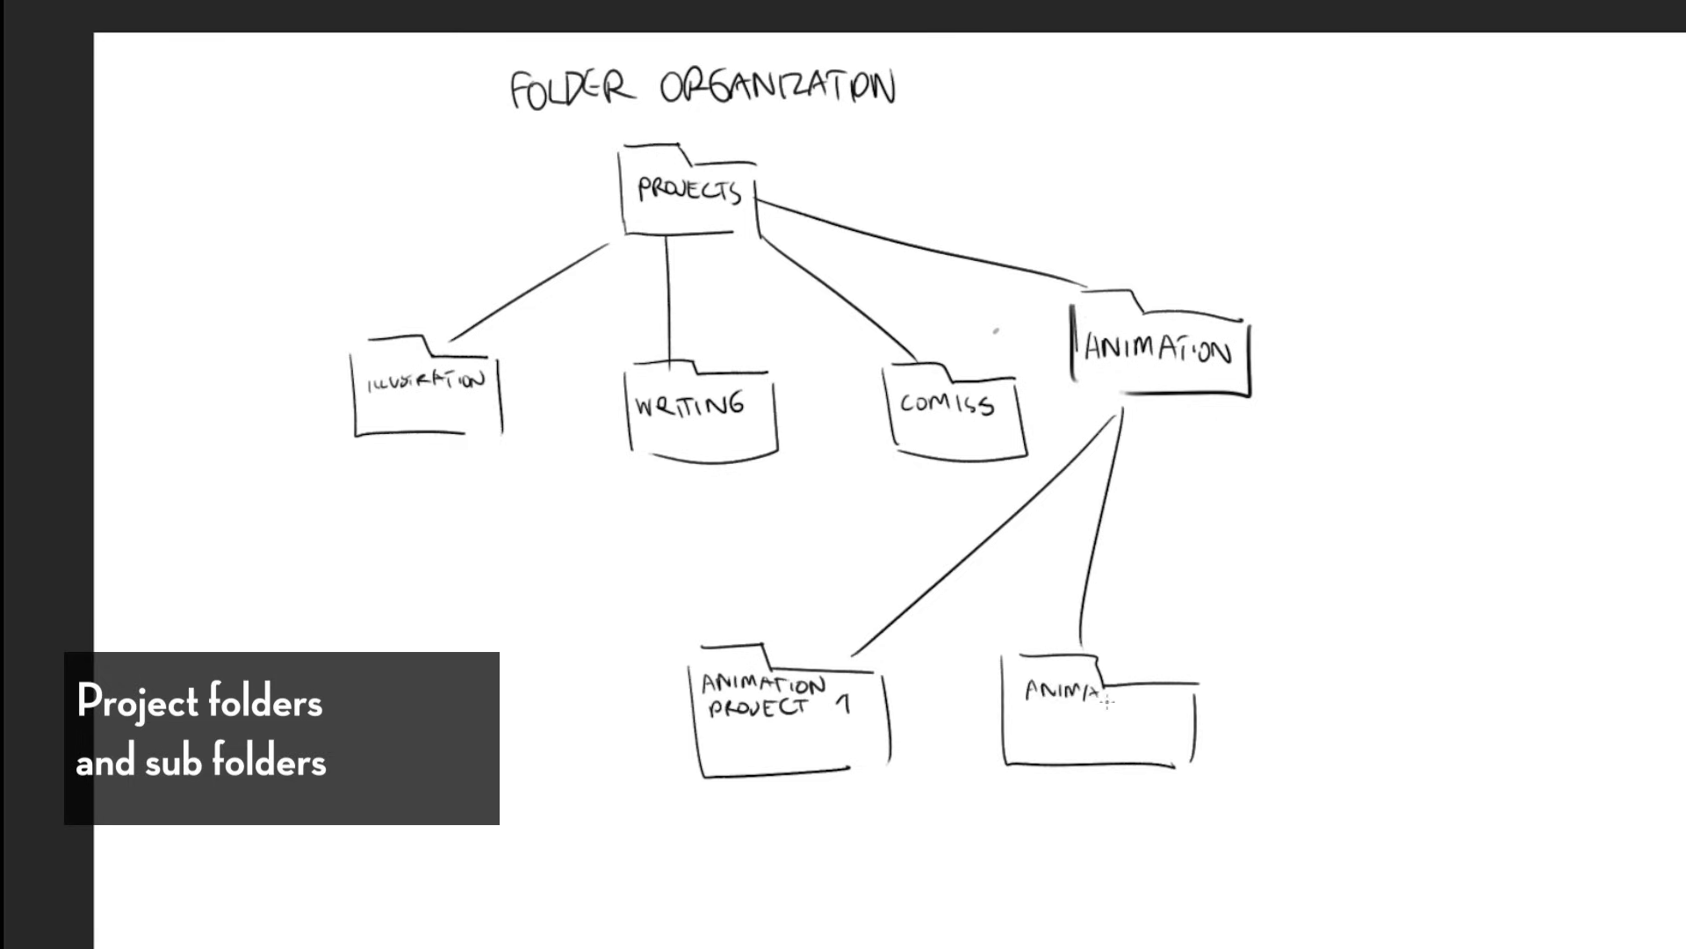
{"action": "type", "text": "ANIMATION PROJECT \"DOG"}
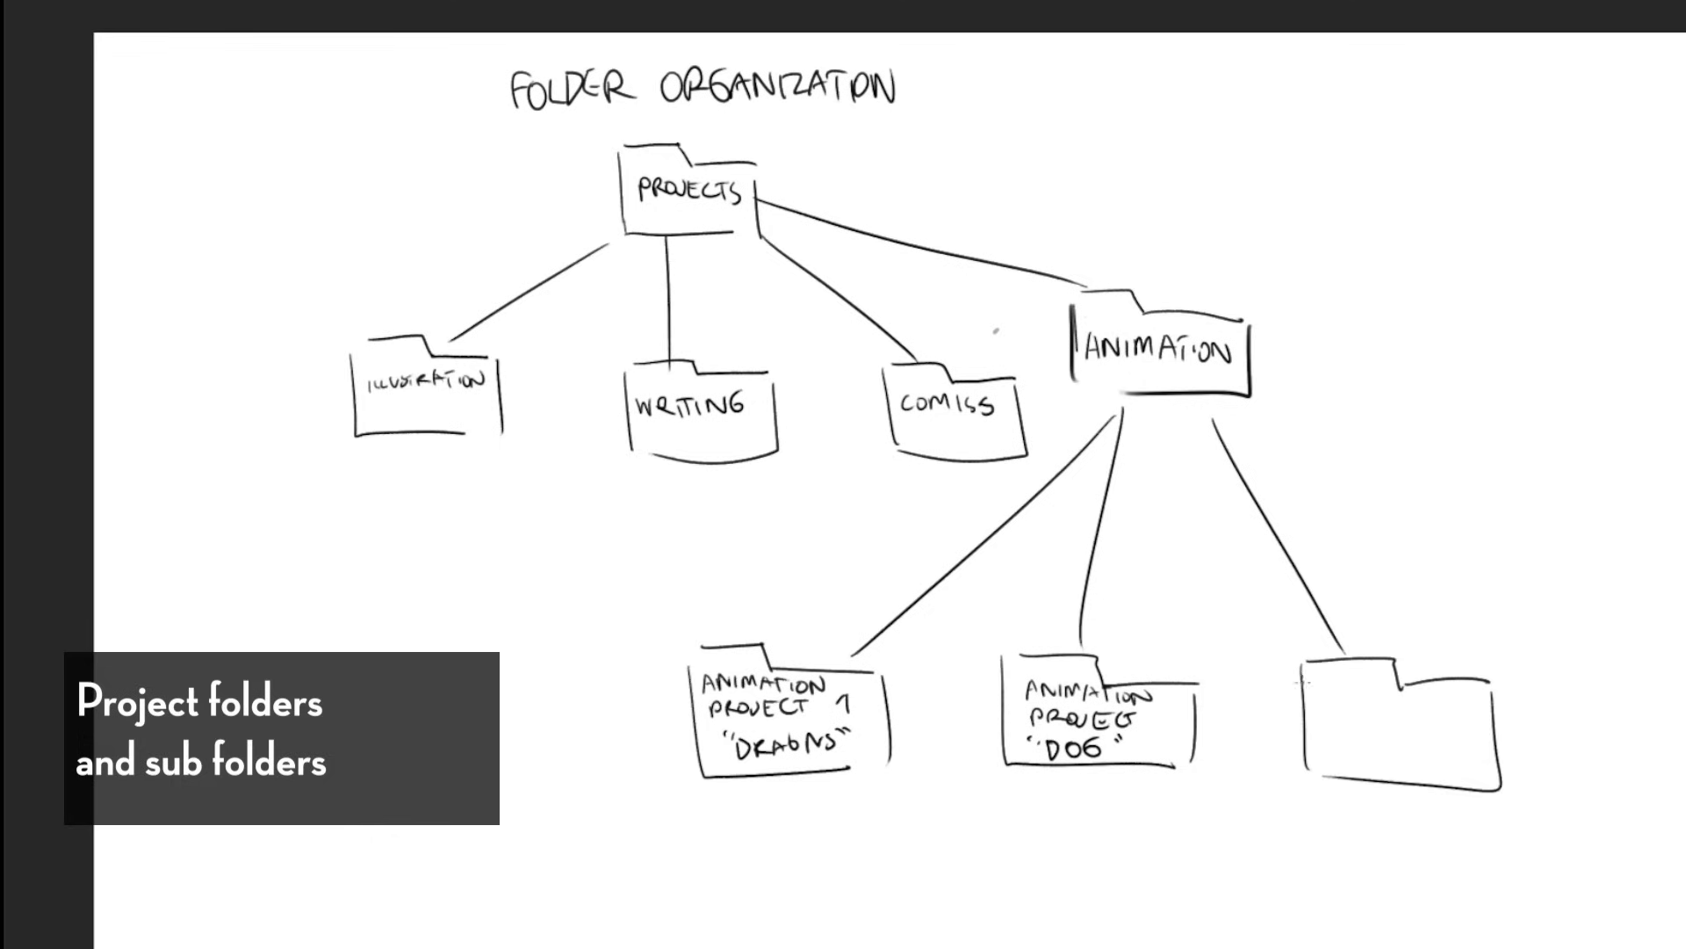
{"action": "type", "text": "ANIMATION PROJECT"}
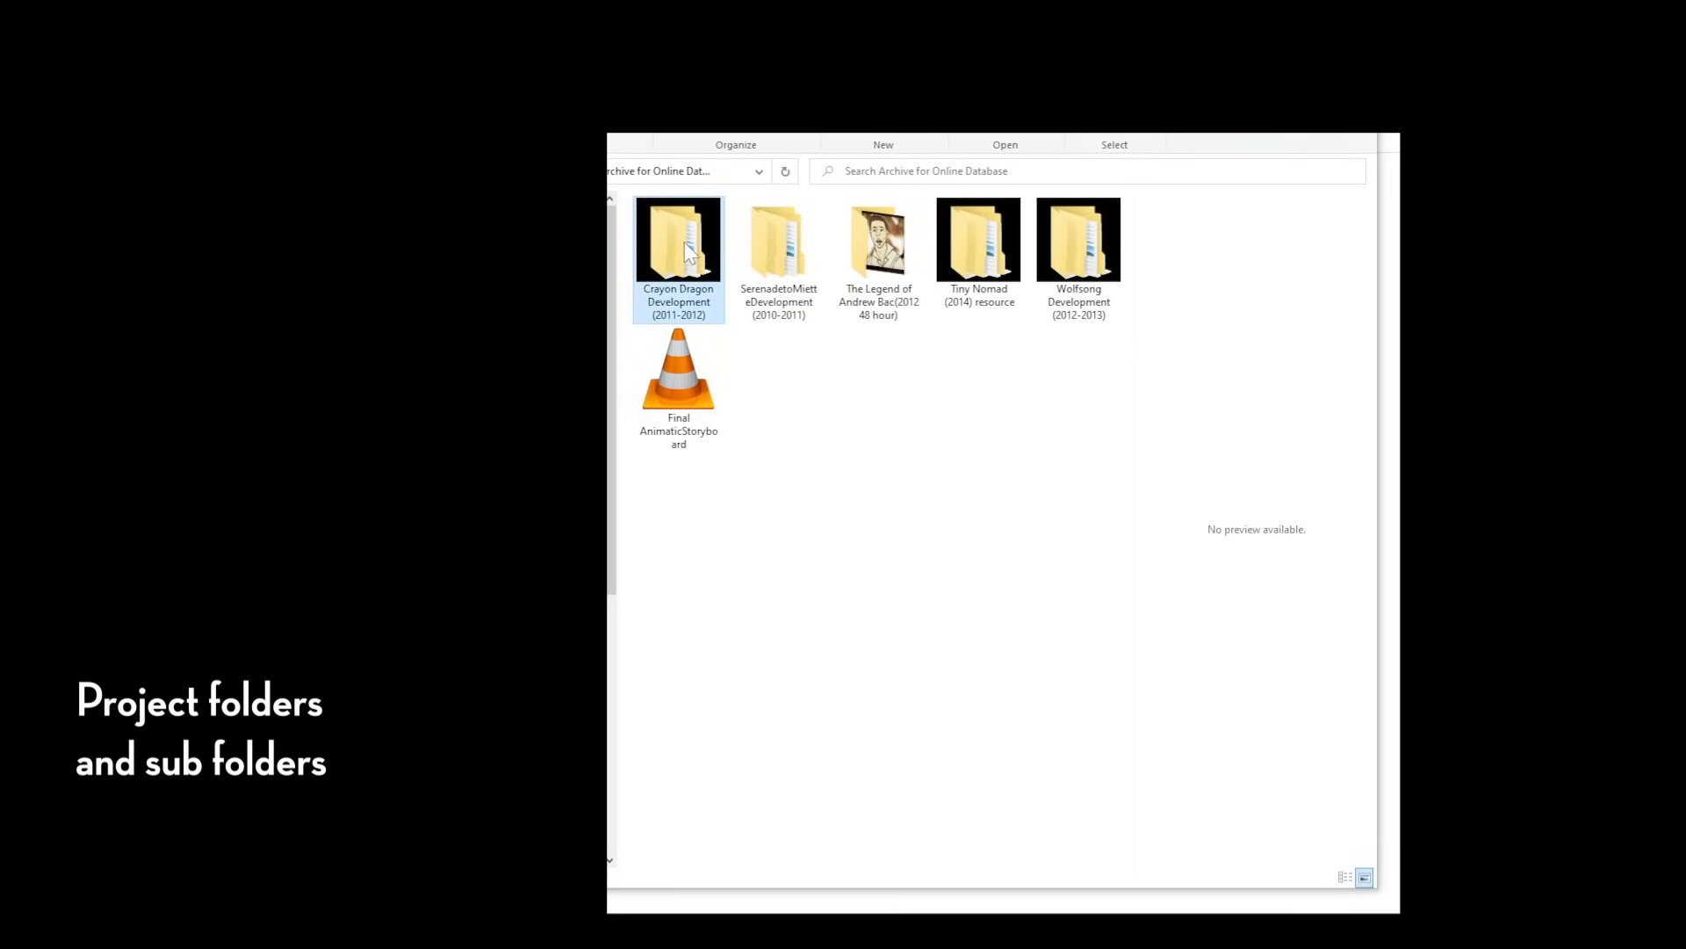
- Open Crayon Dragon Development > Animation > COLOREDVERSIONS and scroll its scene files
{"action": "double_click", "coordinate": [679, 239]}
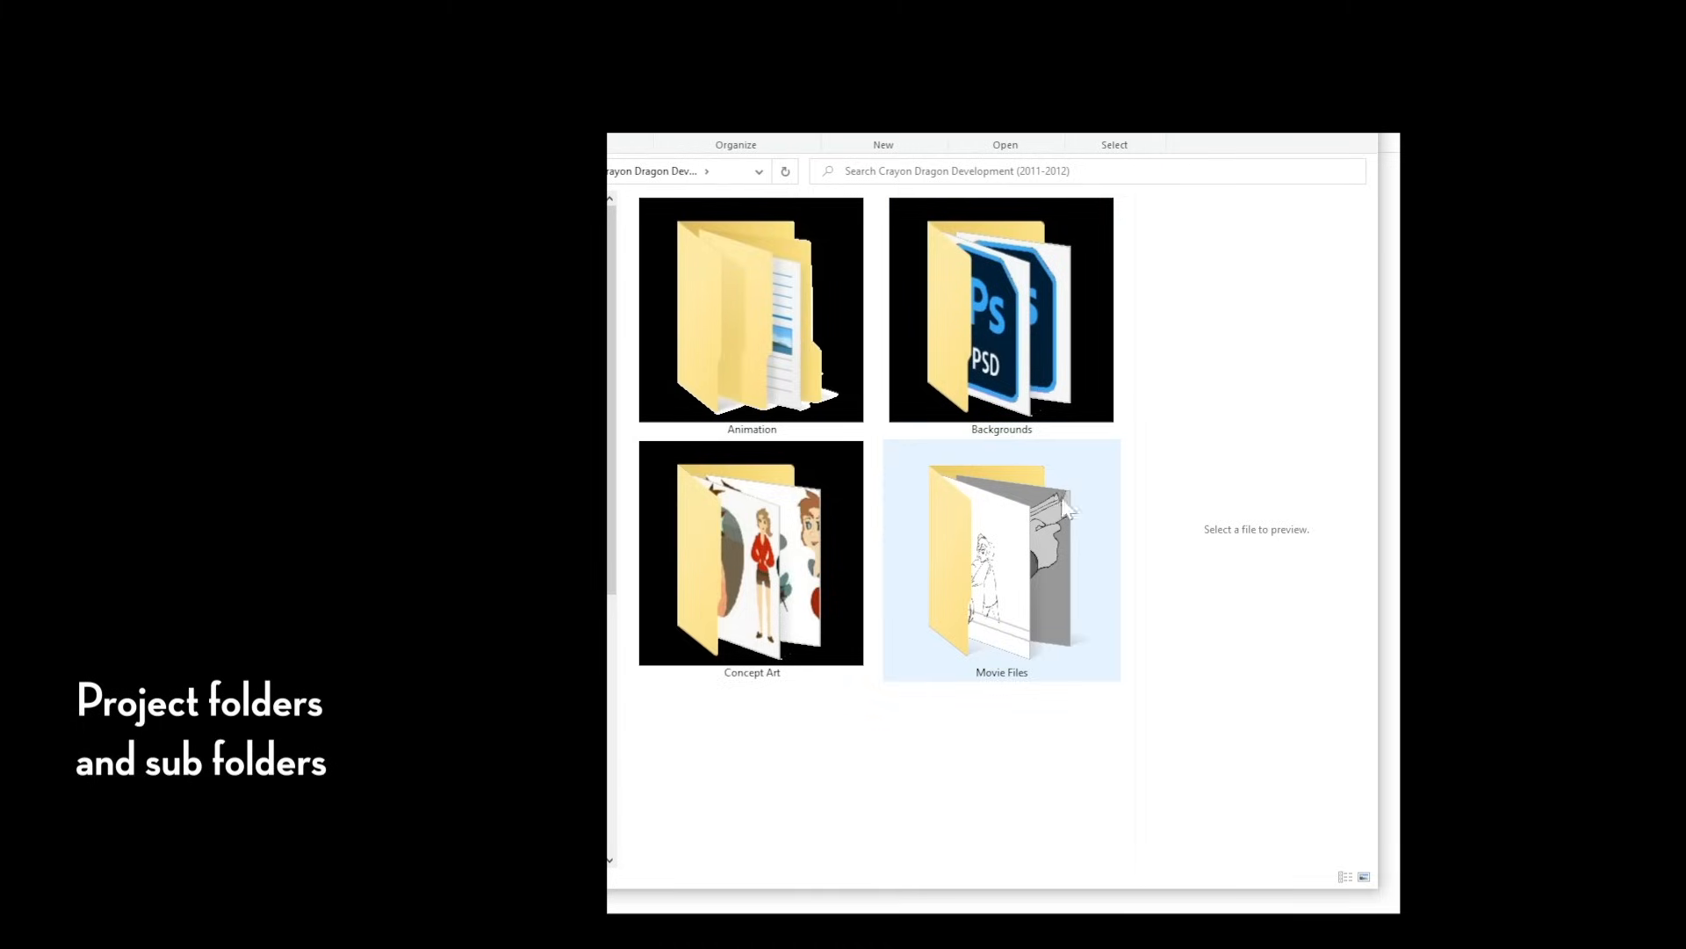
{"action": "left_click", "coordinate": [1000, 311]}
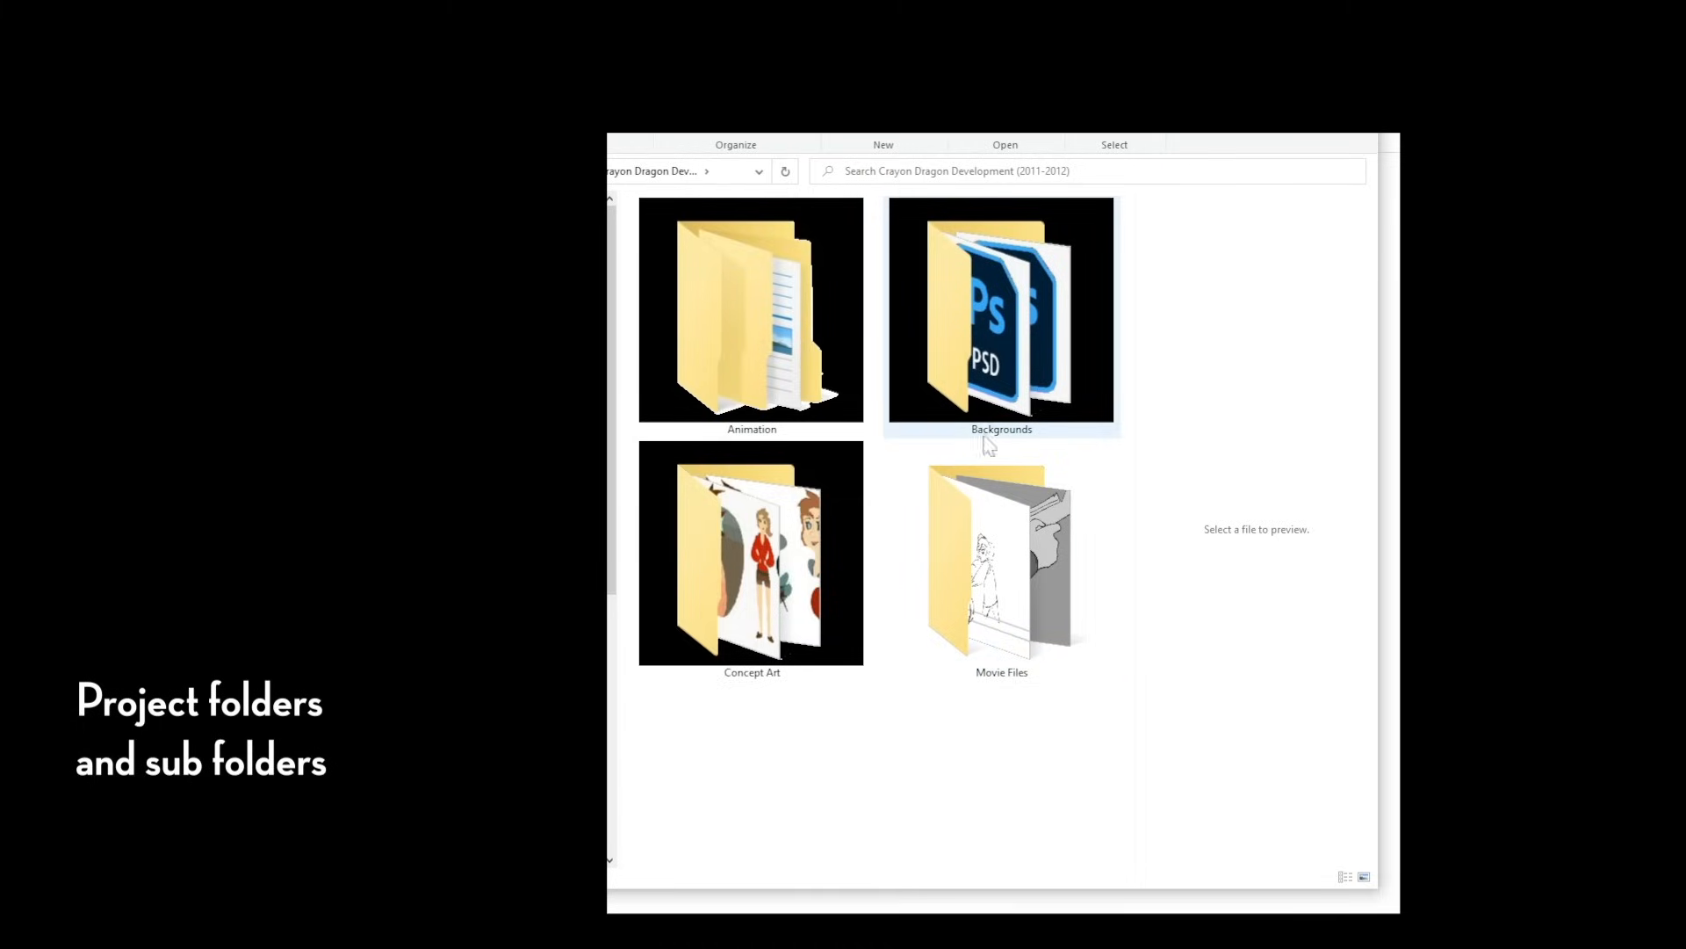
{"action": "double_click", "coordinate": [752, 310]}
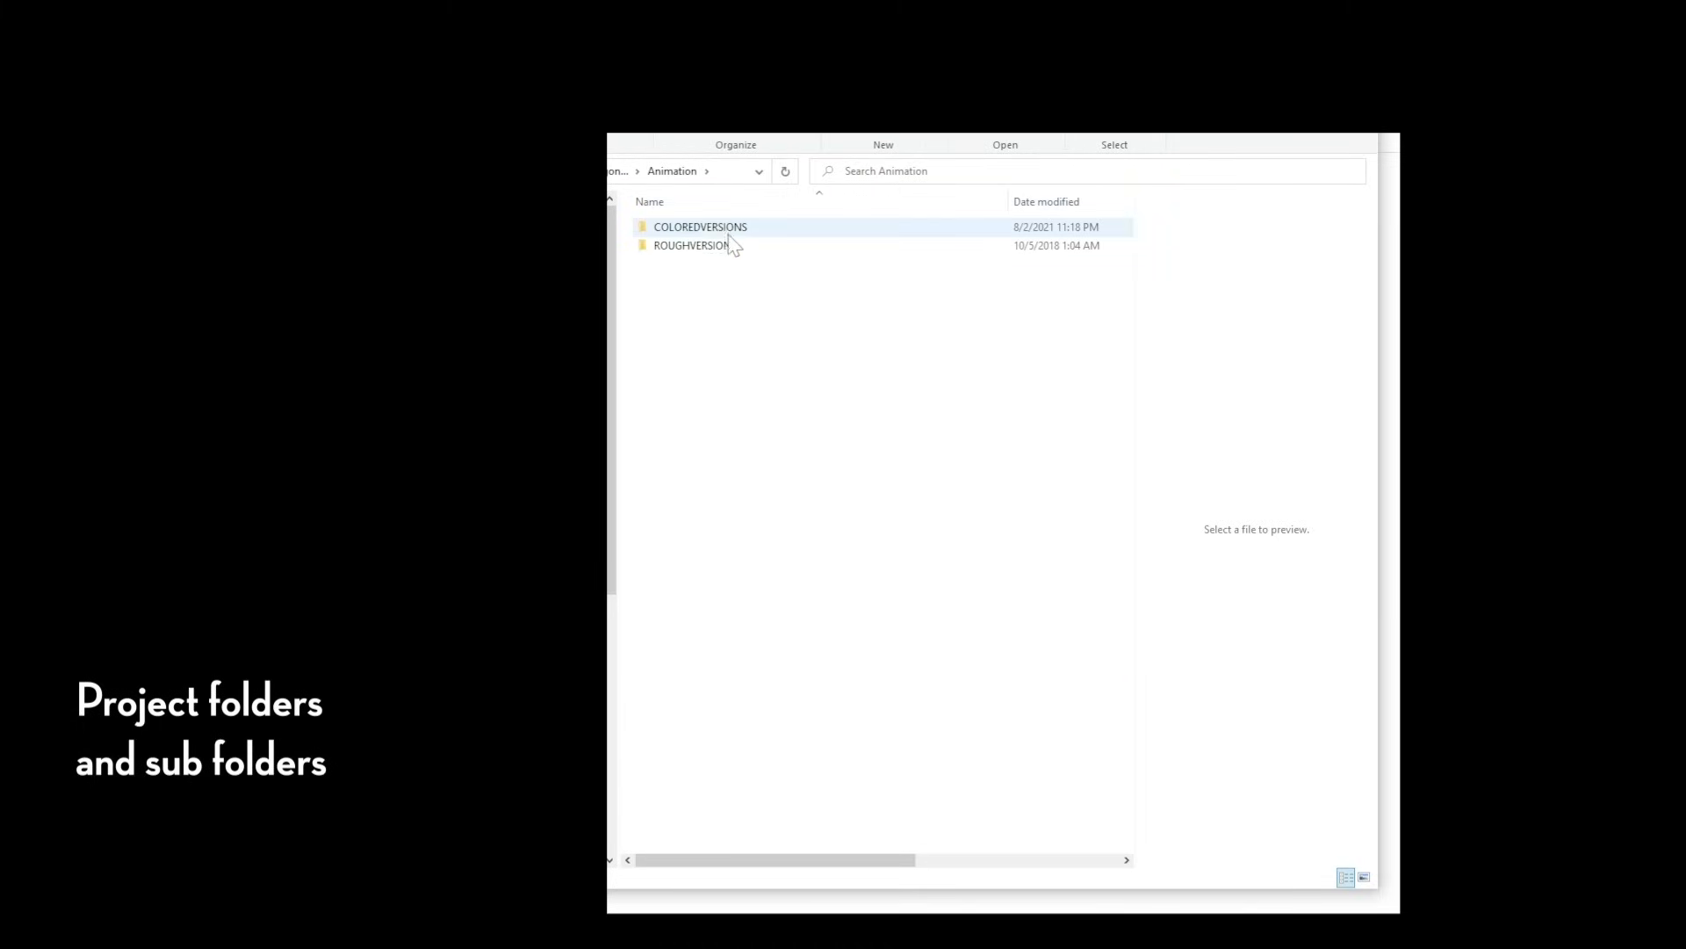
{"action": "double_click", "coordinate": [700, 227]}
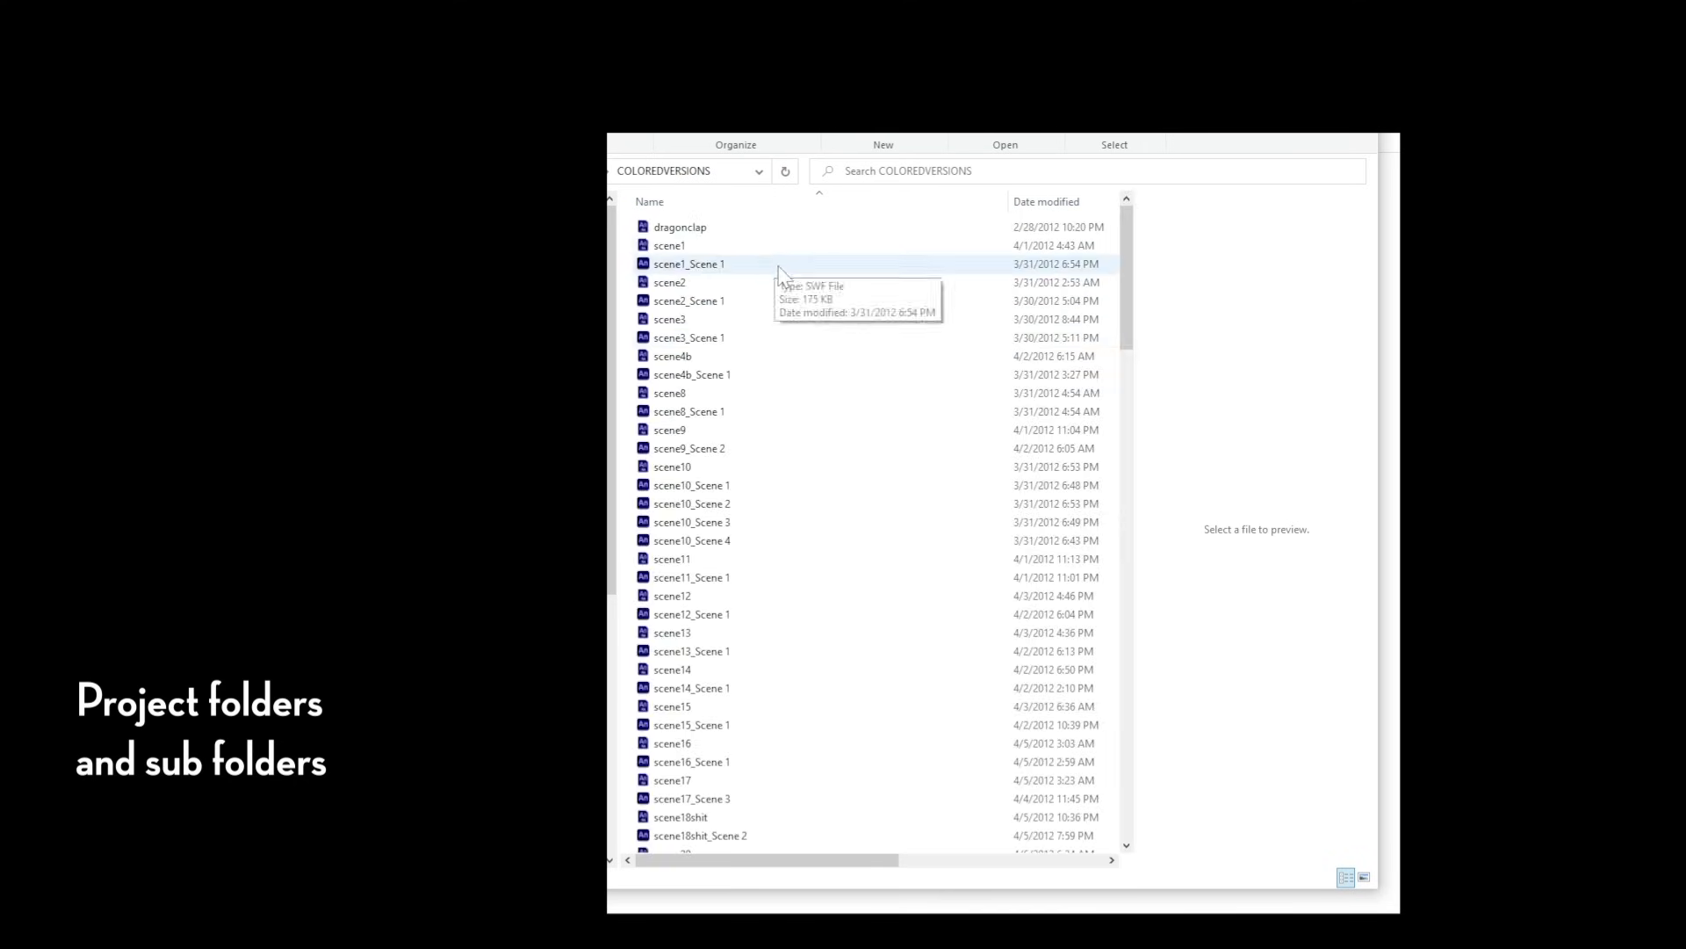
{"action": "scroll", "scroll_direction": "down", "scroll_amount": 3}
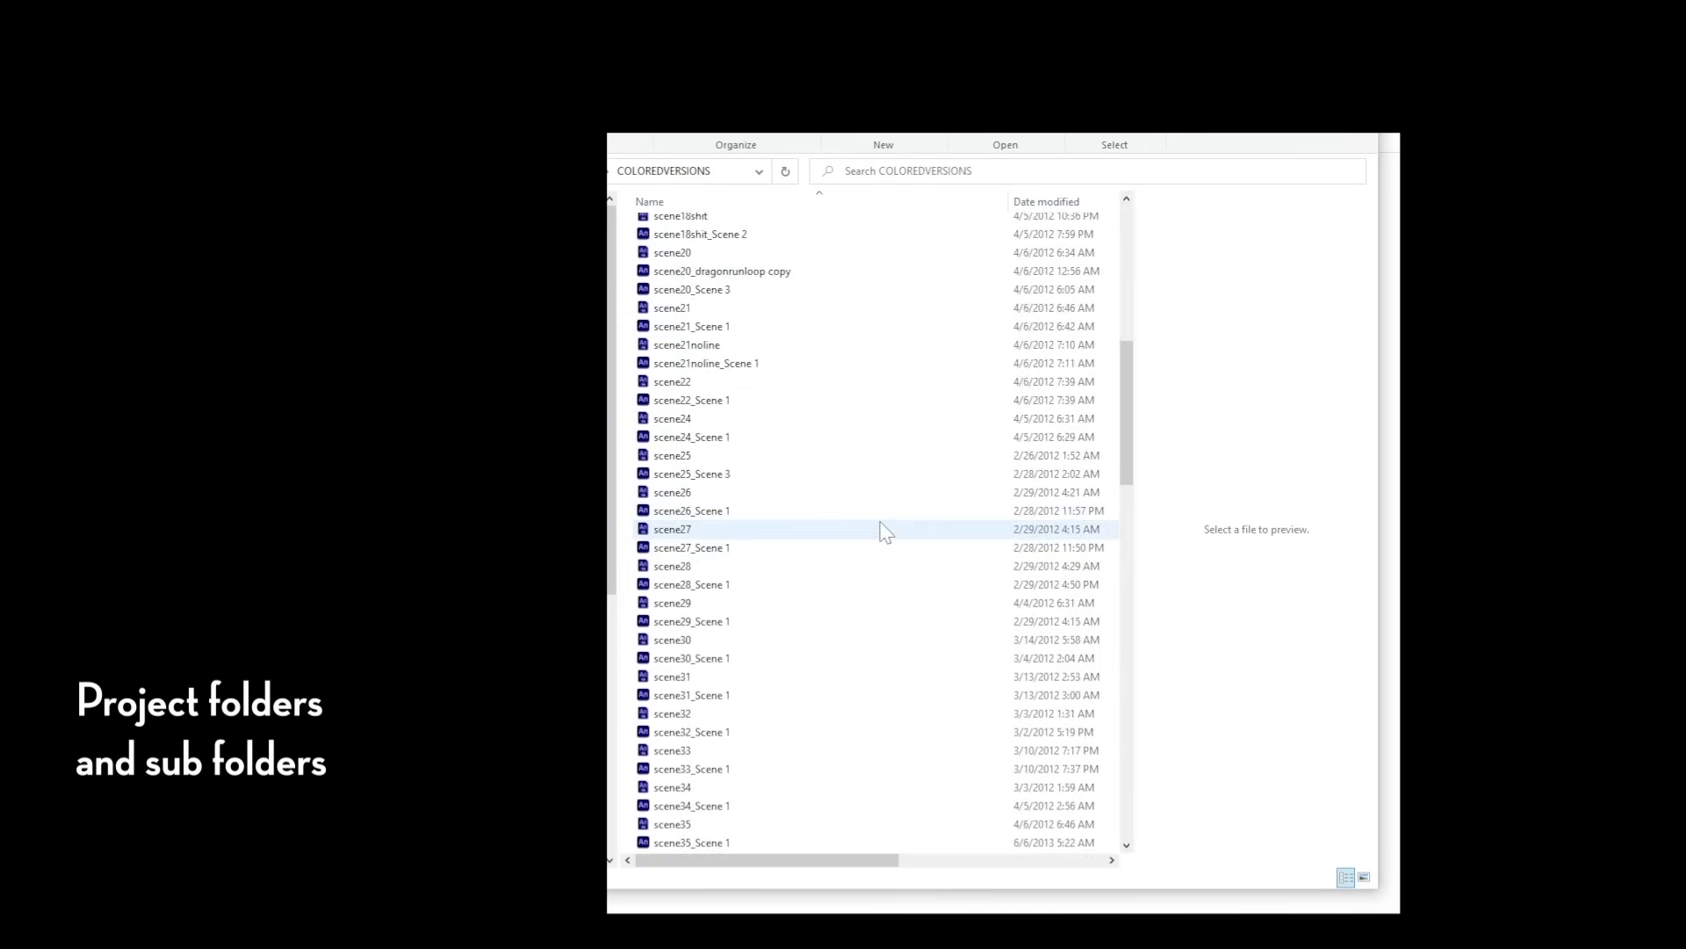
{"action": "scroll", "scroll_direction": "down", "scroll_amount": 3}
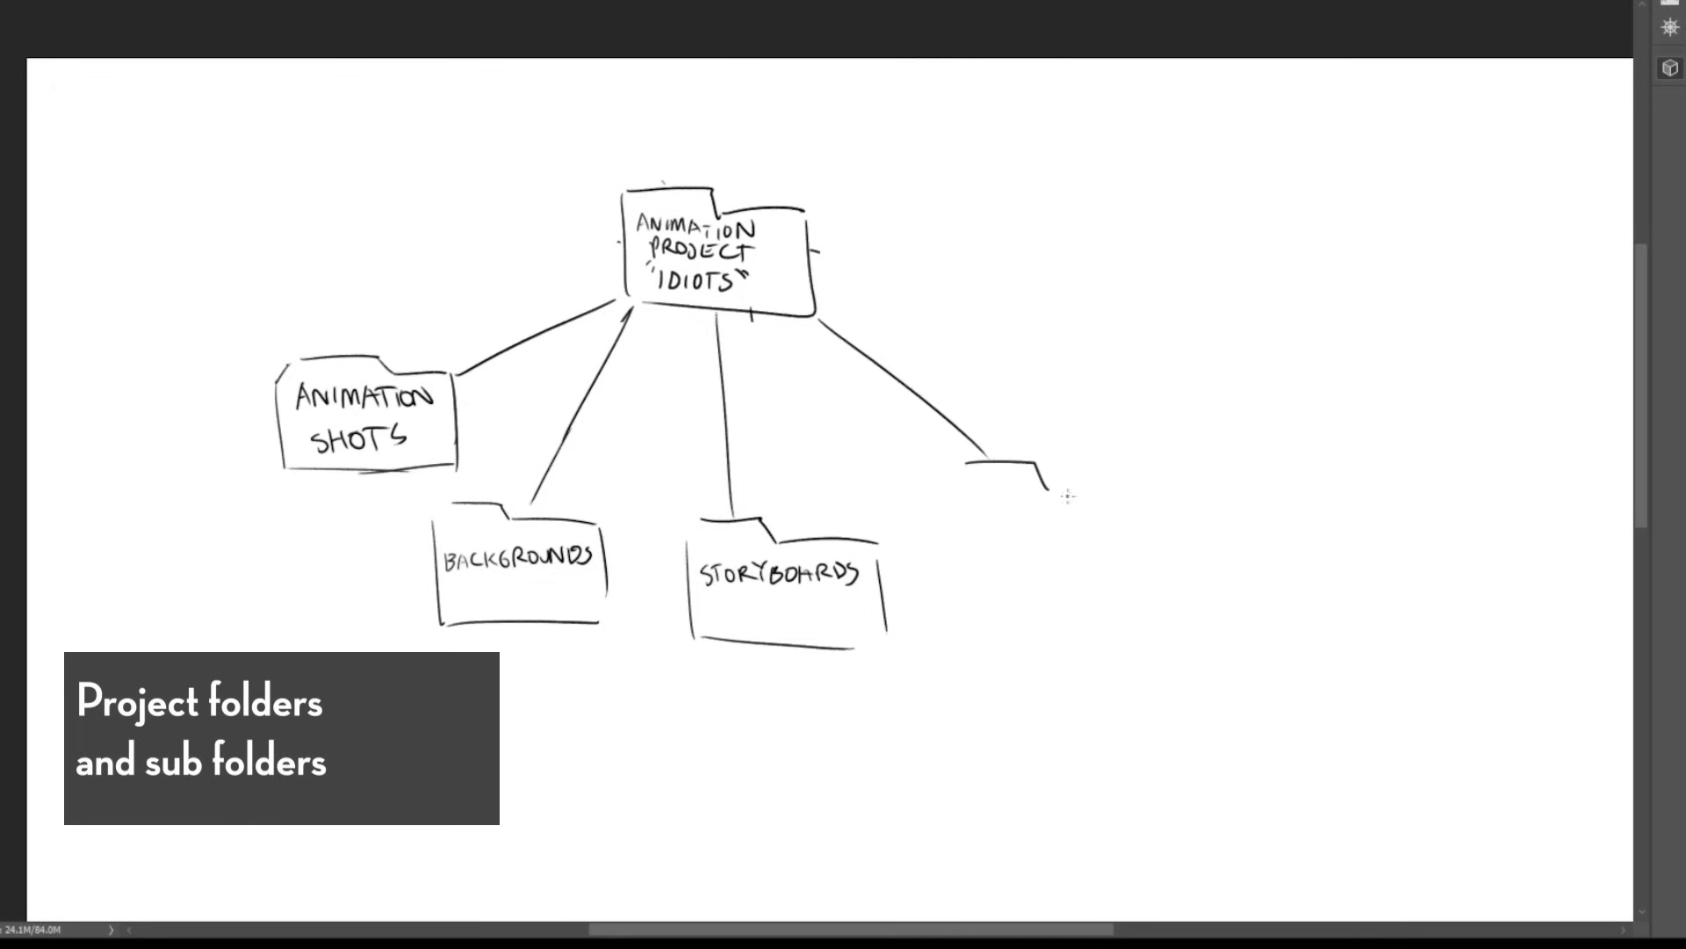
- Draw a folder box and write ART / OTHER REF, SOUND & MUSIC, and TOOLS & PRESETS PROJECTS labels
{"action": "left_click_drag", "start_coordinate": [957, 452], "coordinate": [1156, 603]}
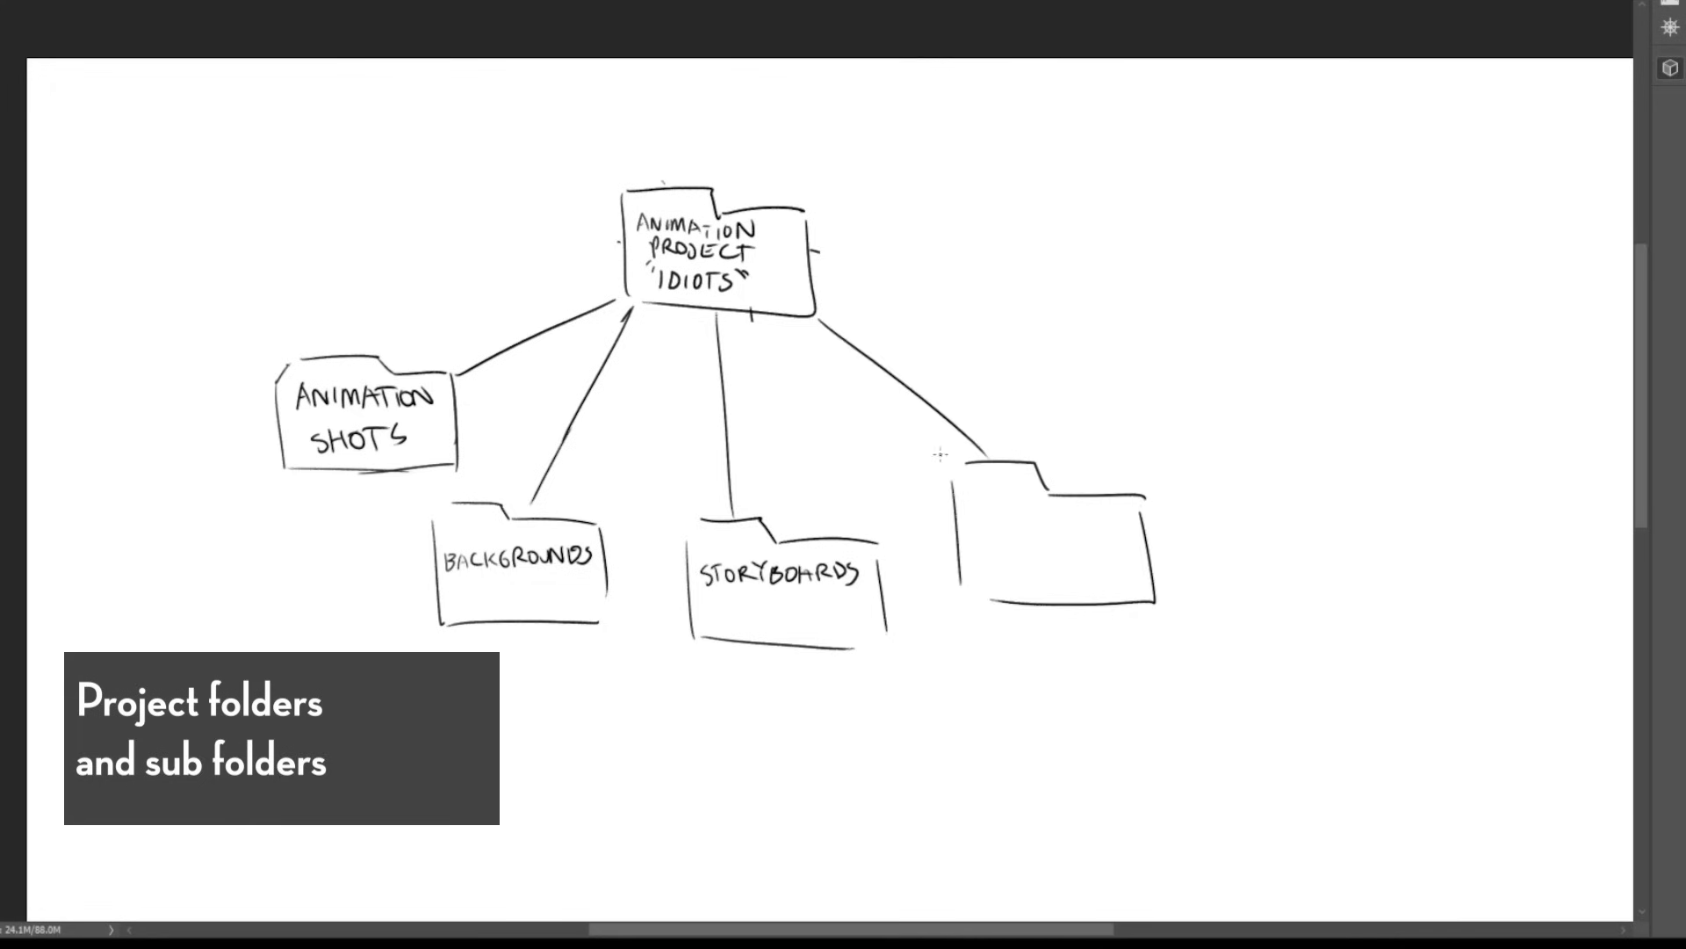
{"action": "type", "text": "ART REF"}
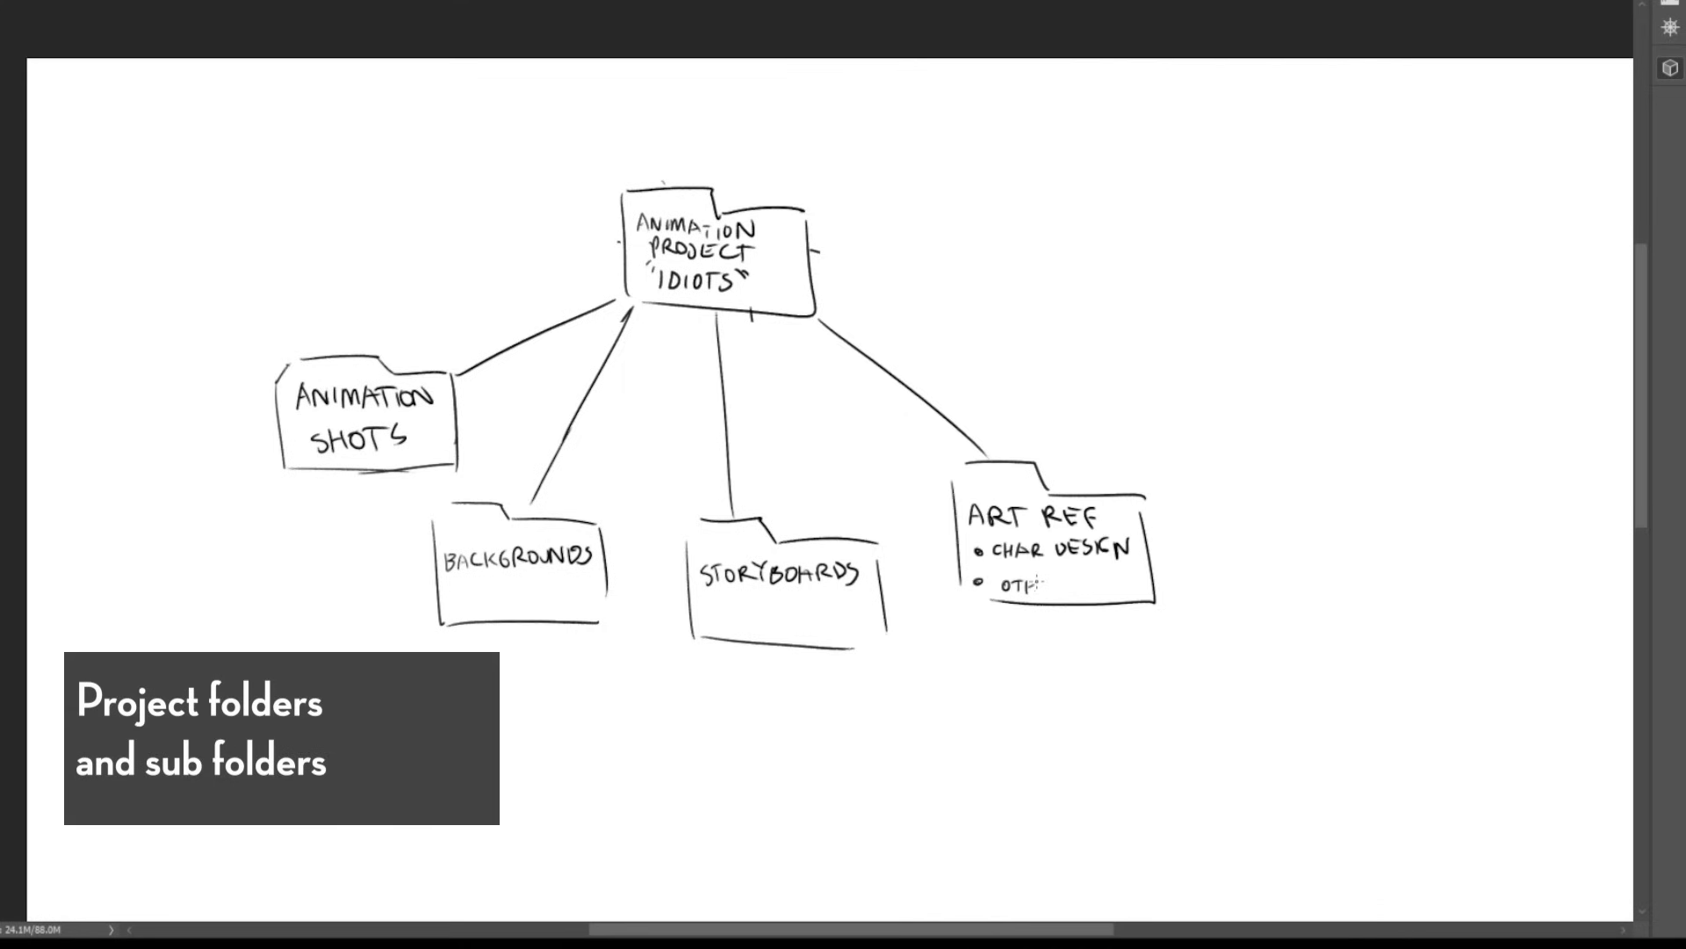
{"action": "type", "text": "OTHER REF"}
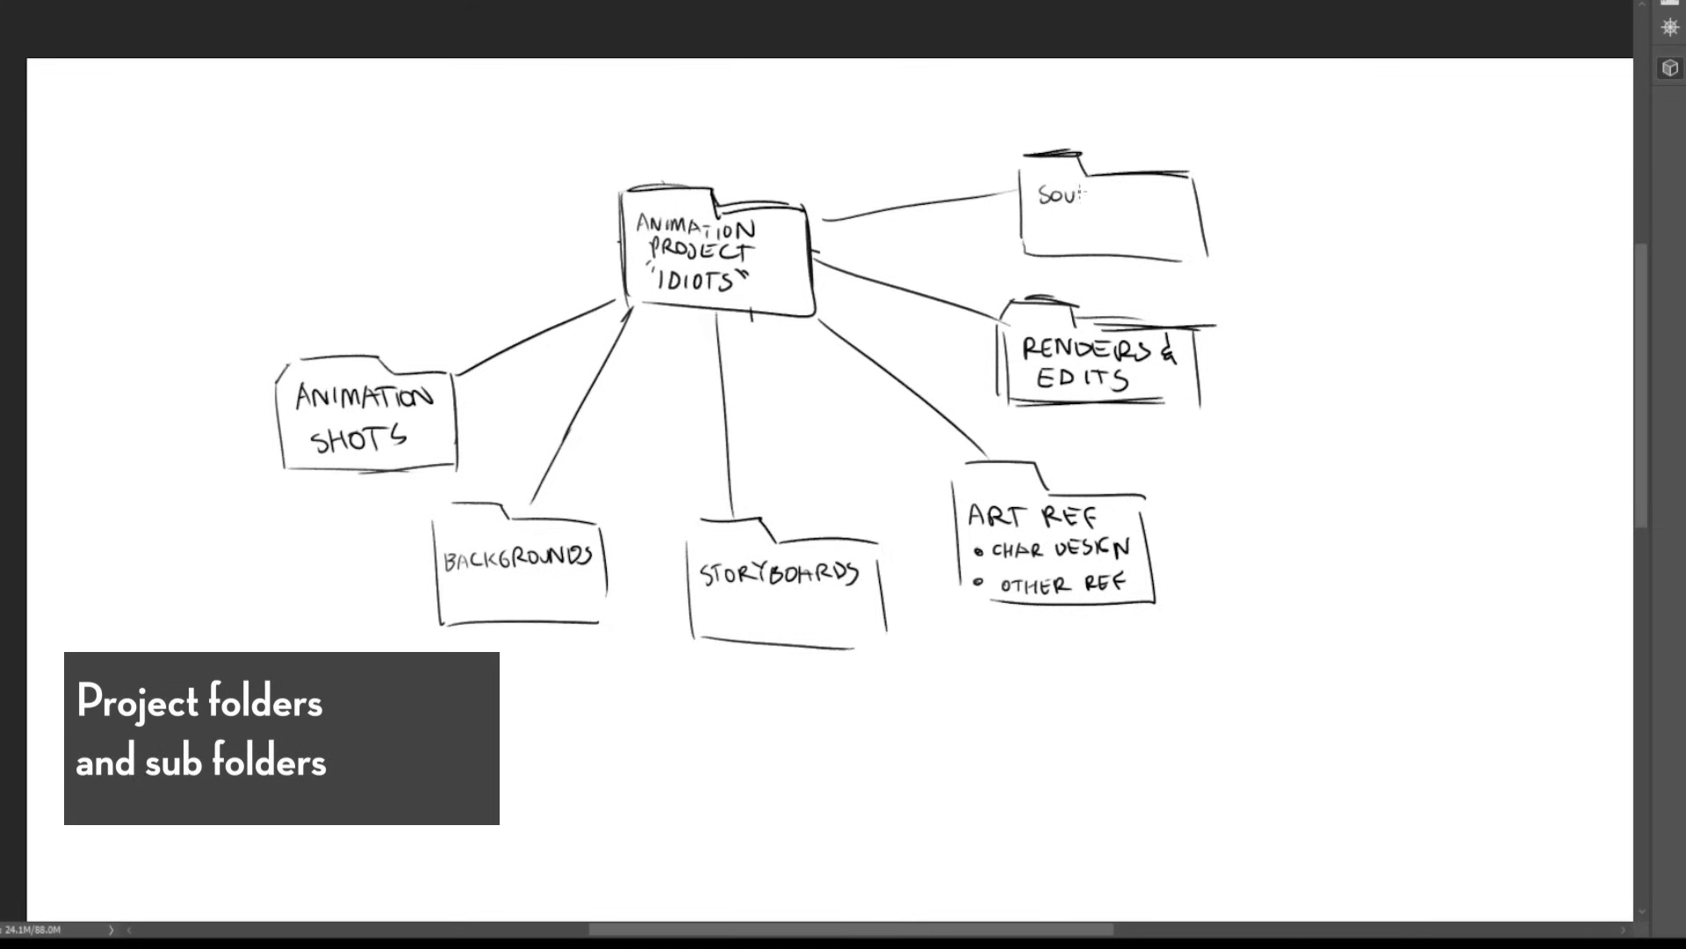
{"action": "type", "text": "SOUND & MUSIC"}
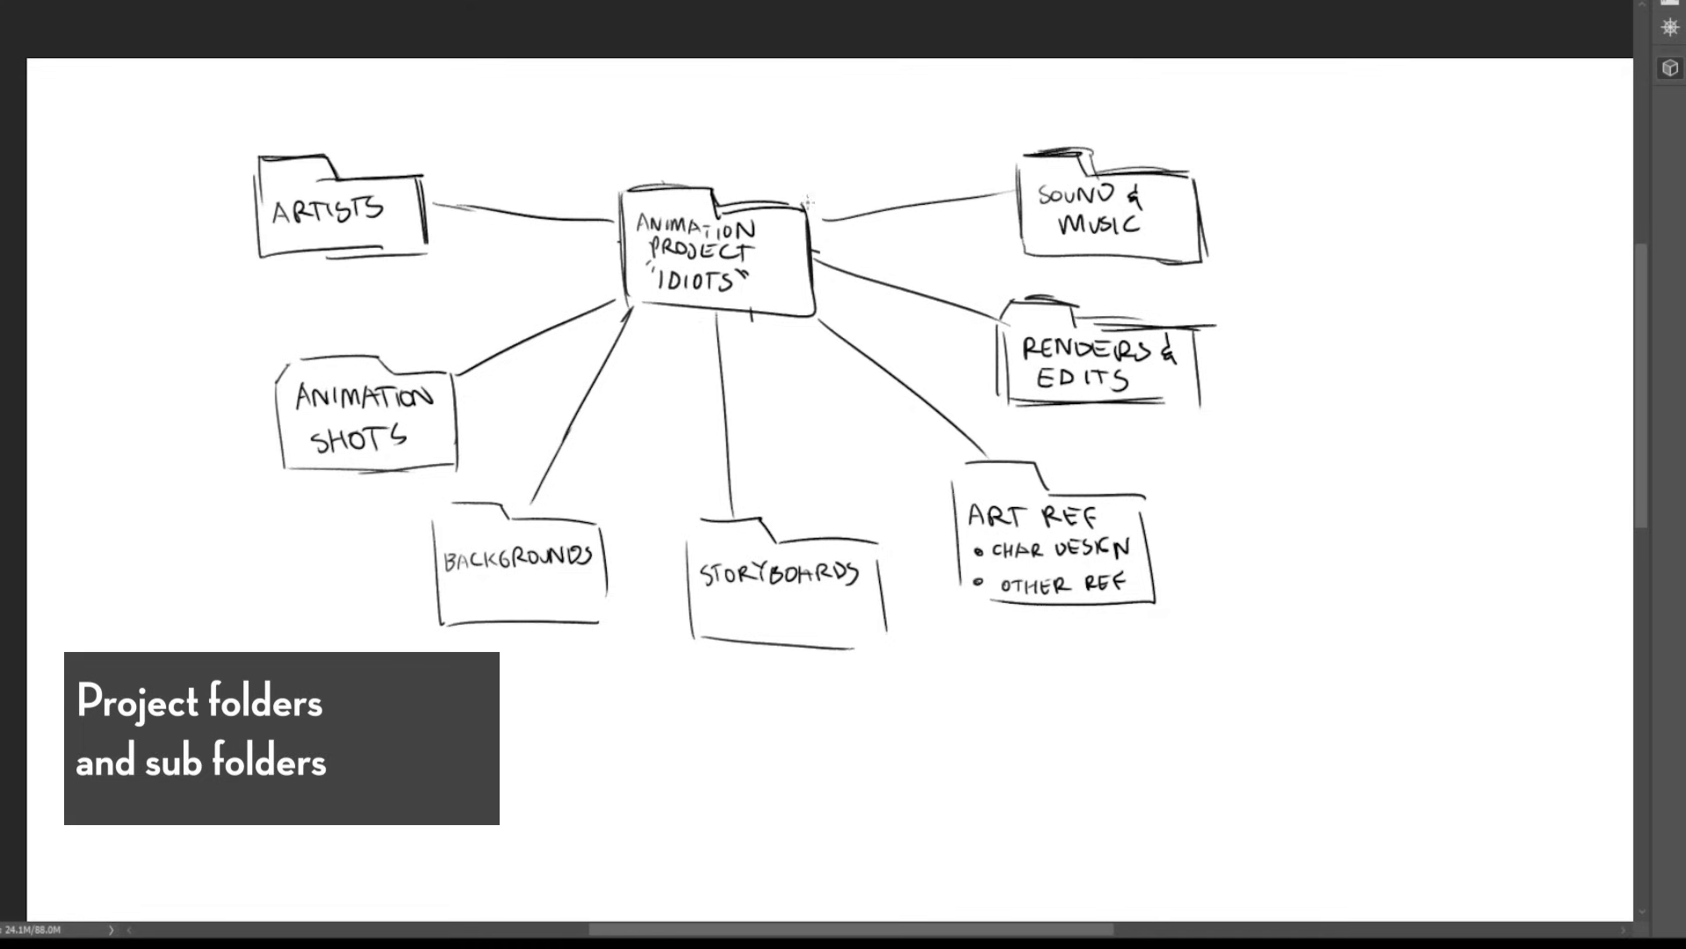
{"action": "mouse_move", "coordinate": [923, 531]}
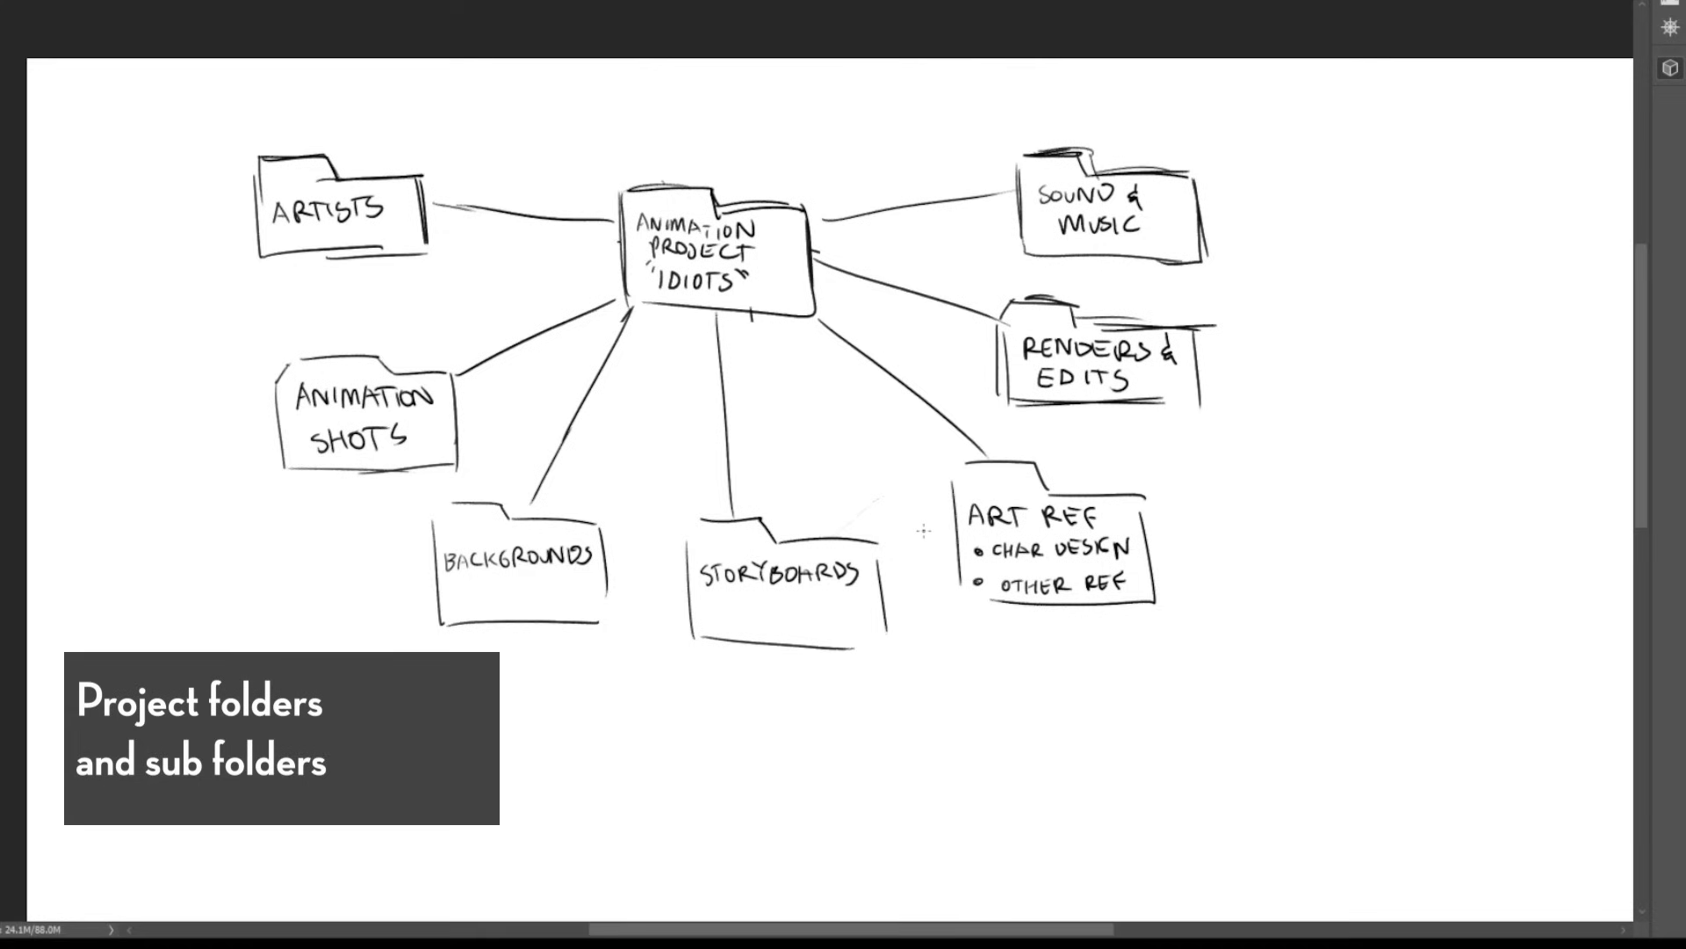
{"action": "mouse_move", "coordinate": [784, 360]}
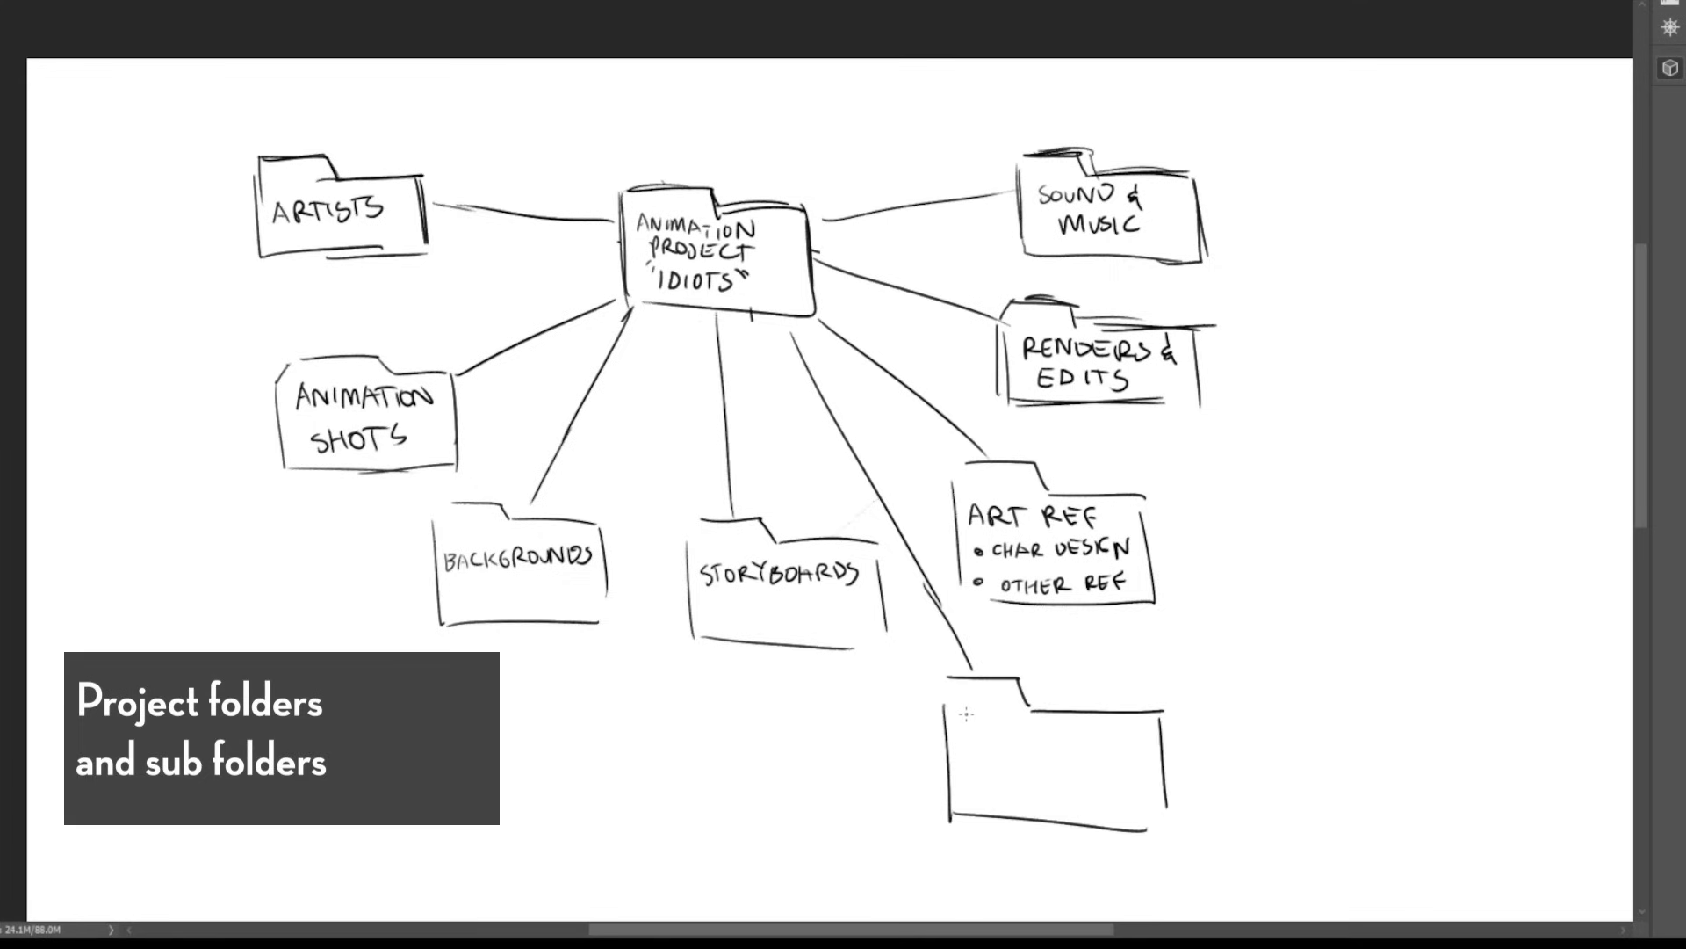
{"action": "type", "text": "TOOLS &"}
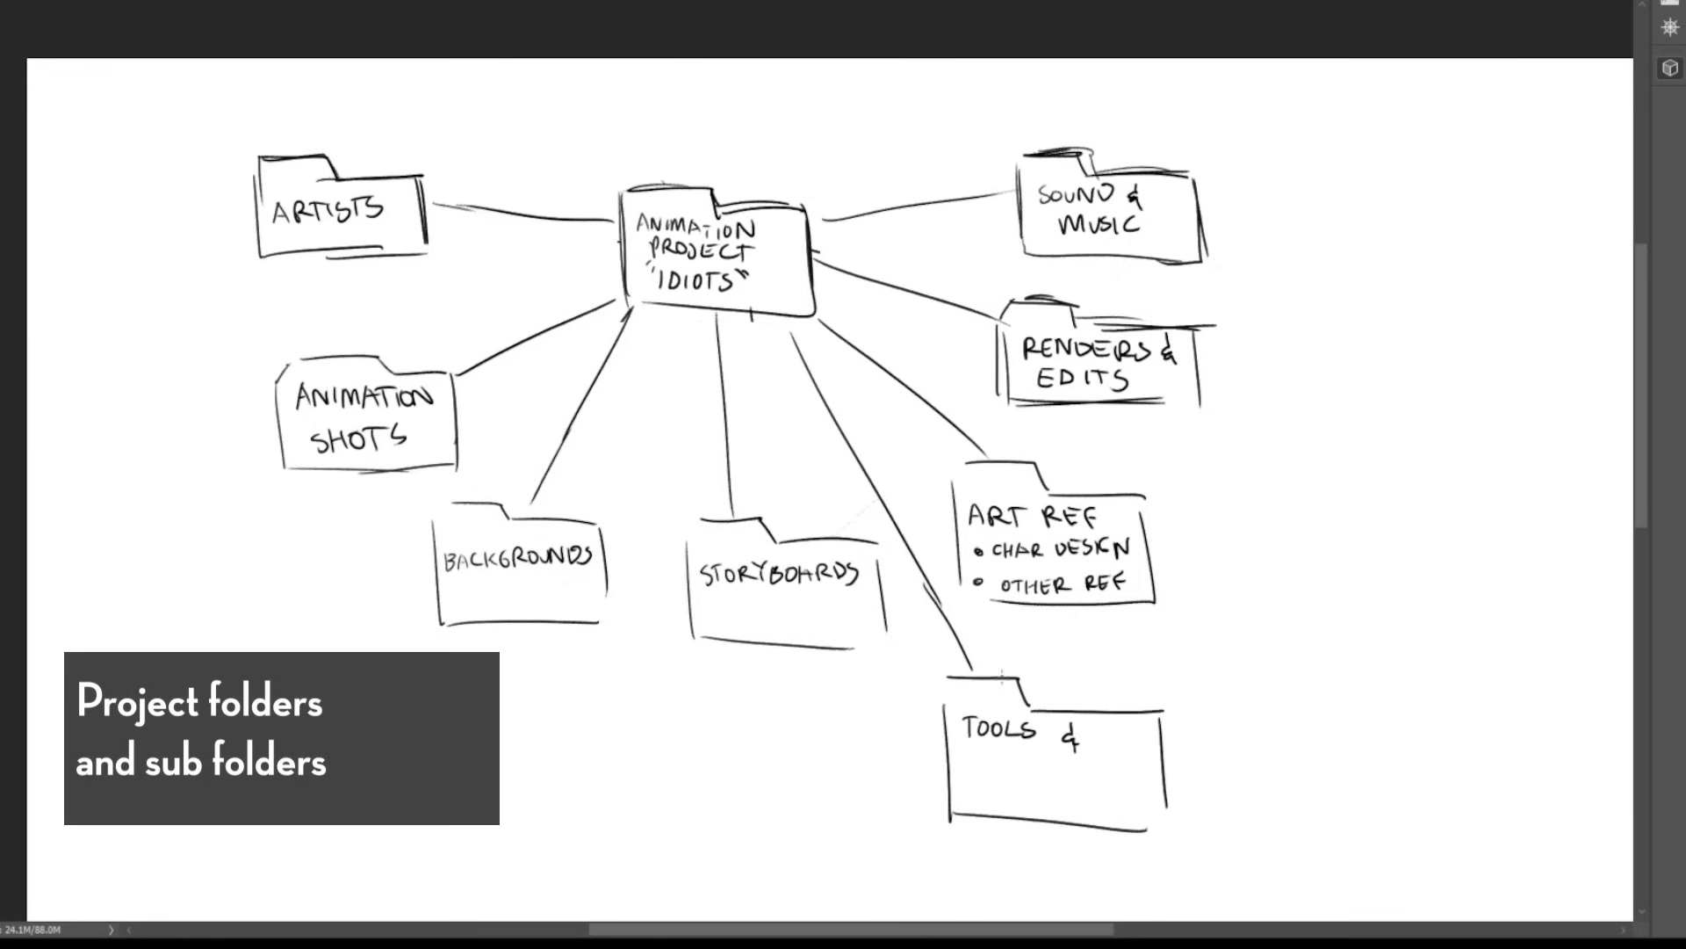
{"action": "type", "text": "PRESETS"}
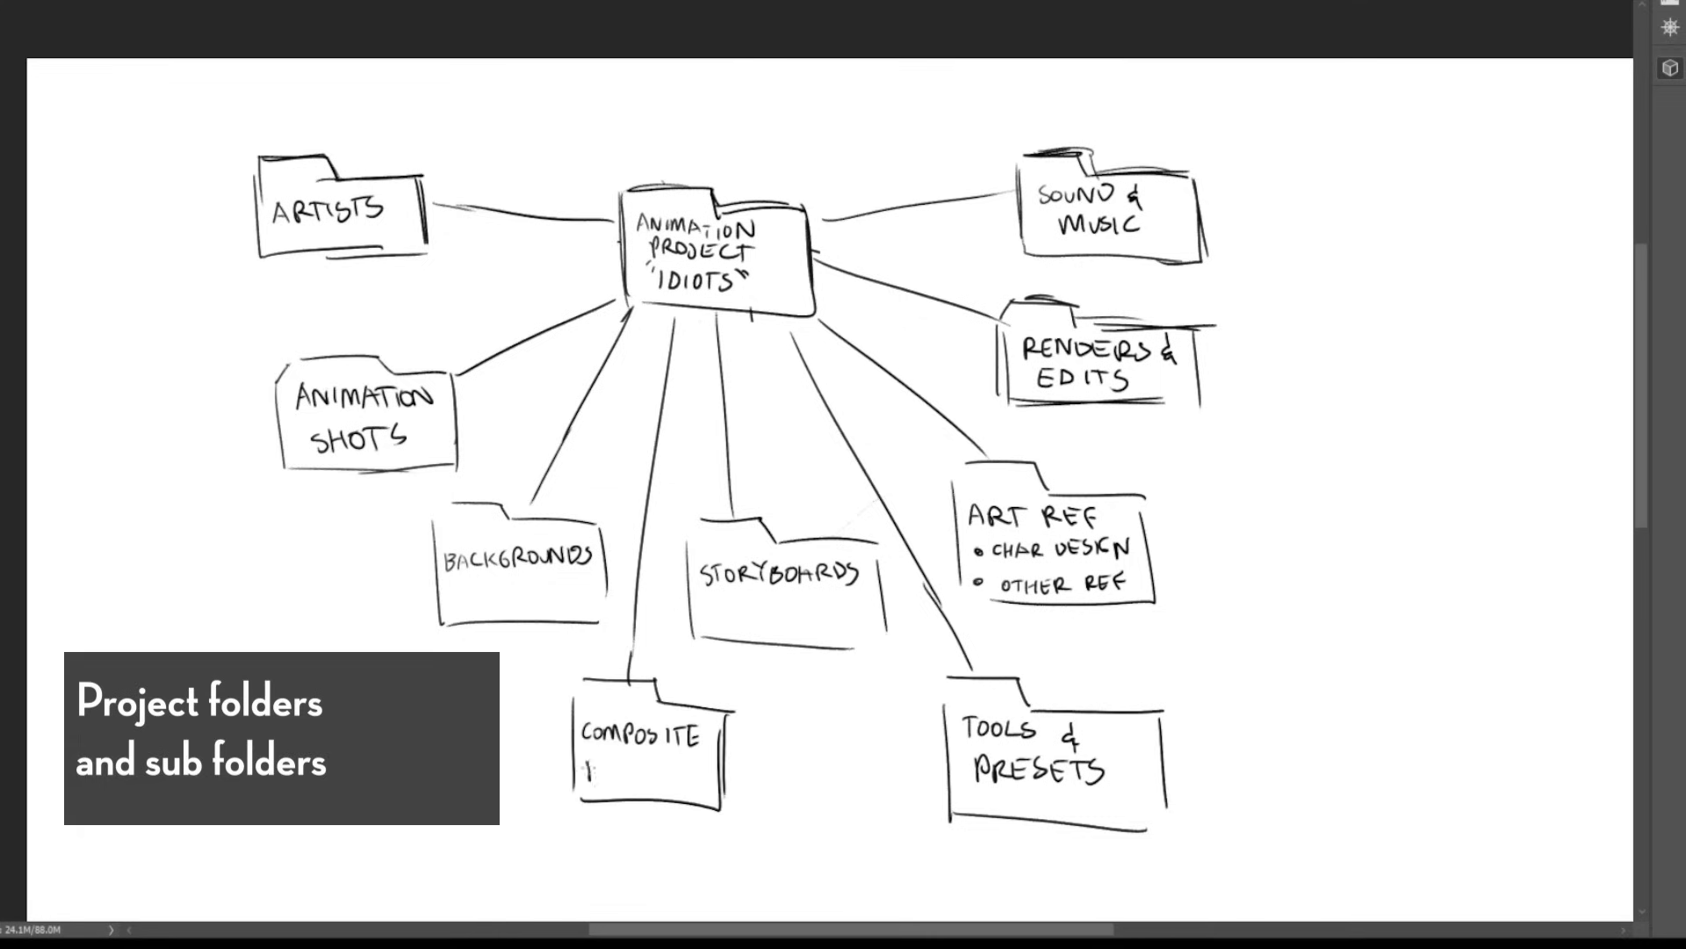
{"action": "type", "text": "PROJECTS"}
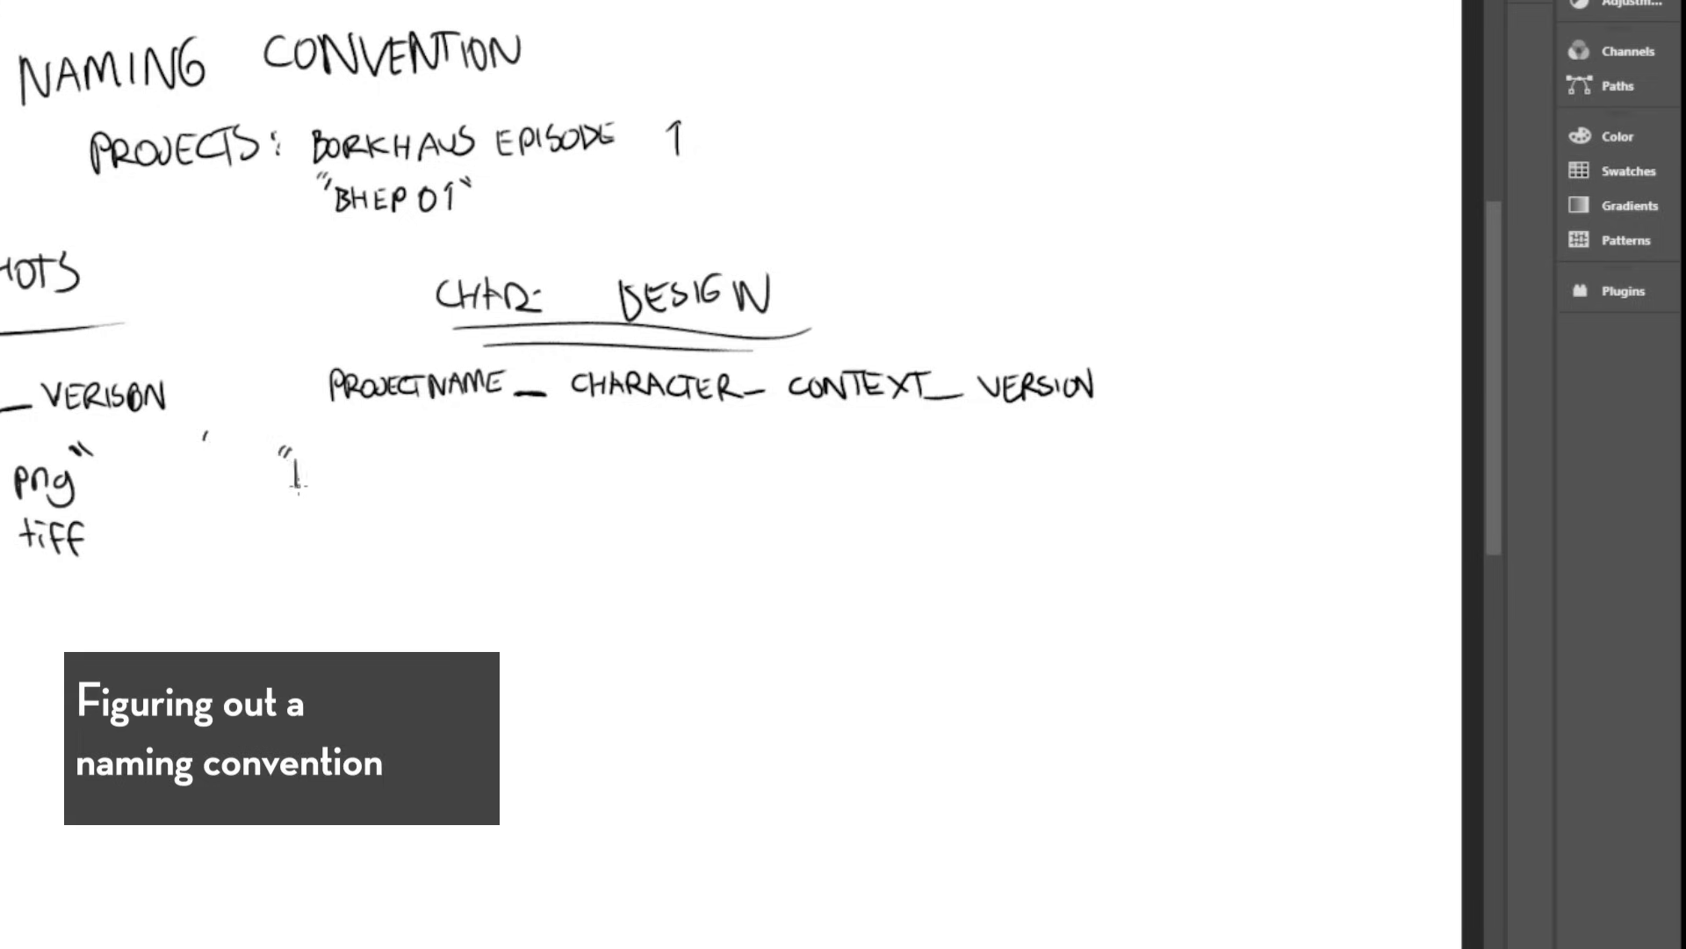
- Write example file names like BH…TURNAROUND and GUNS_E under the Char Design pattern
{"action": "type", "text": "BH"}
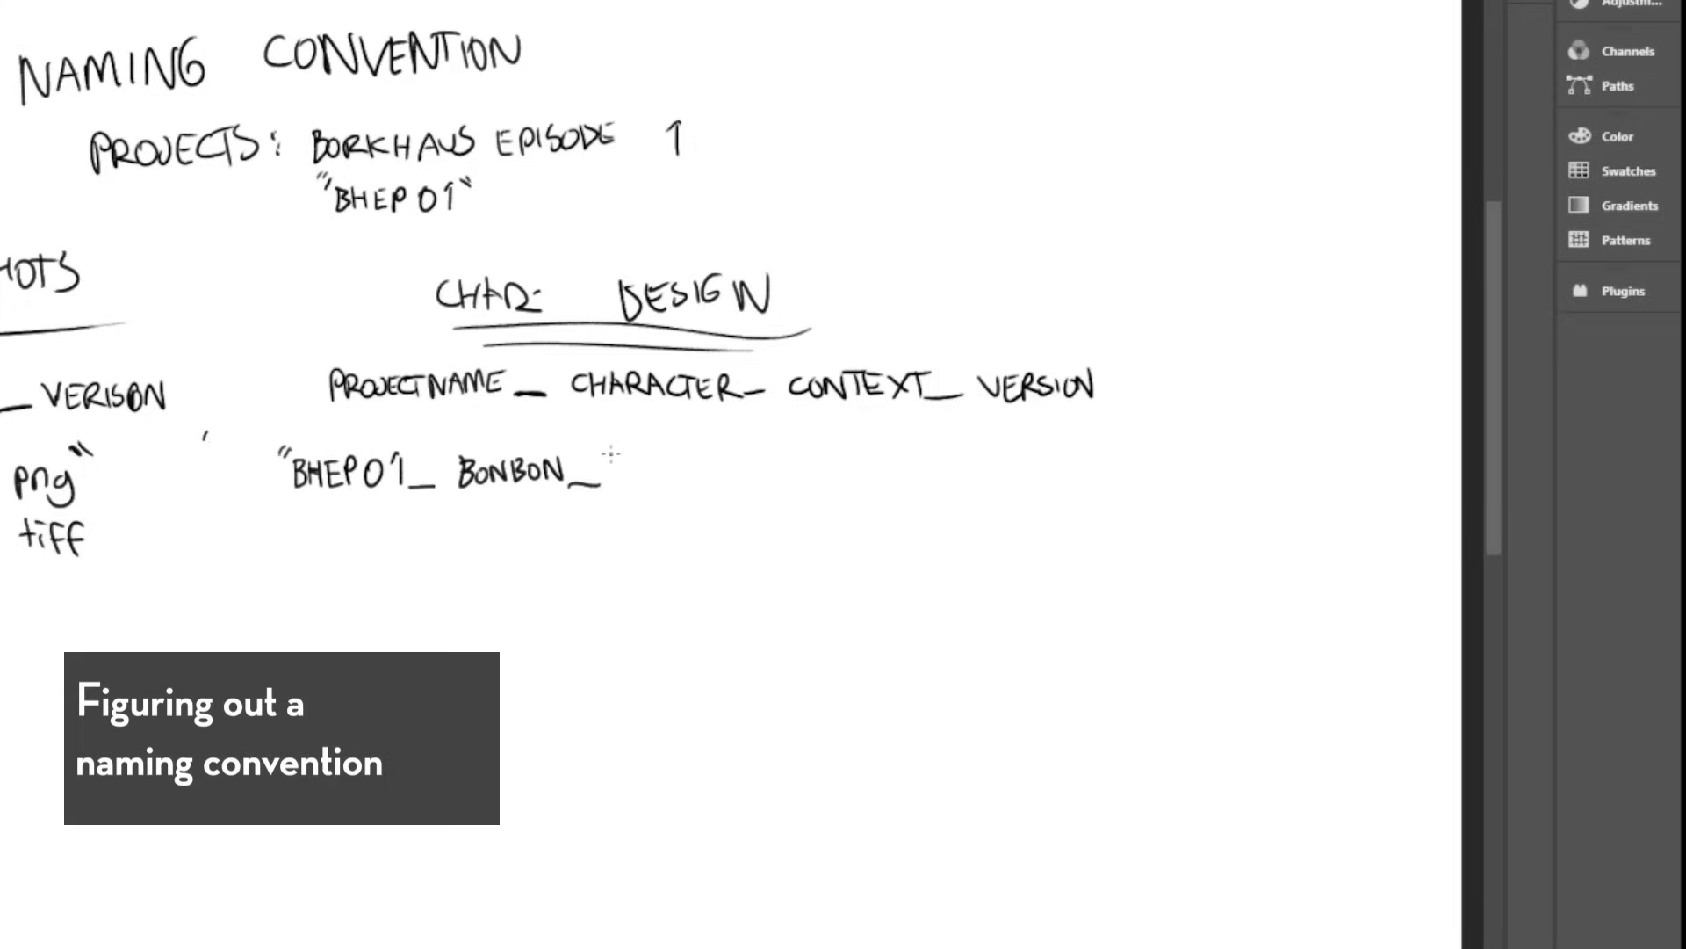
{"action": "type", "text": "TURNAROUND_V1\""}
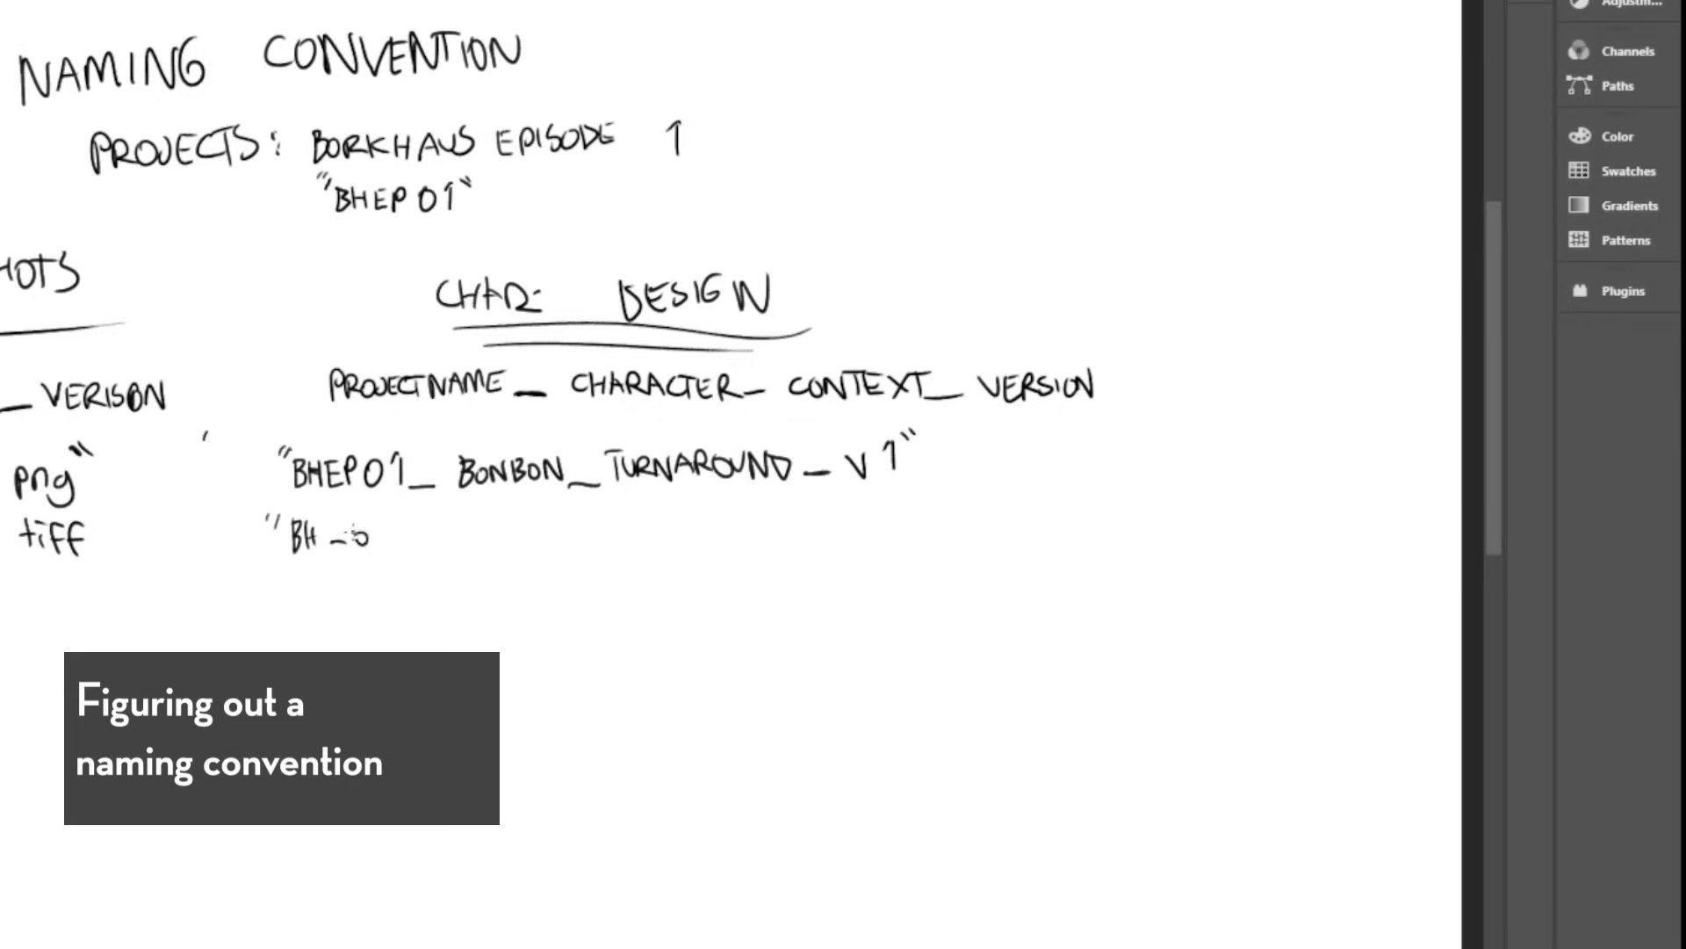
{"action": "type", "text": "GUNS_E"}
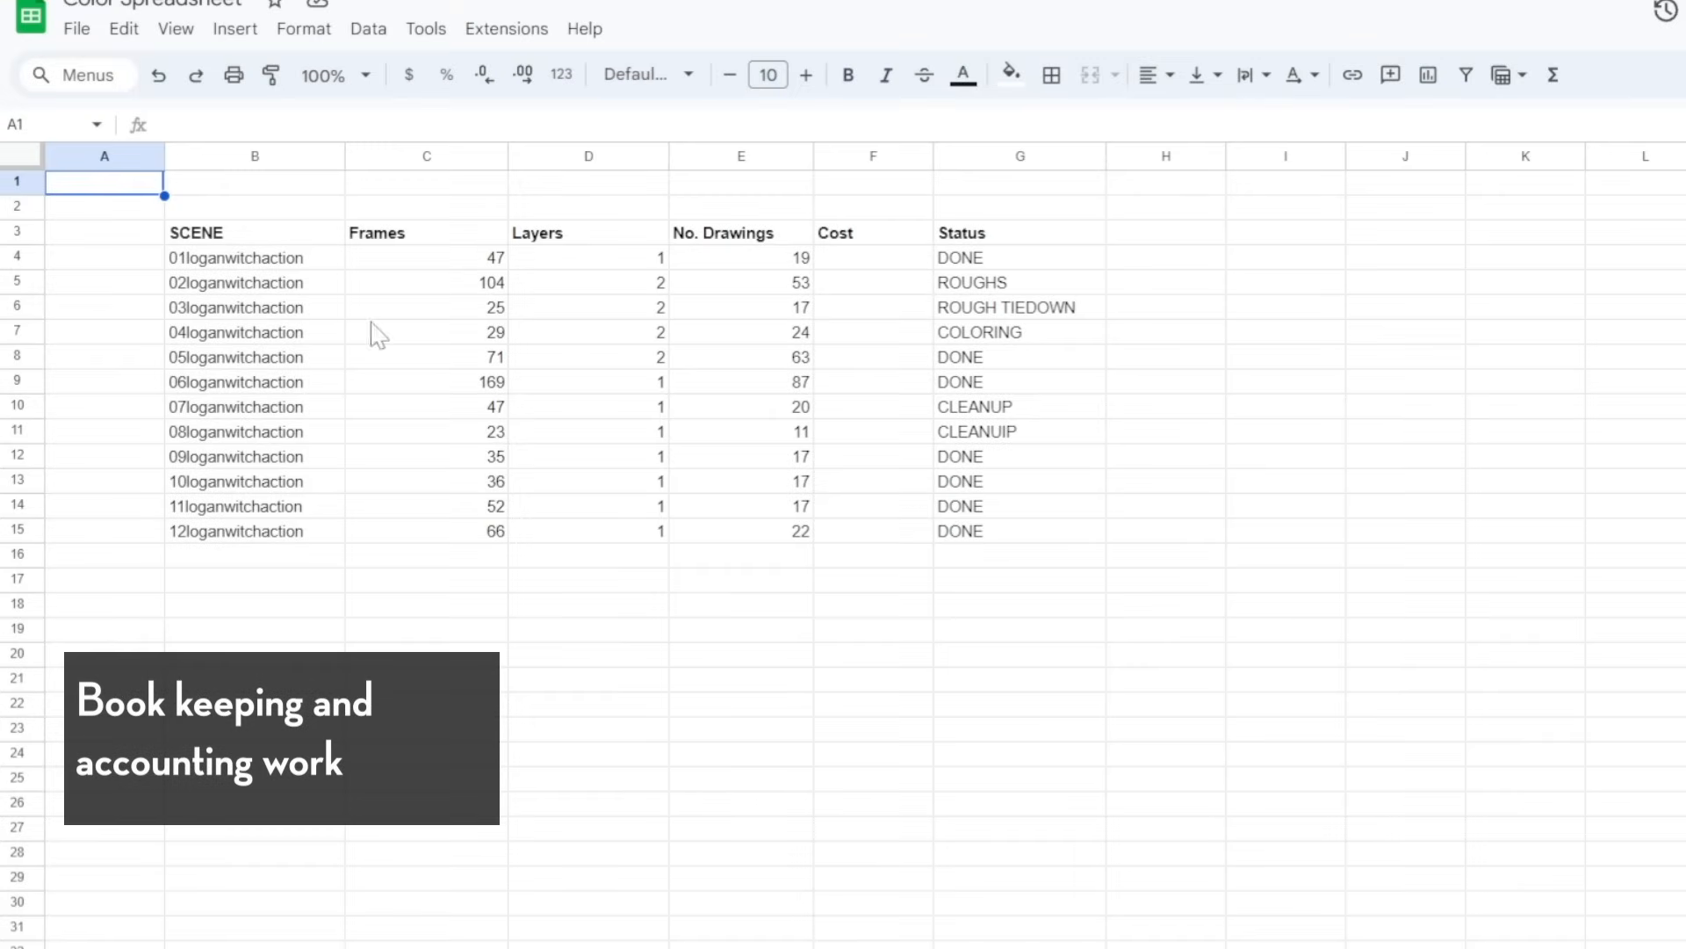
{"action": "mouse_move", "coordinate": [1074, 345]}
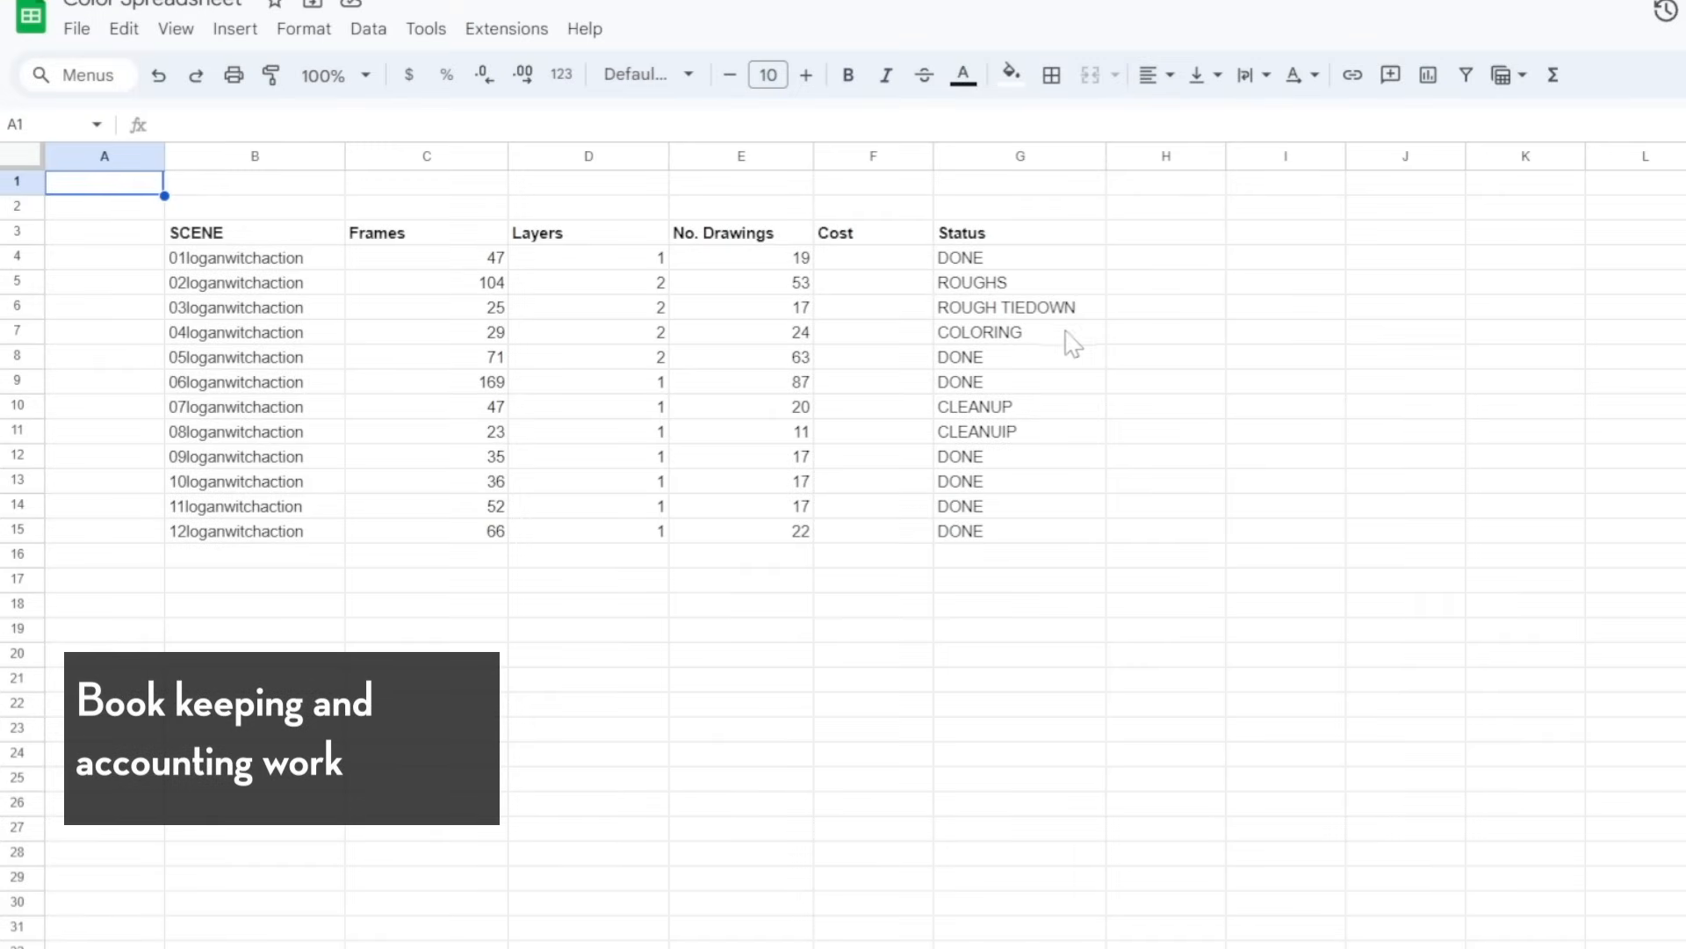
{"action": "mouse_move", "coordinate": [277, 389]}
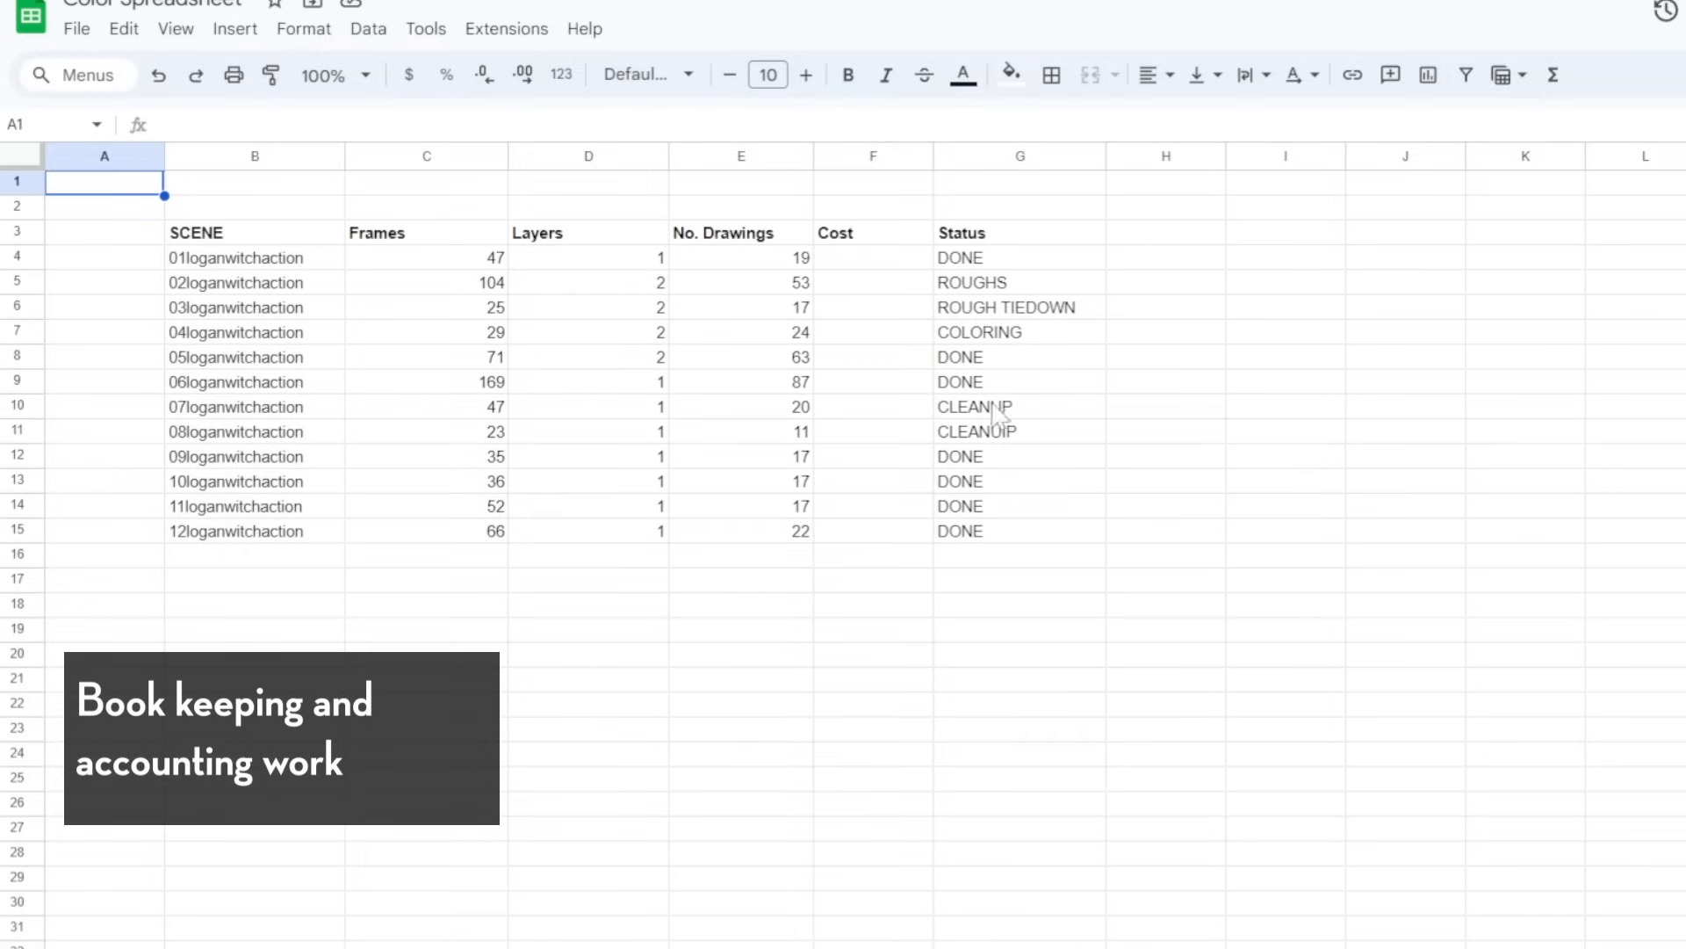
{"action": "mouse_move", "coordinate": [445, 475]}
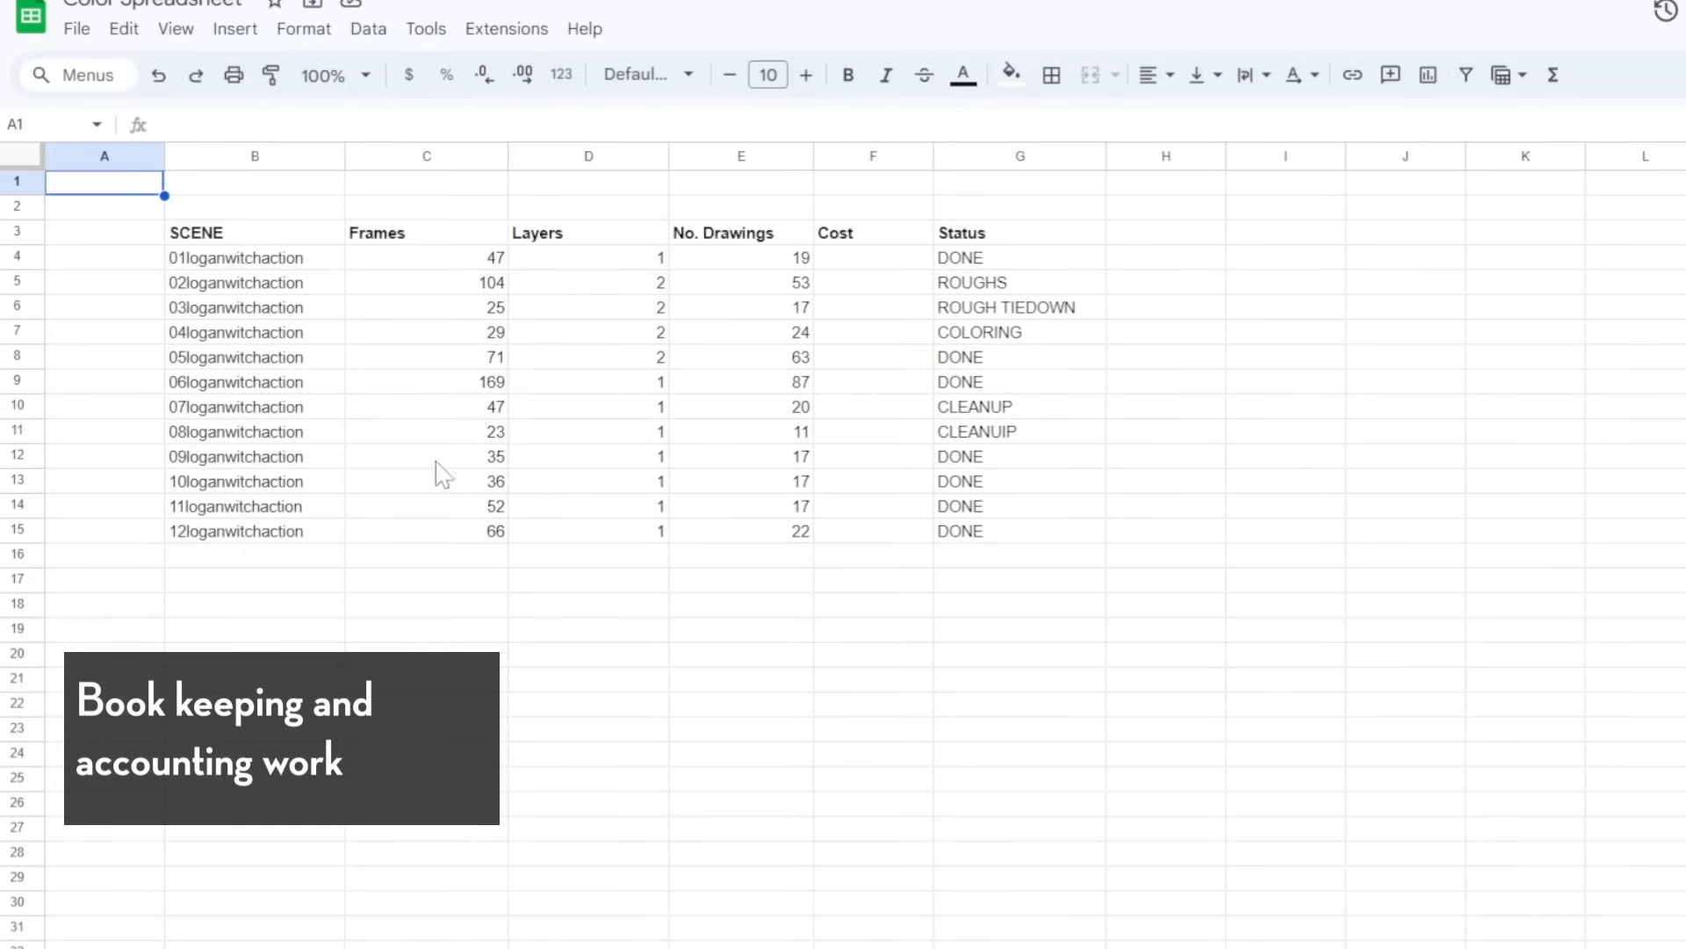
{"action": "mouse_move", "coordinate": [412, 346]}
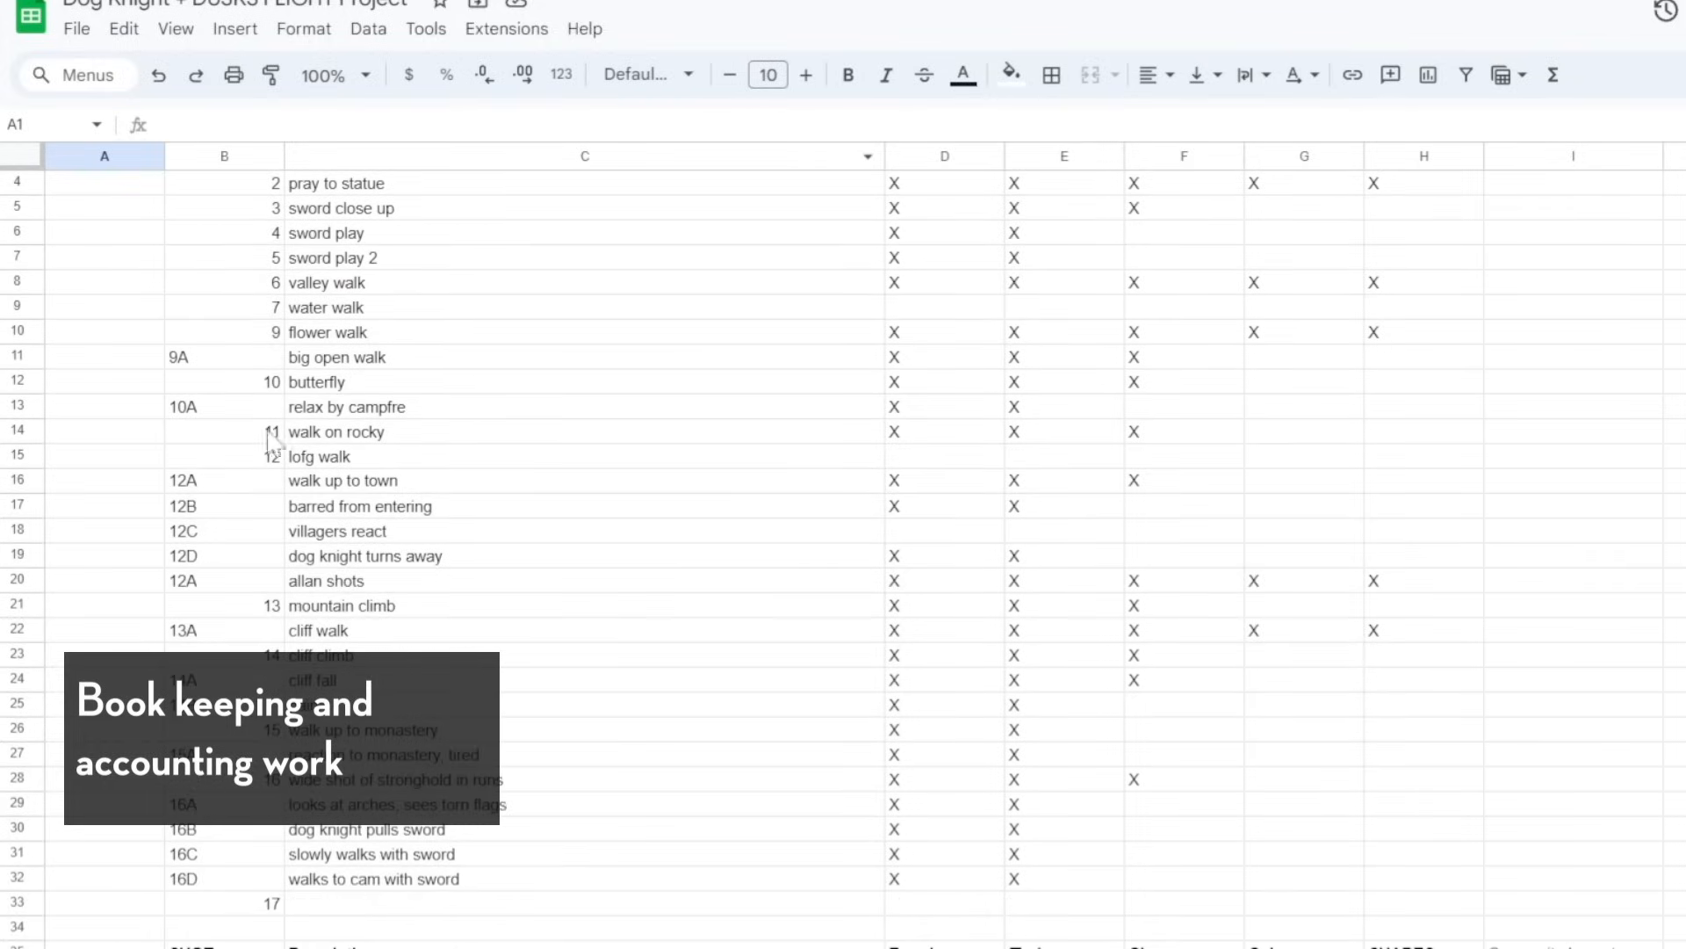
{"action": "scroll", "scroll_direction": "down", "scroll_amount": 3}
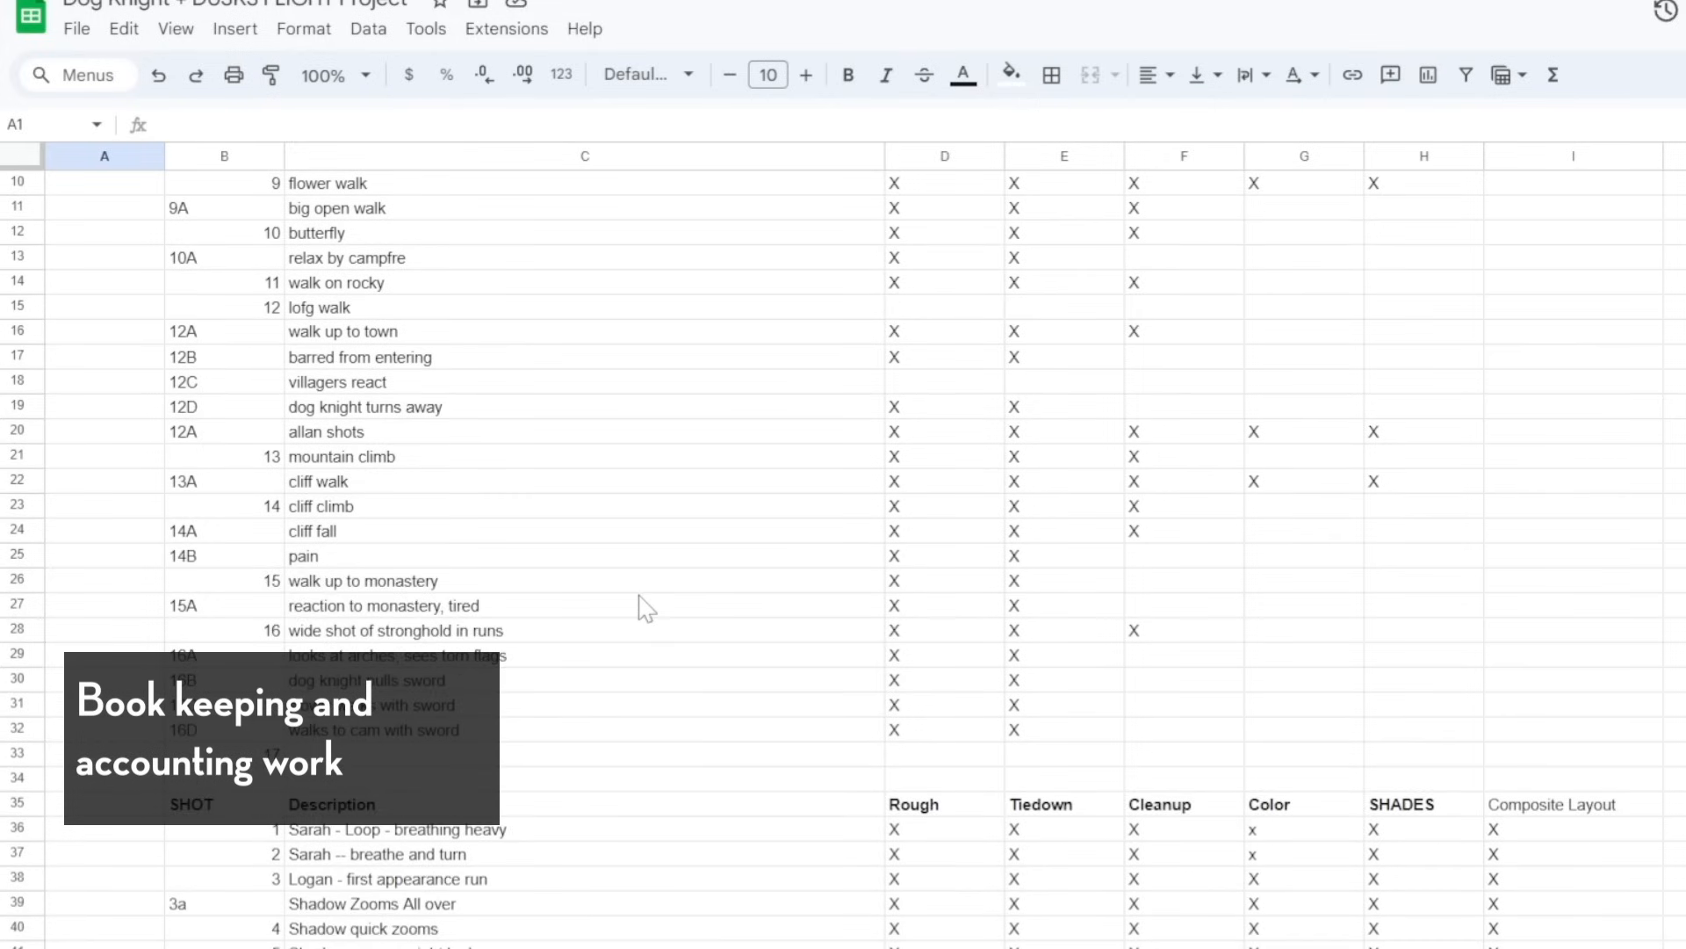
{"action": "scroll", "scroll_direction": "down", "scroll_amount": 3}
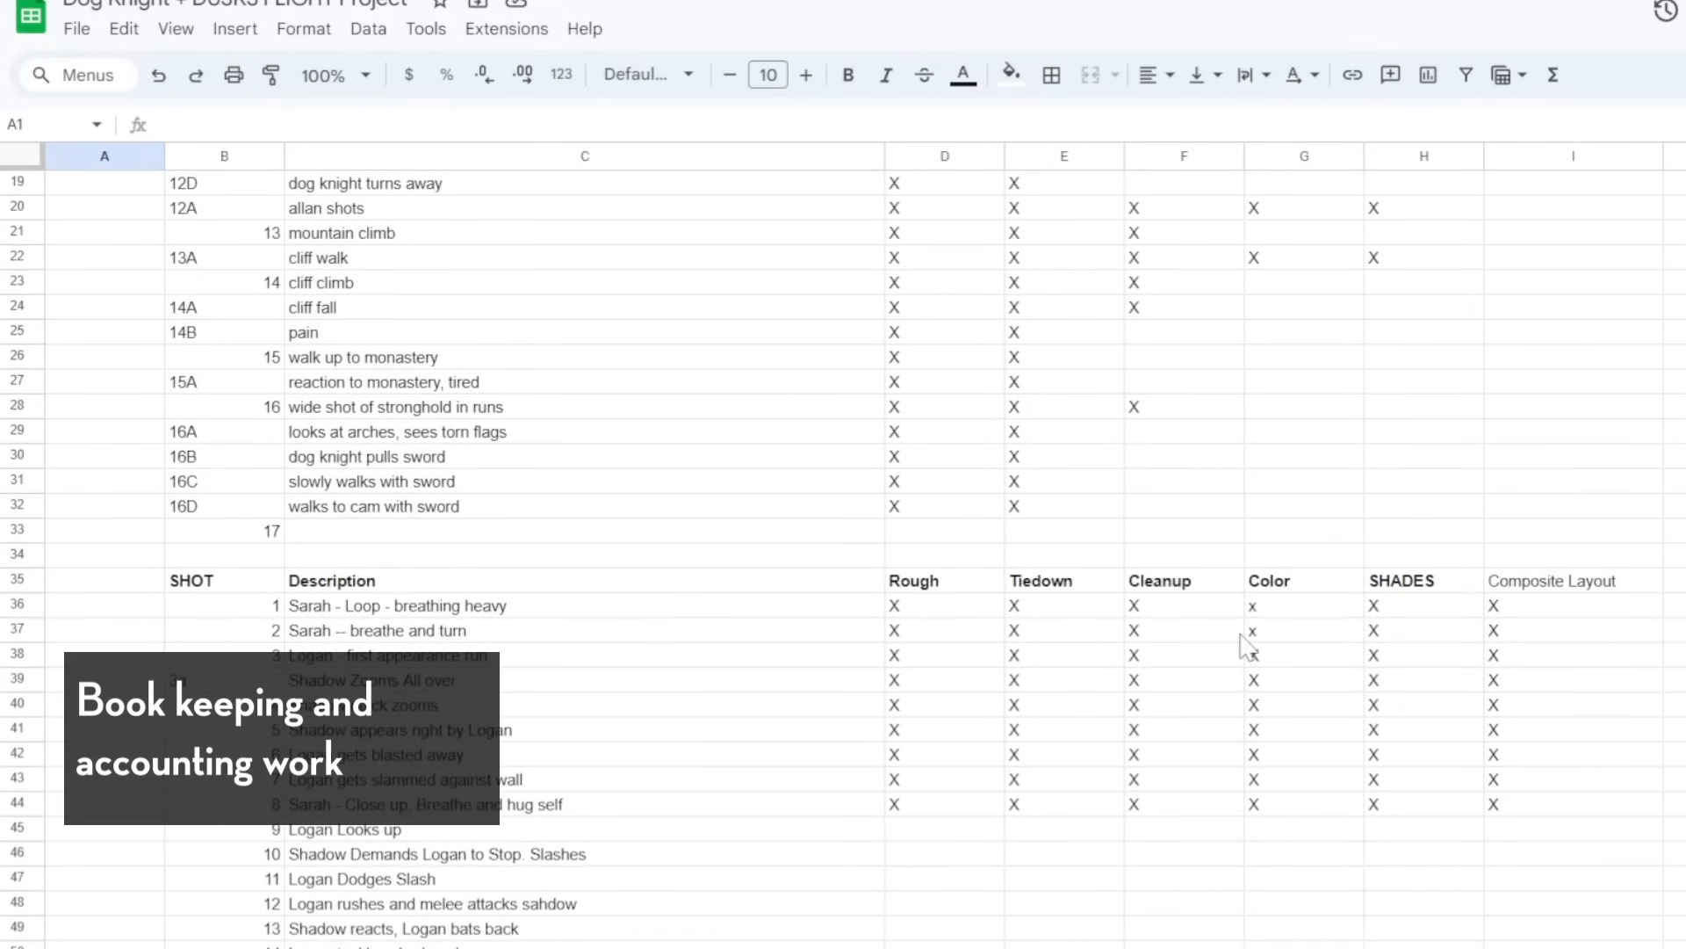
{"action": "scroll", "scroll_direction": "down", "scroll_amount": 3}
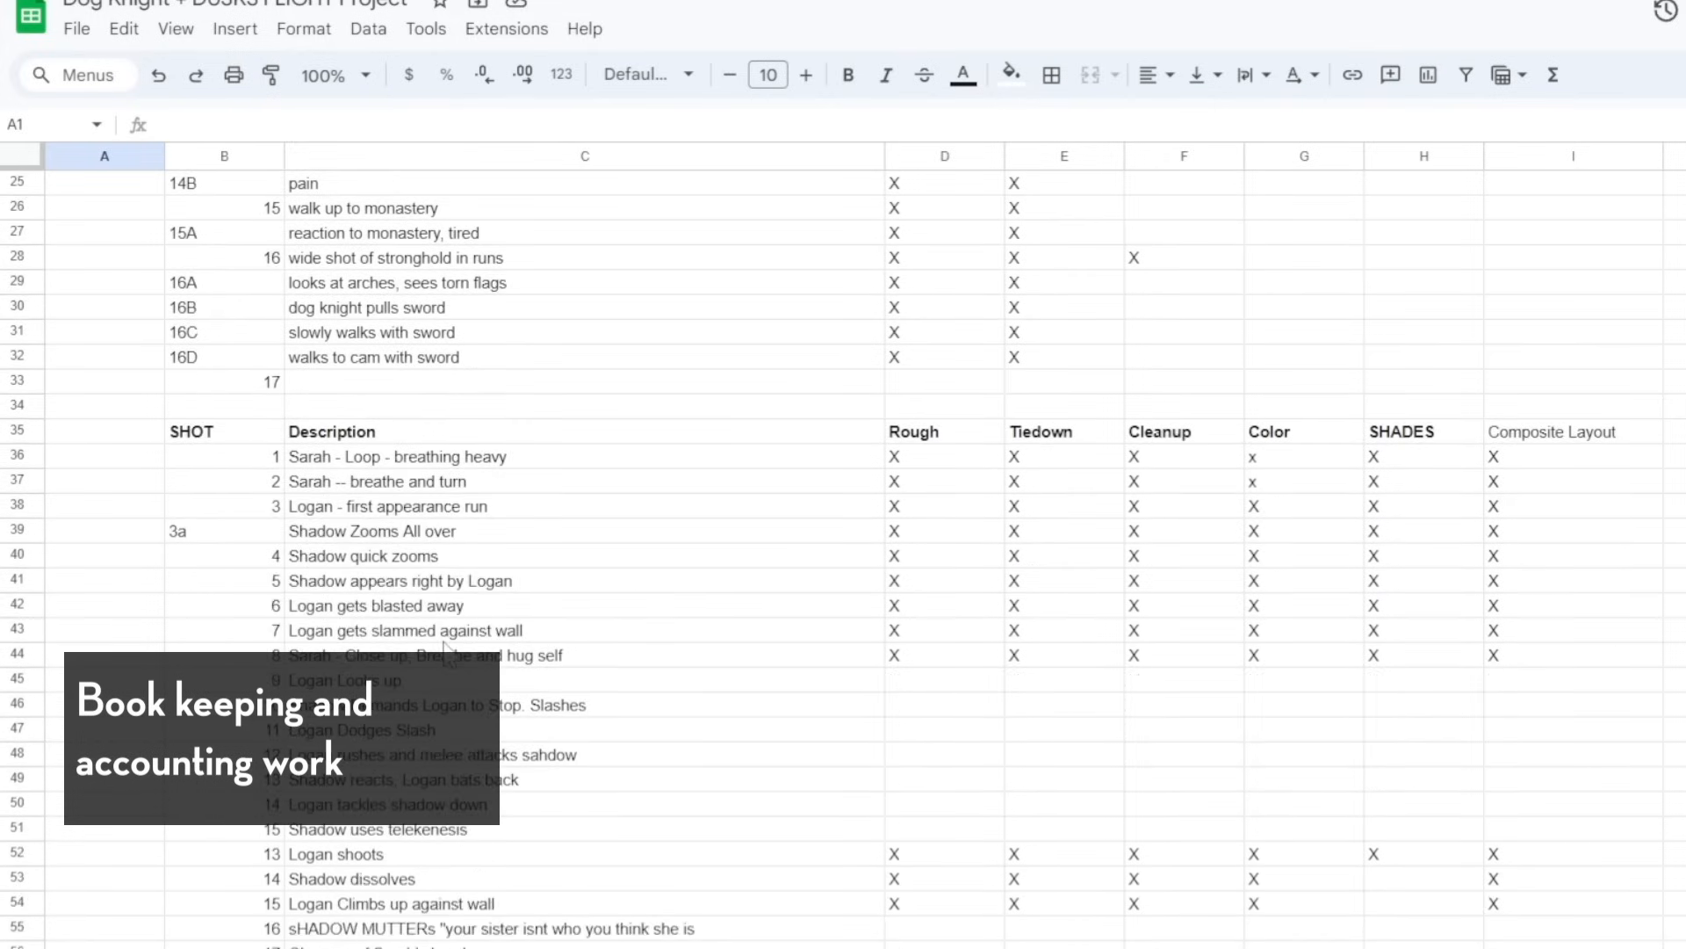
{"action": "scroll", "scroll_direction": "down", "scroll_amount": 3}
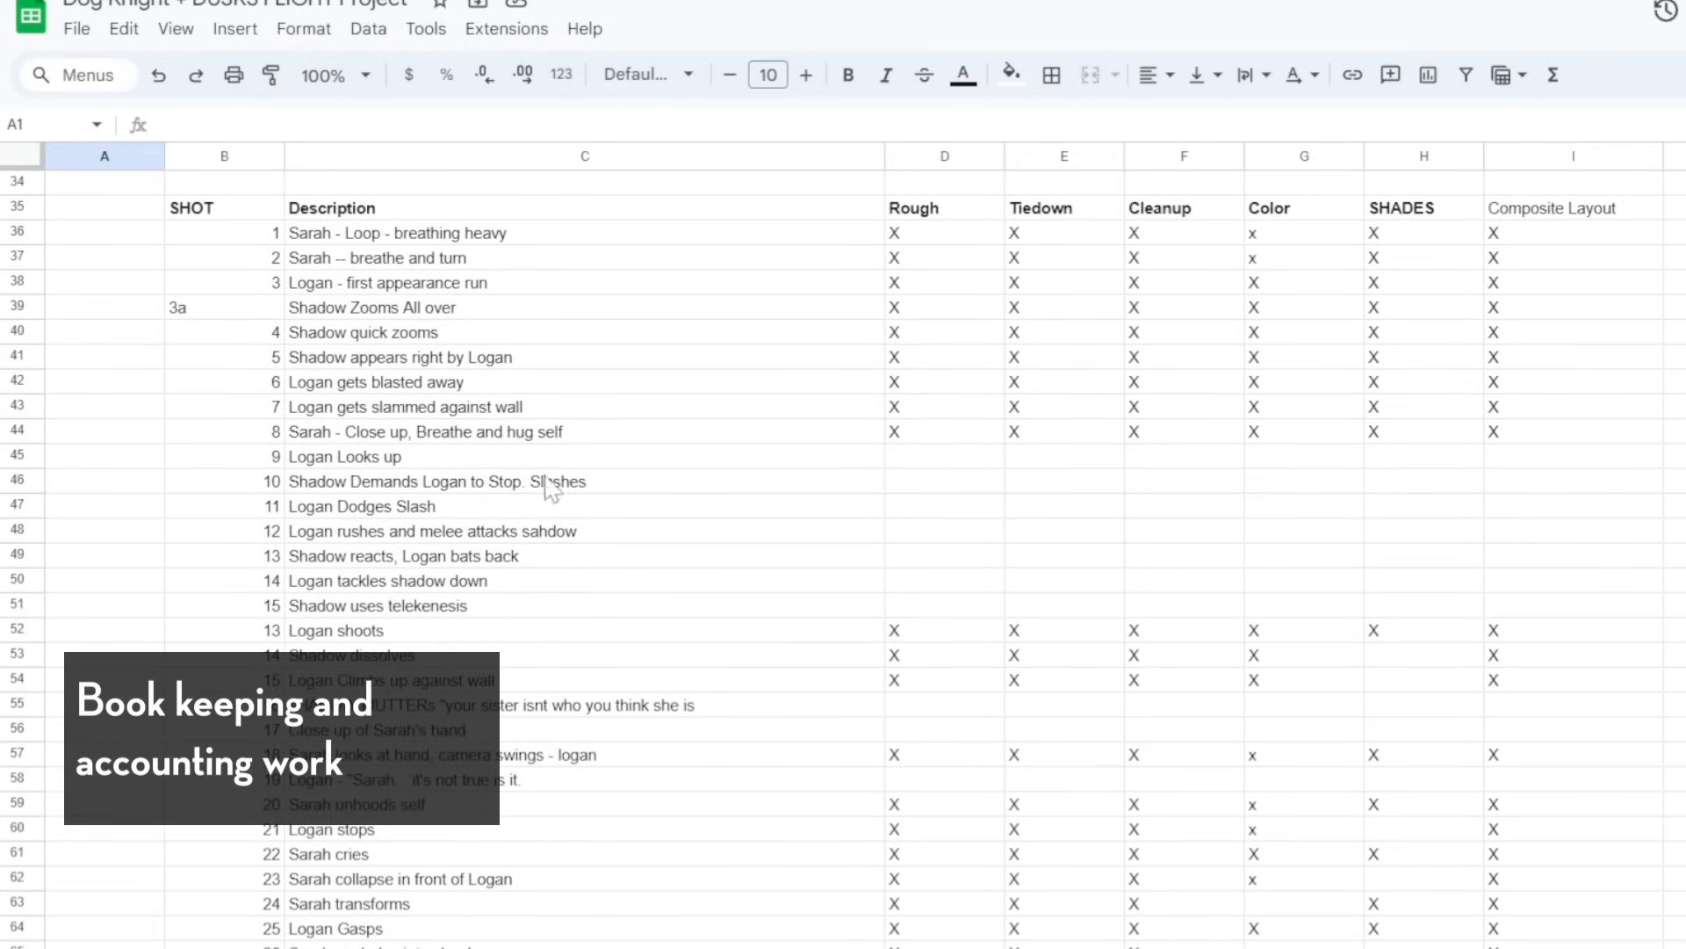
{"action": "scroll", "scroll_direction": "down", "scroll_amount": 3}
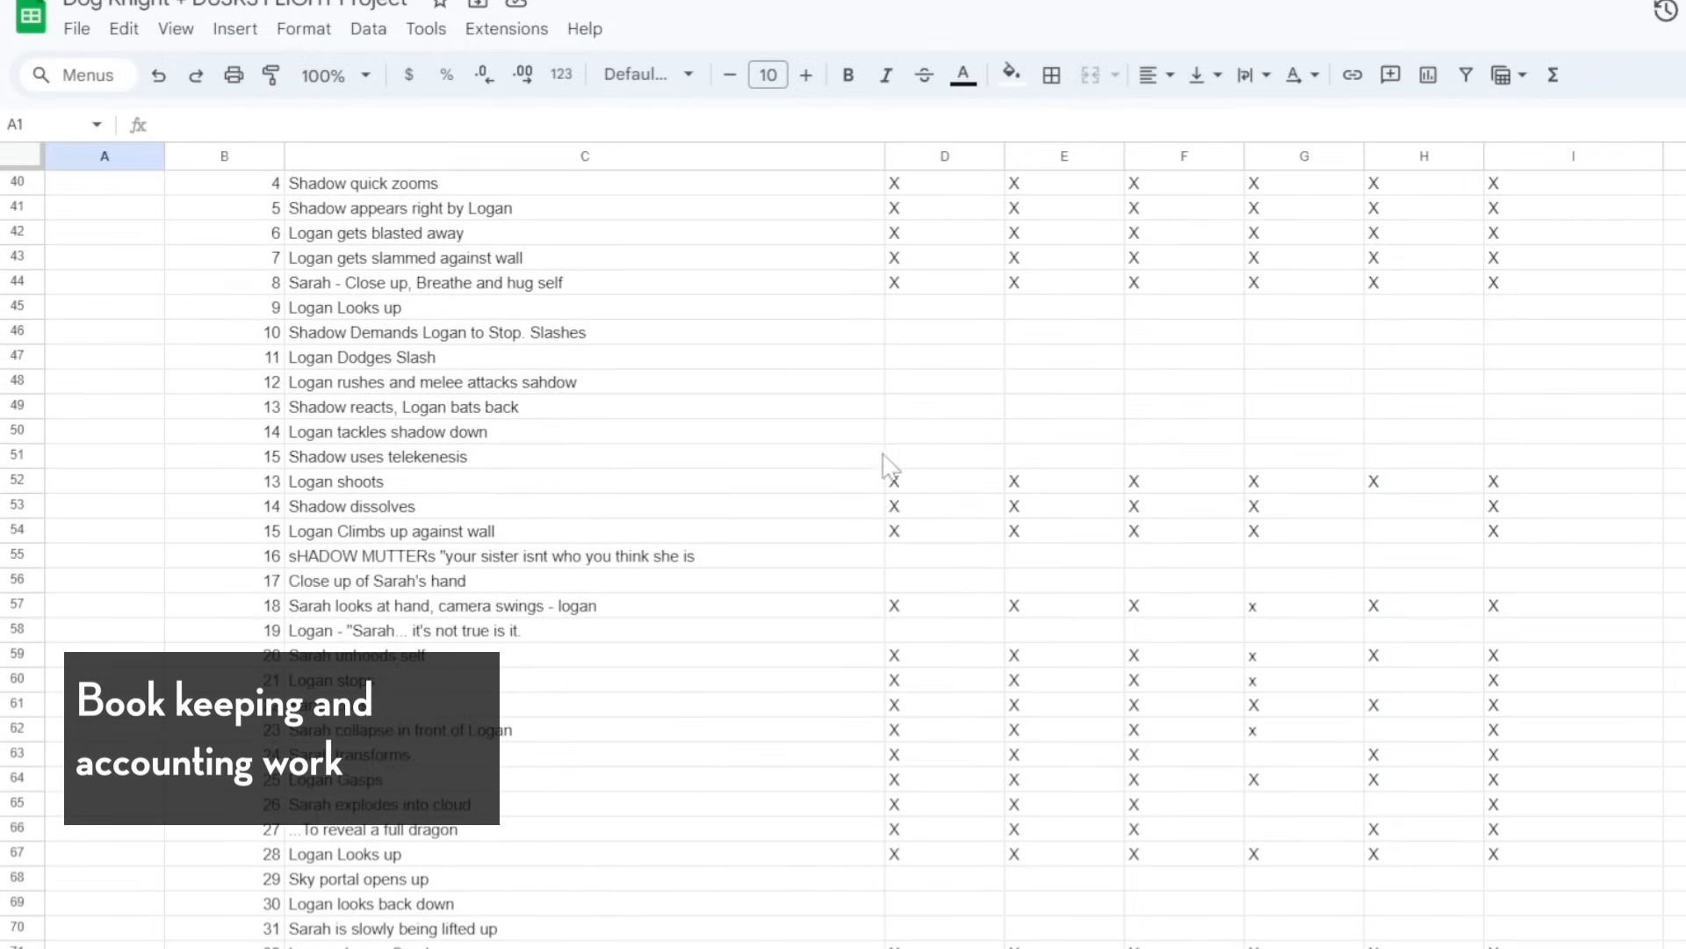
{"action": "scroll", "scroll_direction": "down", "scroll_amount": 3}
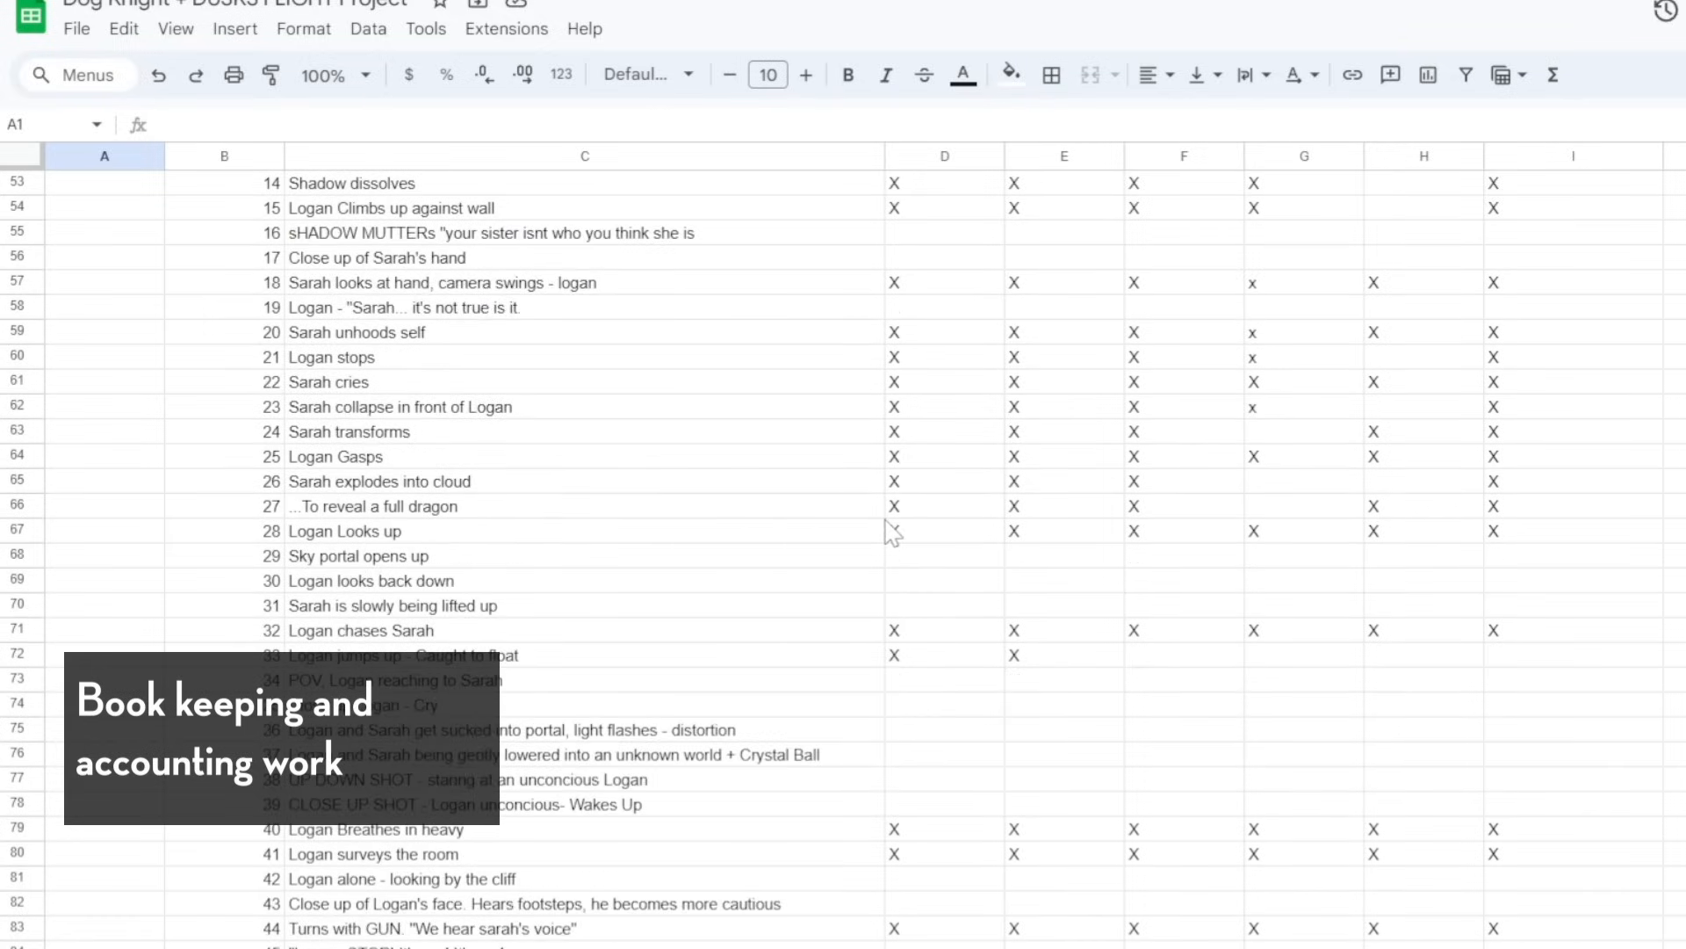
{"action": "scroll", "scroll_direction": "down", "scroll_amount": 3}
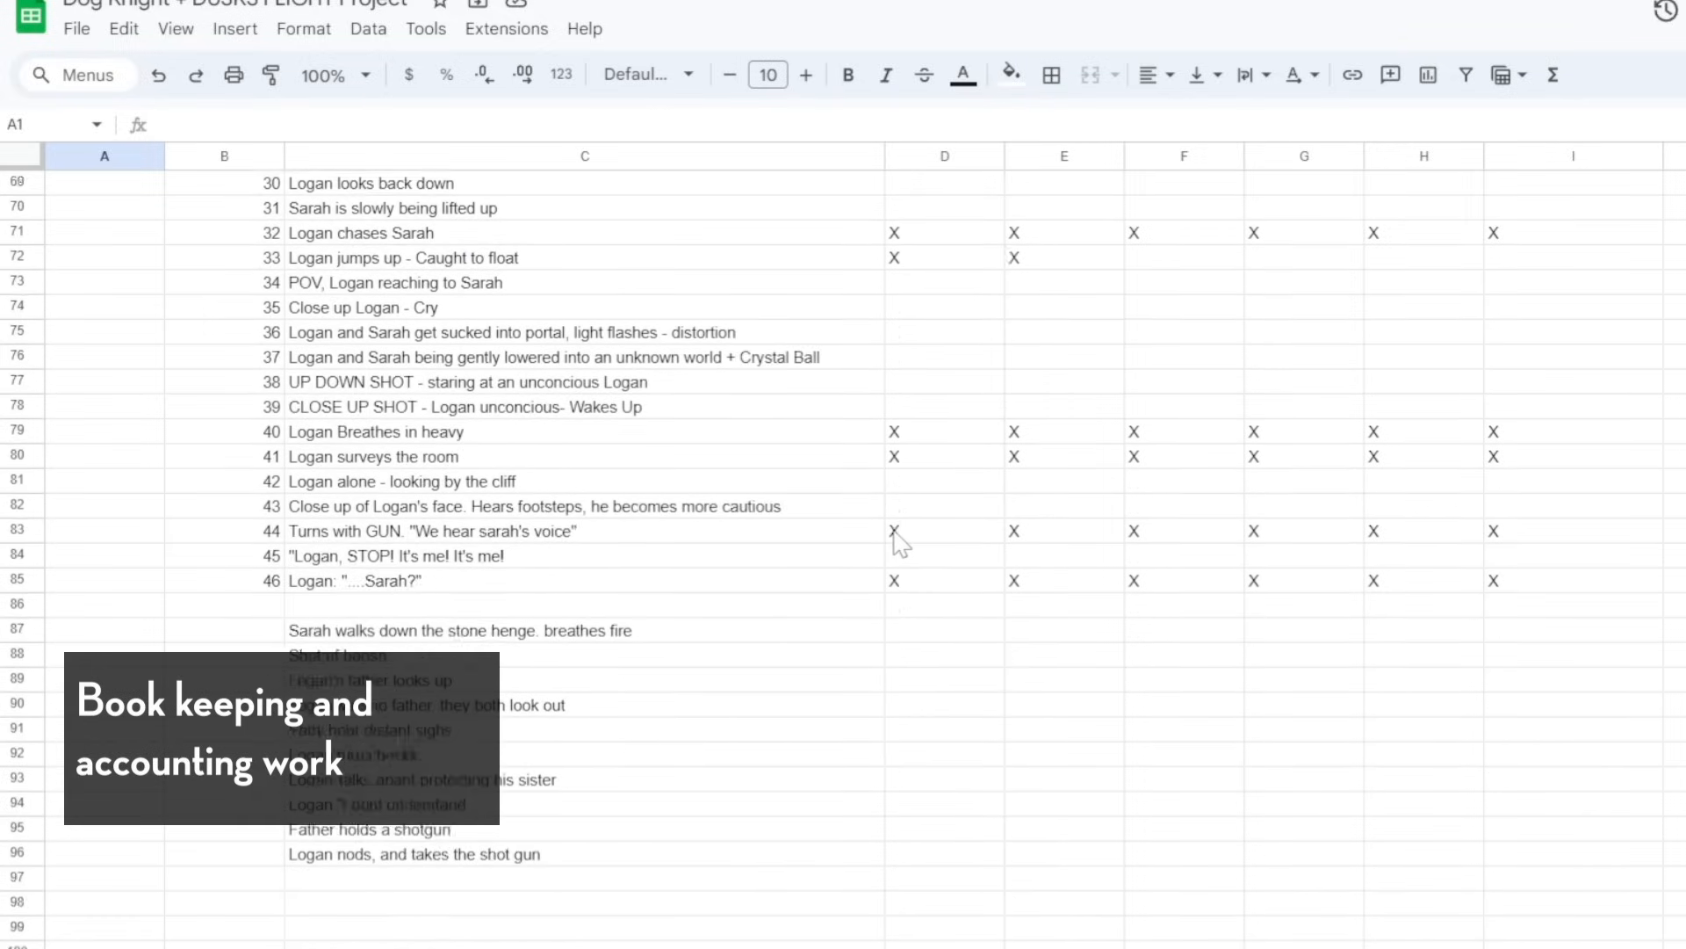
{"action": "scroll", "scroll_direction": "down", "scroll_amount": 3}
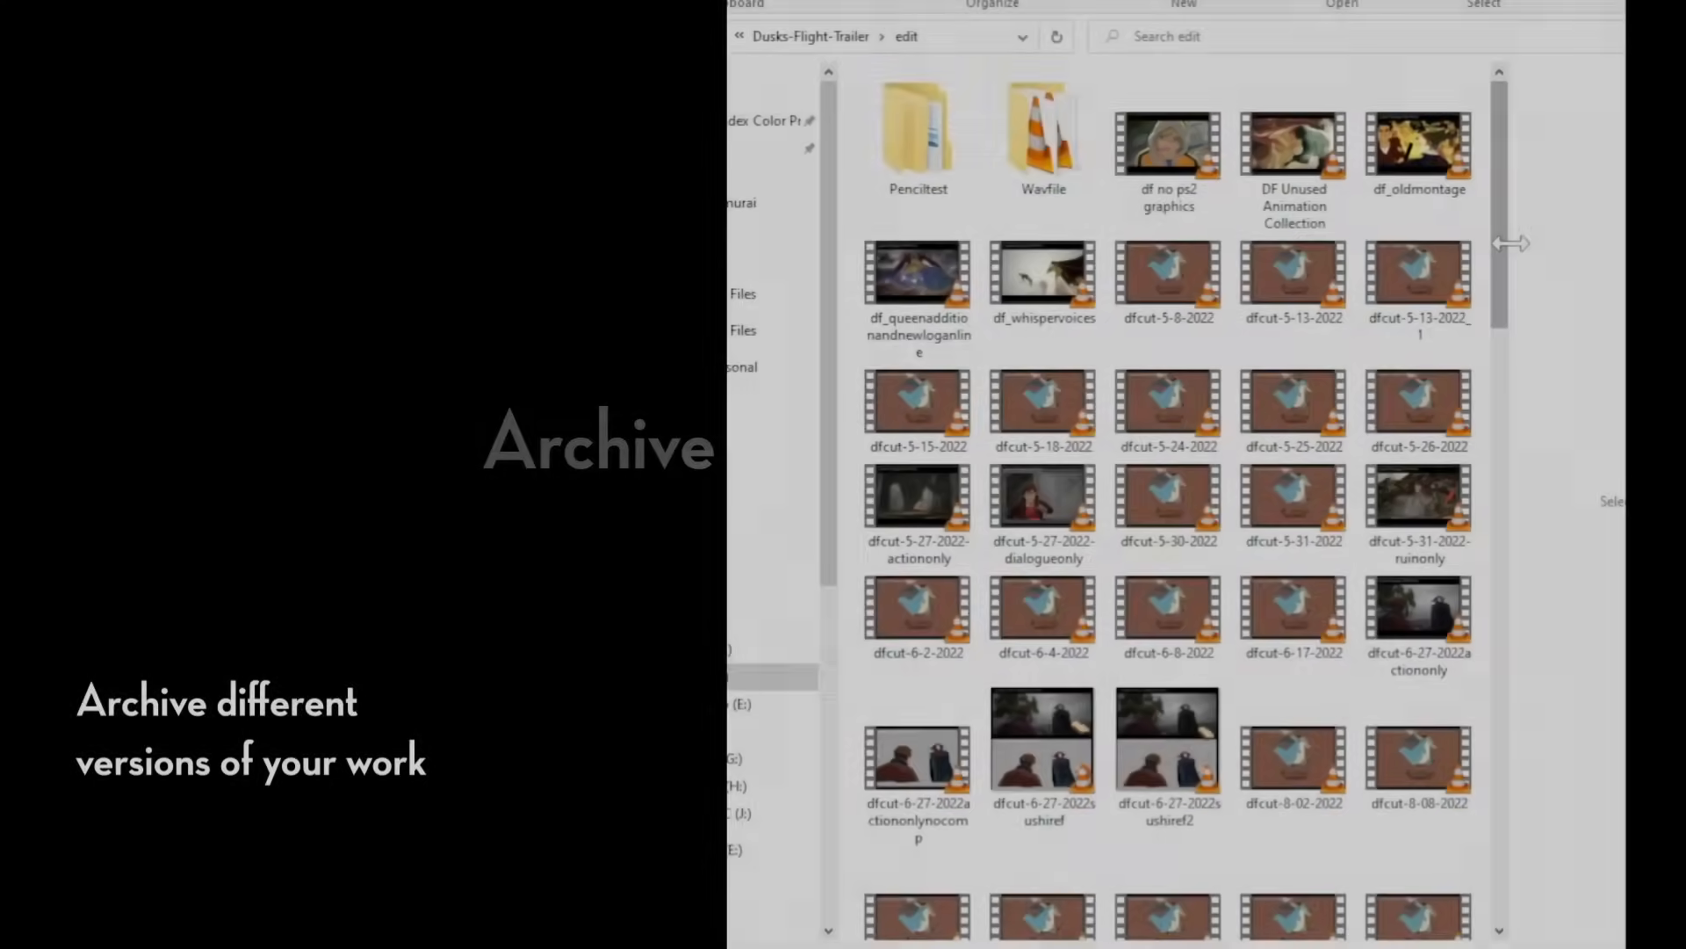
{"action": "scroll", "scroll_direction": "down", "scroll_amount": 3}
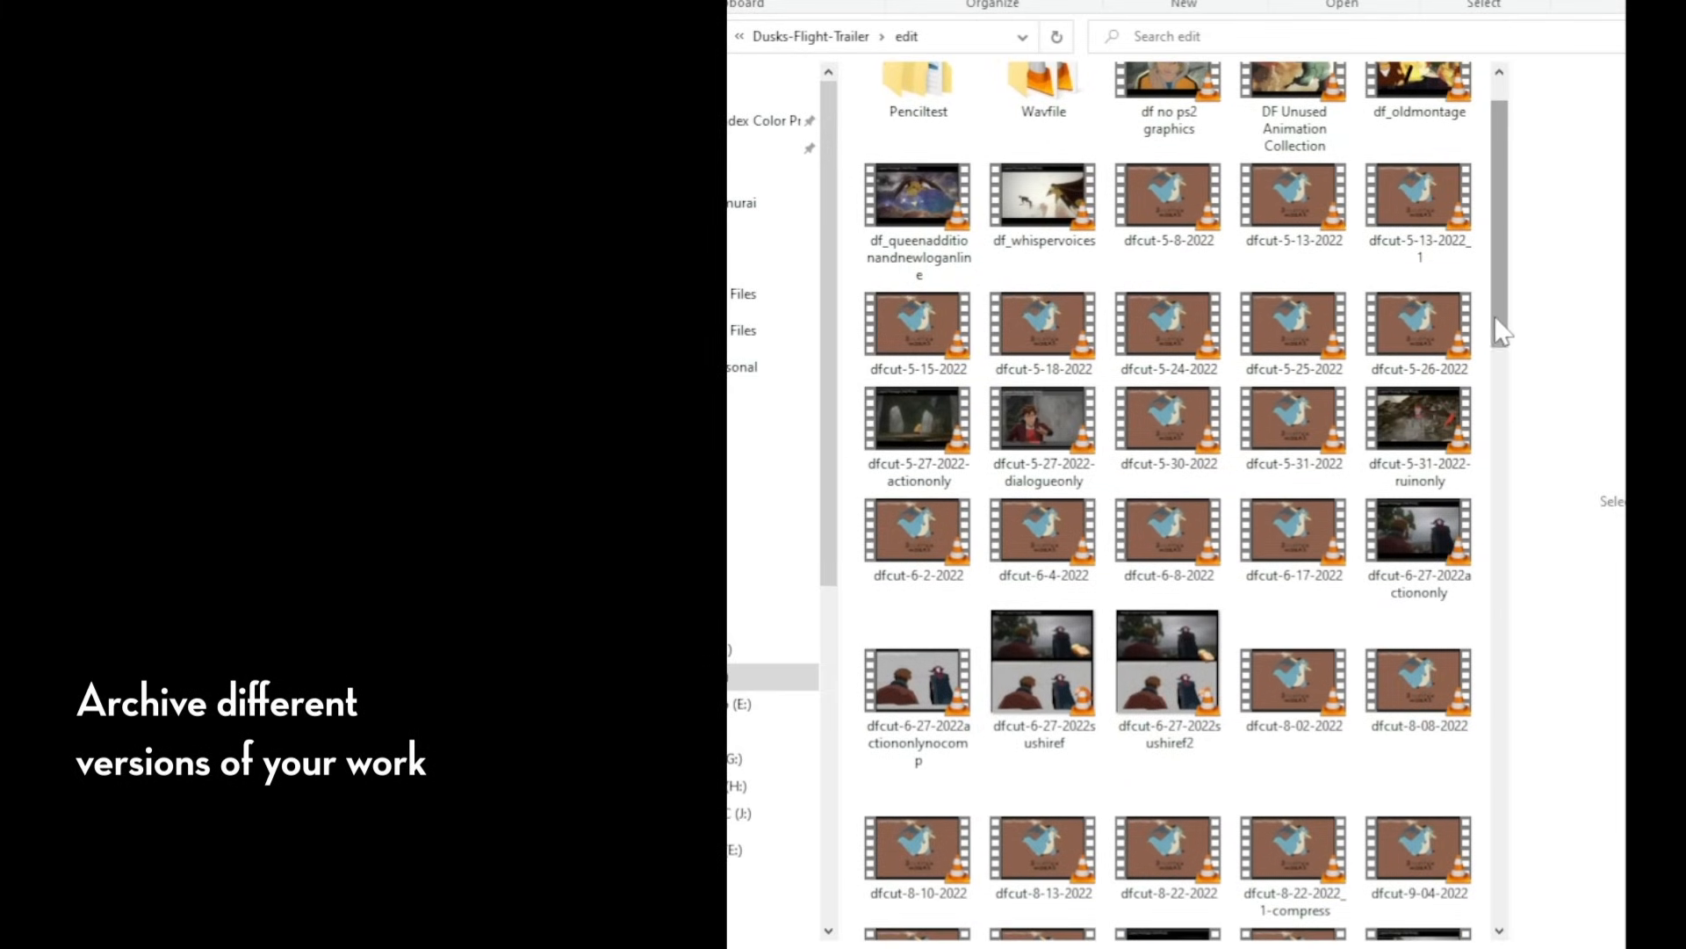
{"action": "scroll", "scroll_direction": "down", "scroll_amount": 3}
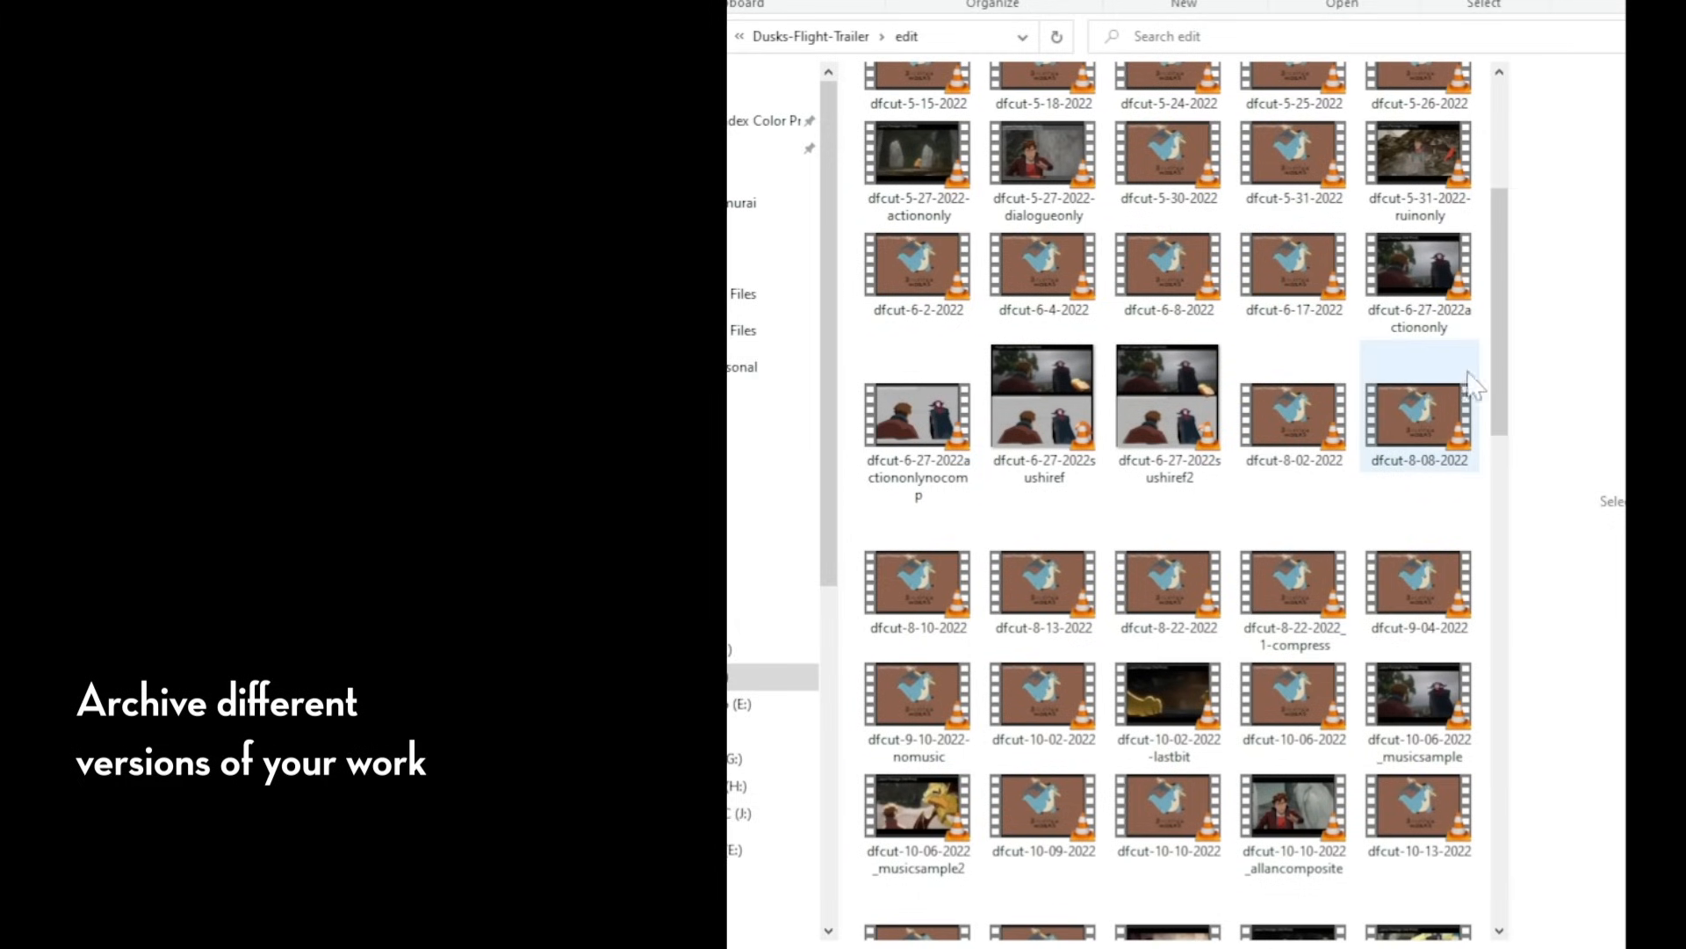
{"action": "scroll", "scroll_direction": "down", "scroll_amount": 3}
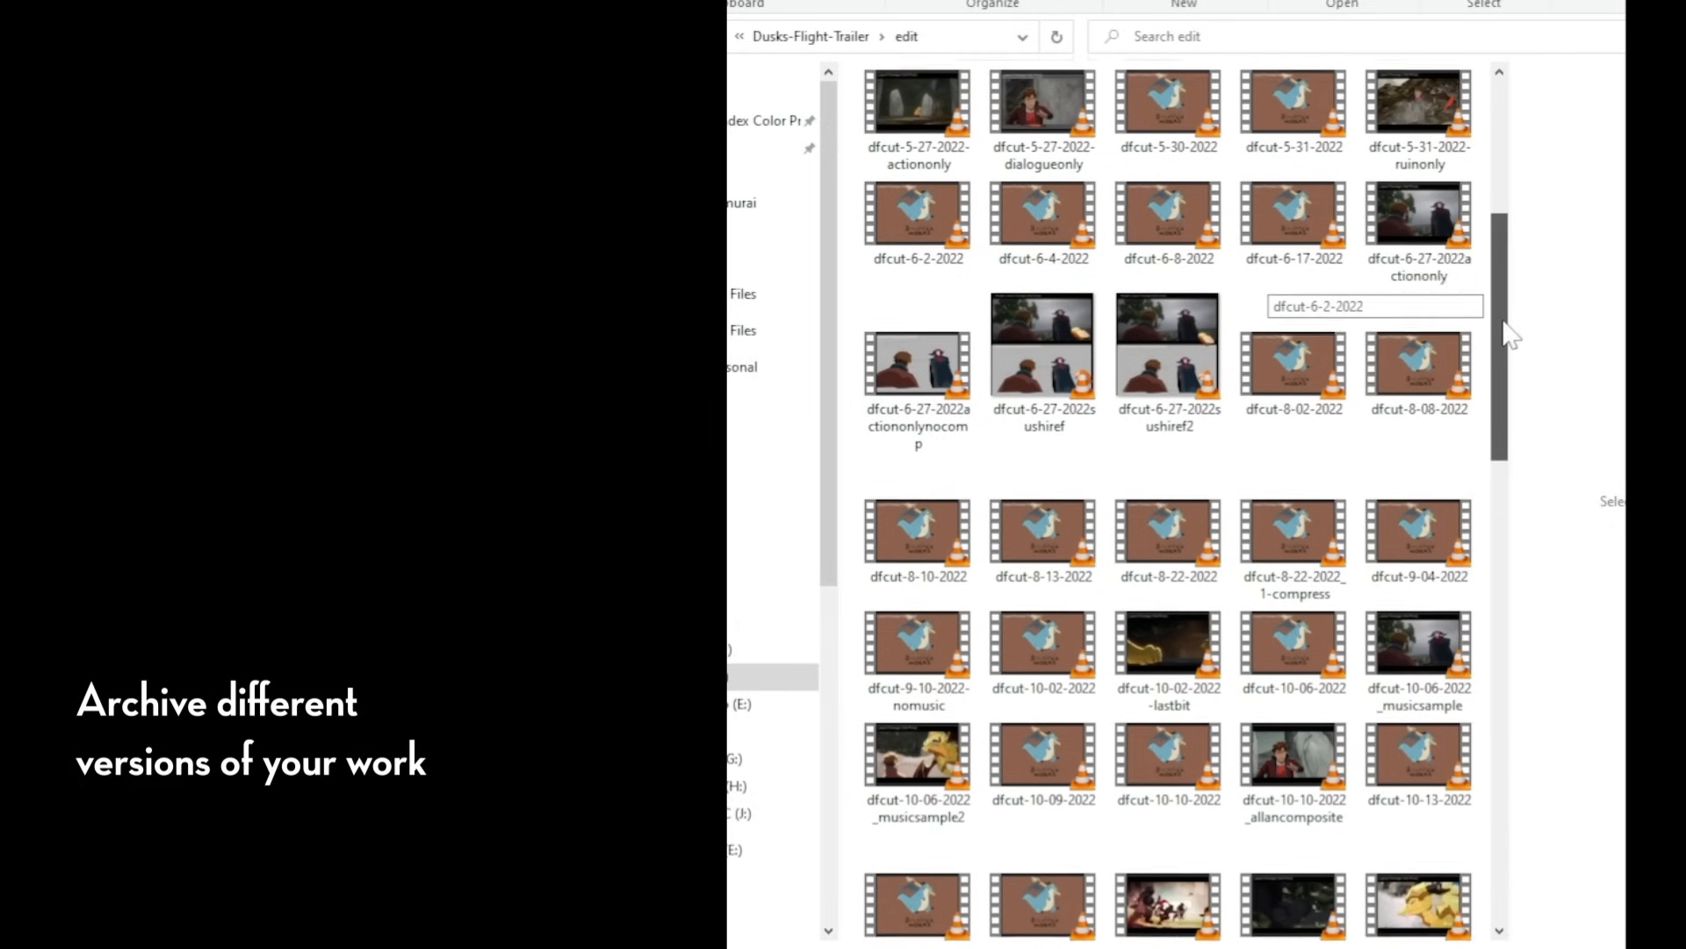
{"action": "scroll", "scroll_direction": "down", "scroll_amount": 3}
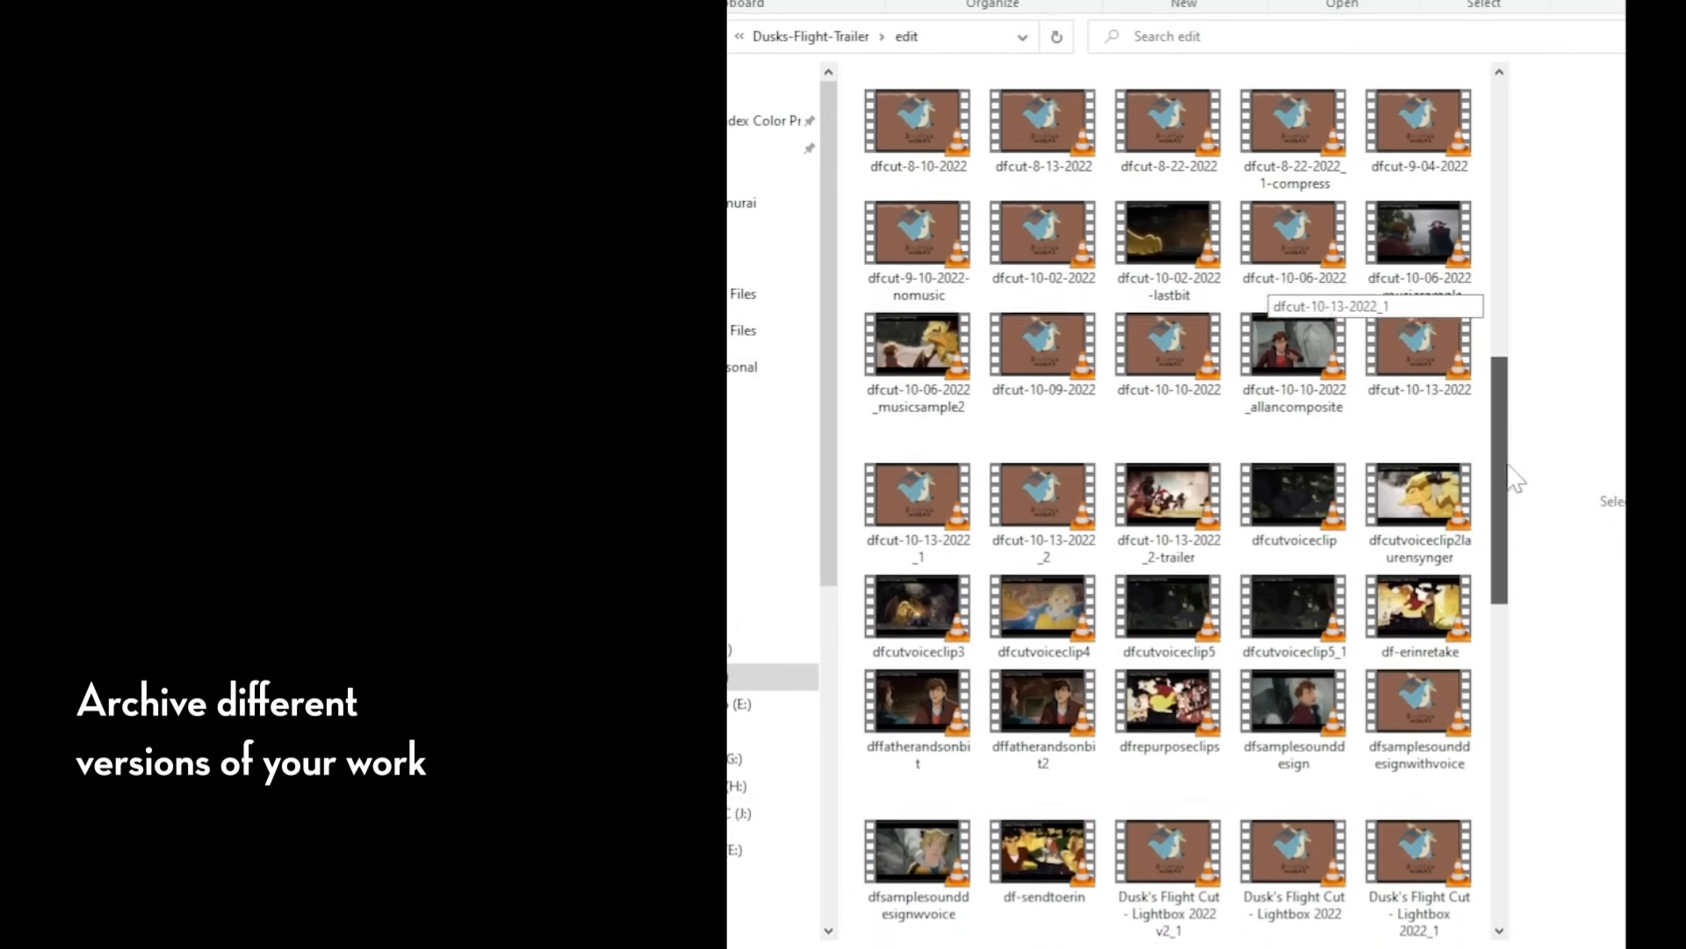
{"action": "scroll", "scroll_direction": "down", "scroll_amount": 3}
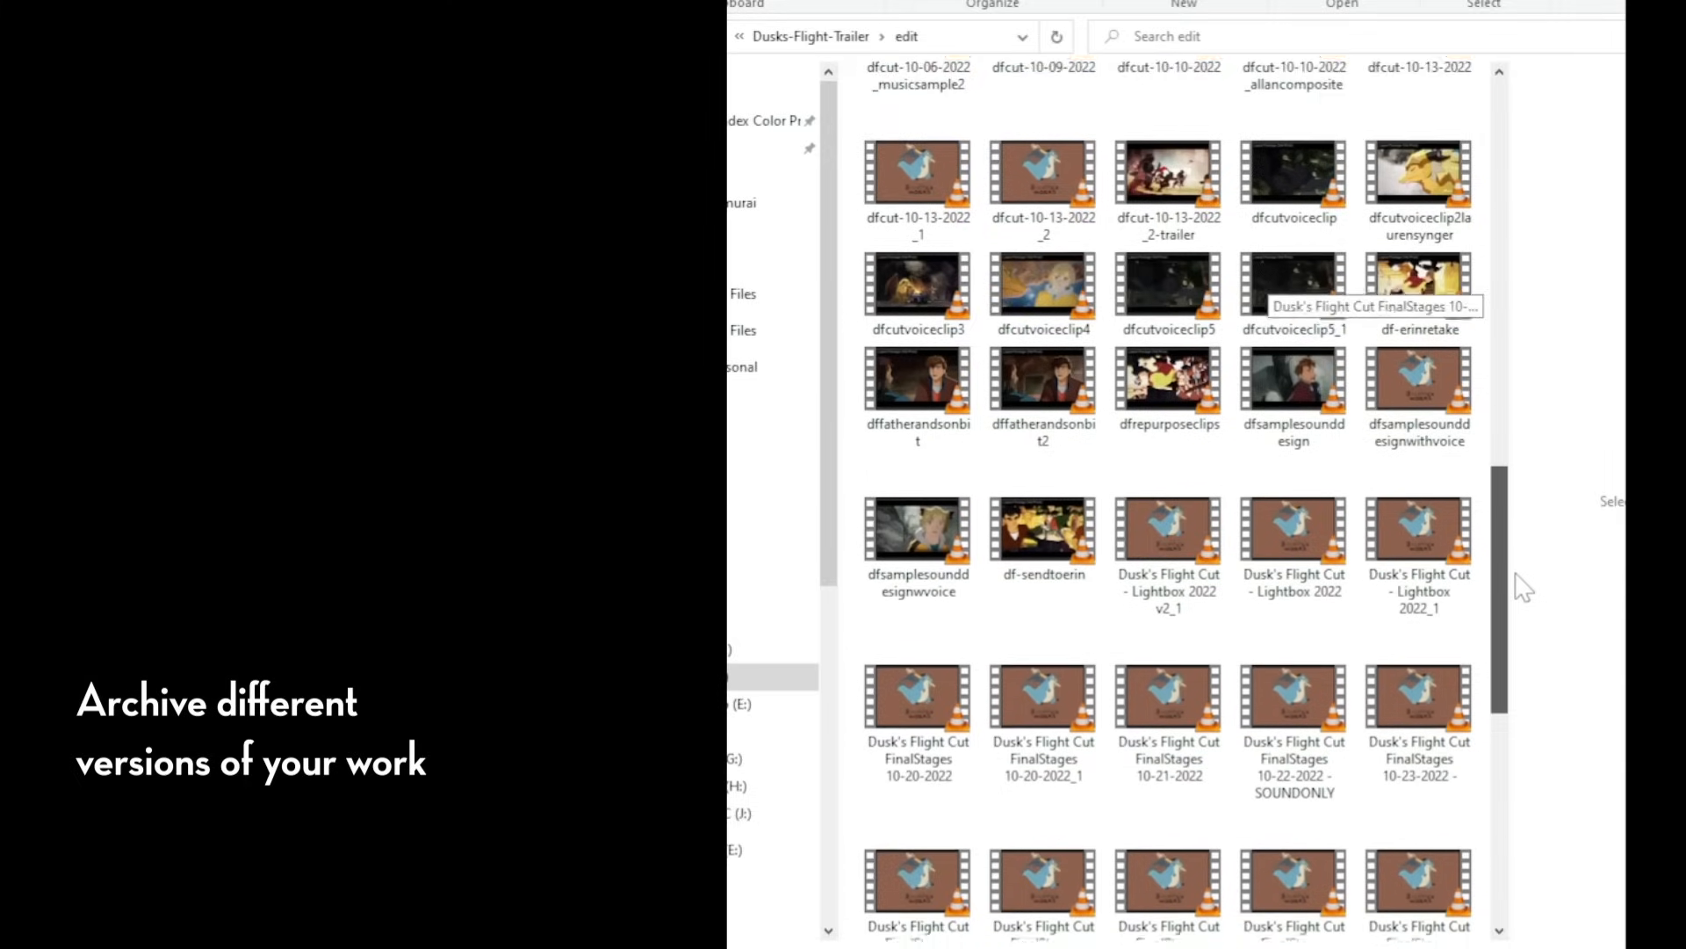
{"action": "scroll", "scroll_direction": "down", "scroll_amount": 3}
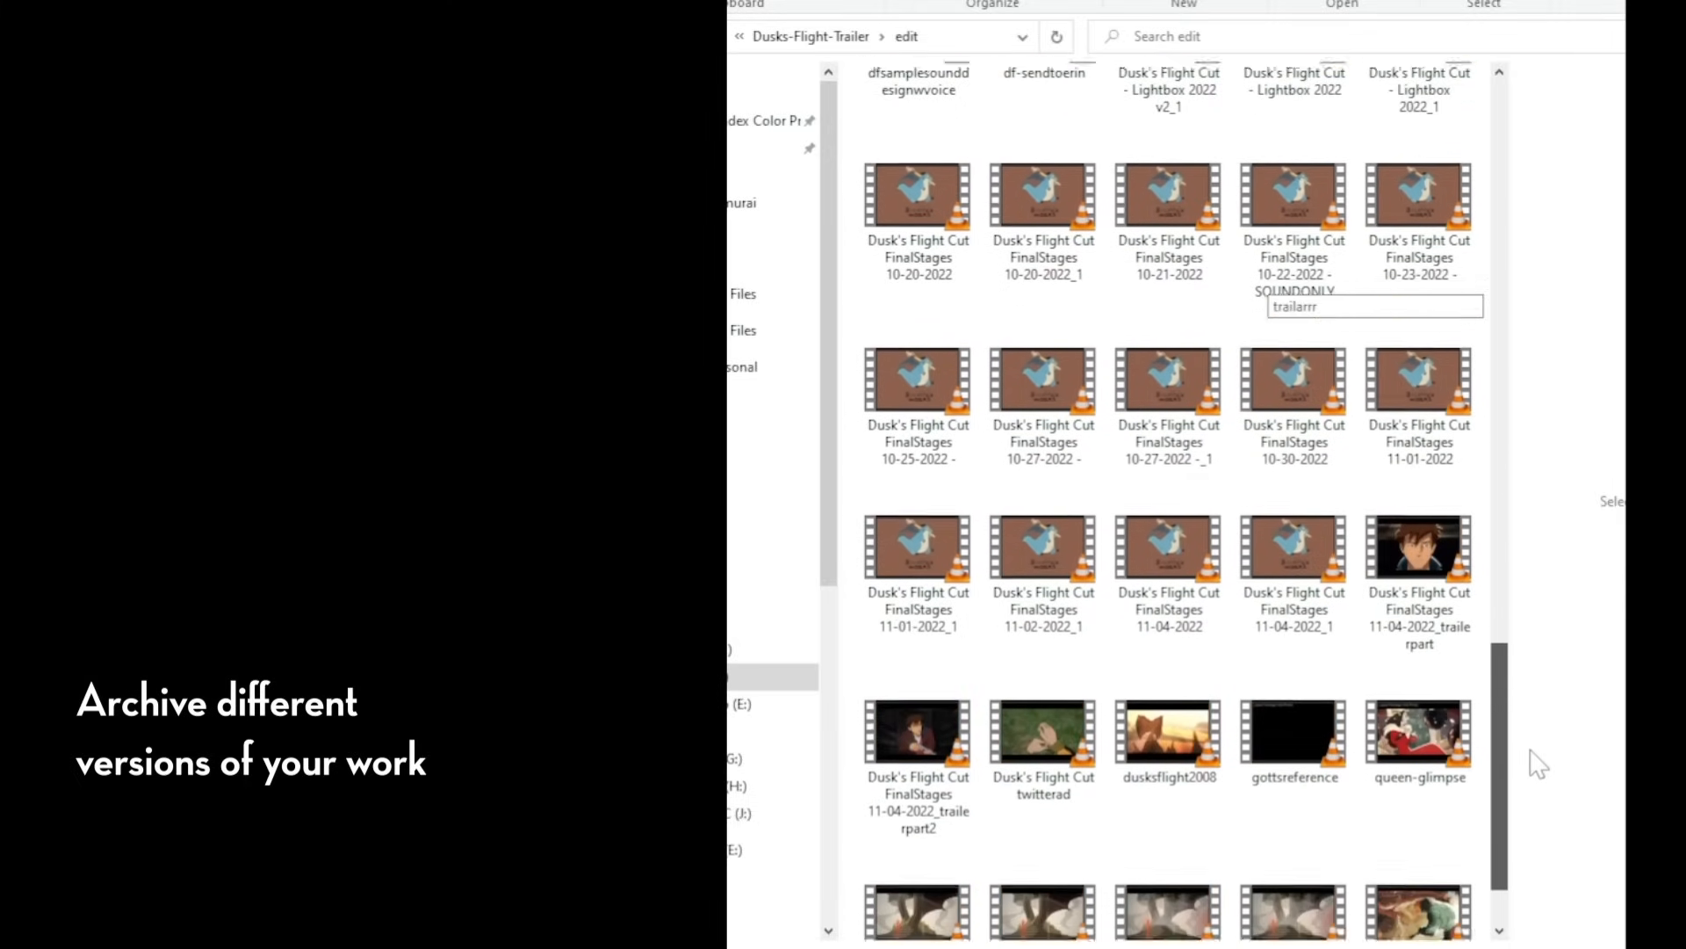
{"action": "scroll", "scroll_direction": "down", "scroll_amount": 3}
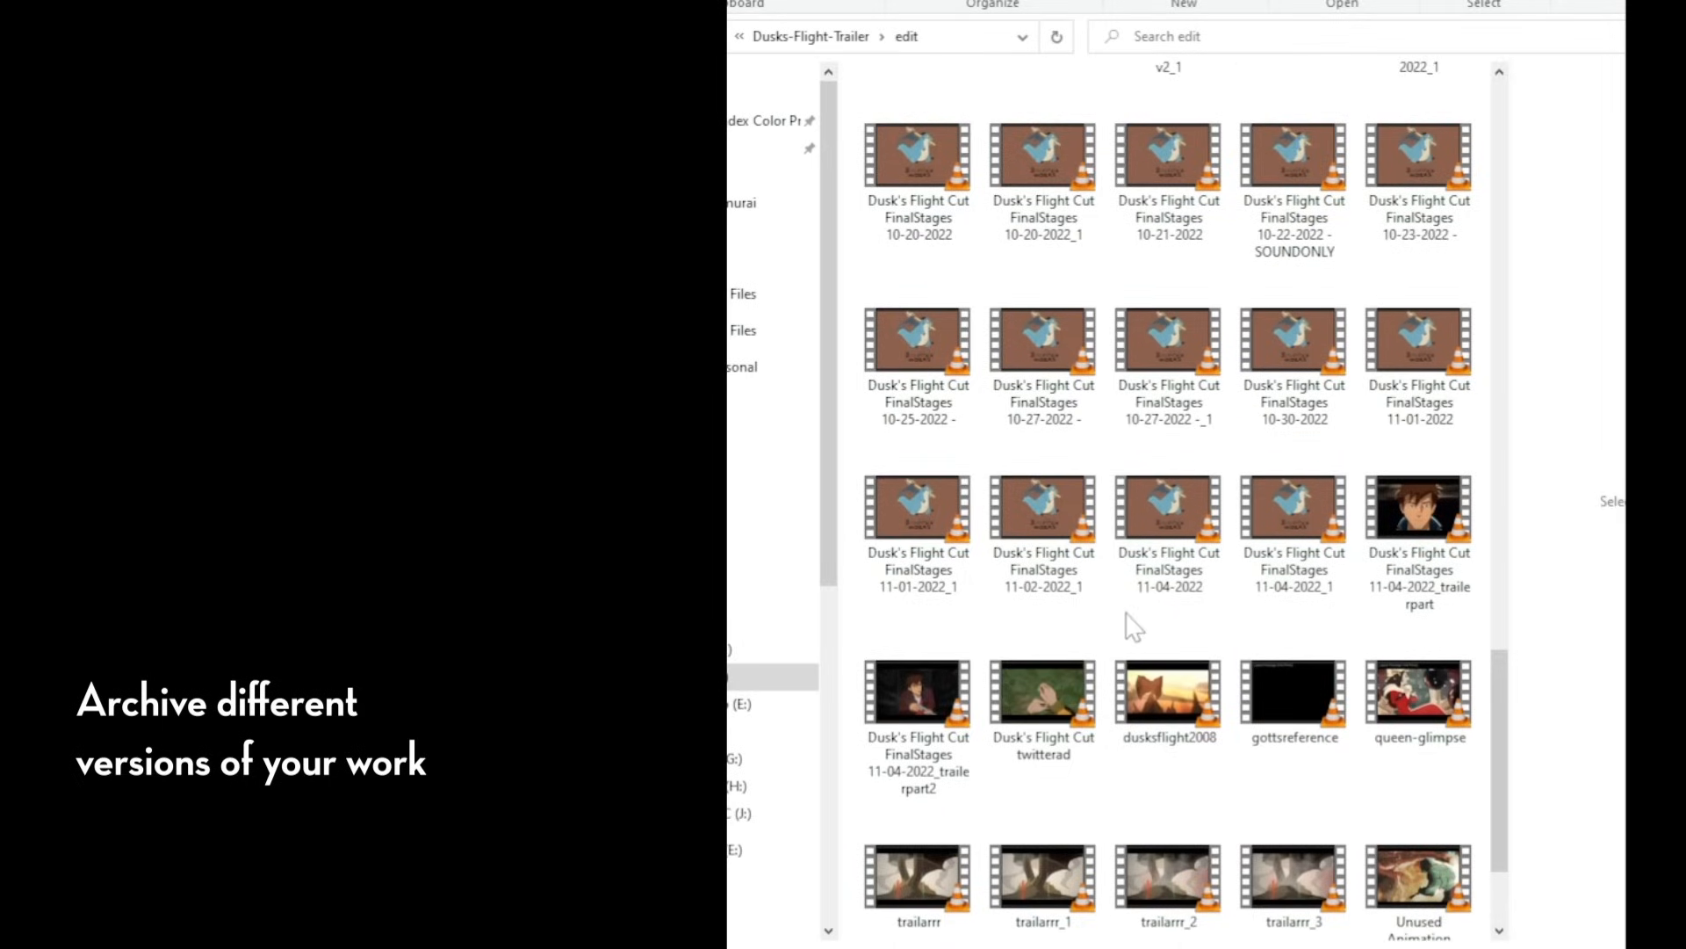
{"action": "scroll", "scroll_direction": "down", "scroll_amount": 3}
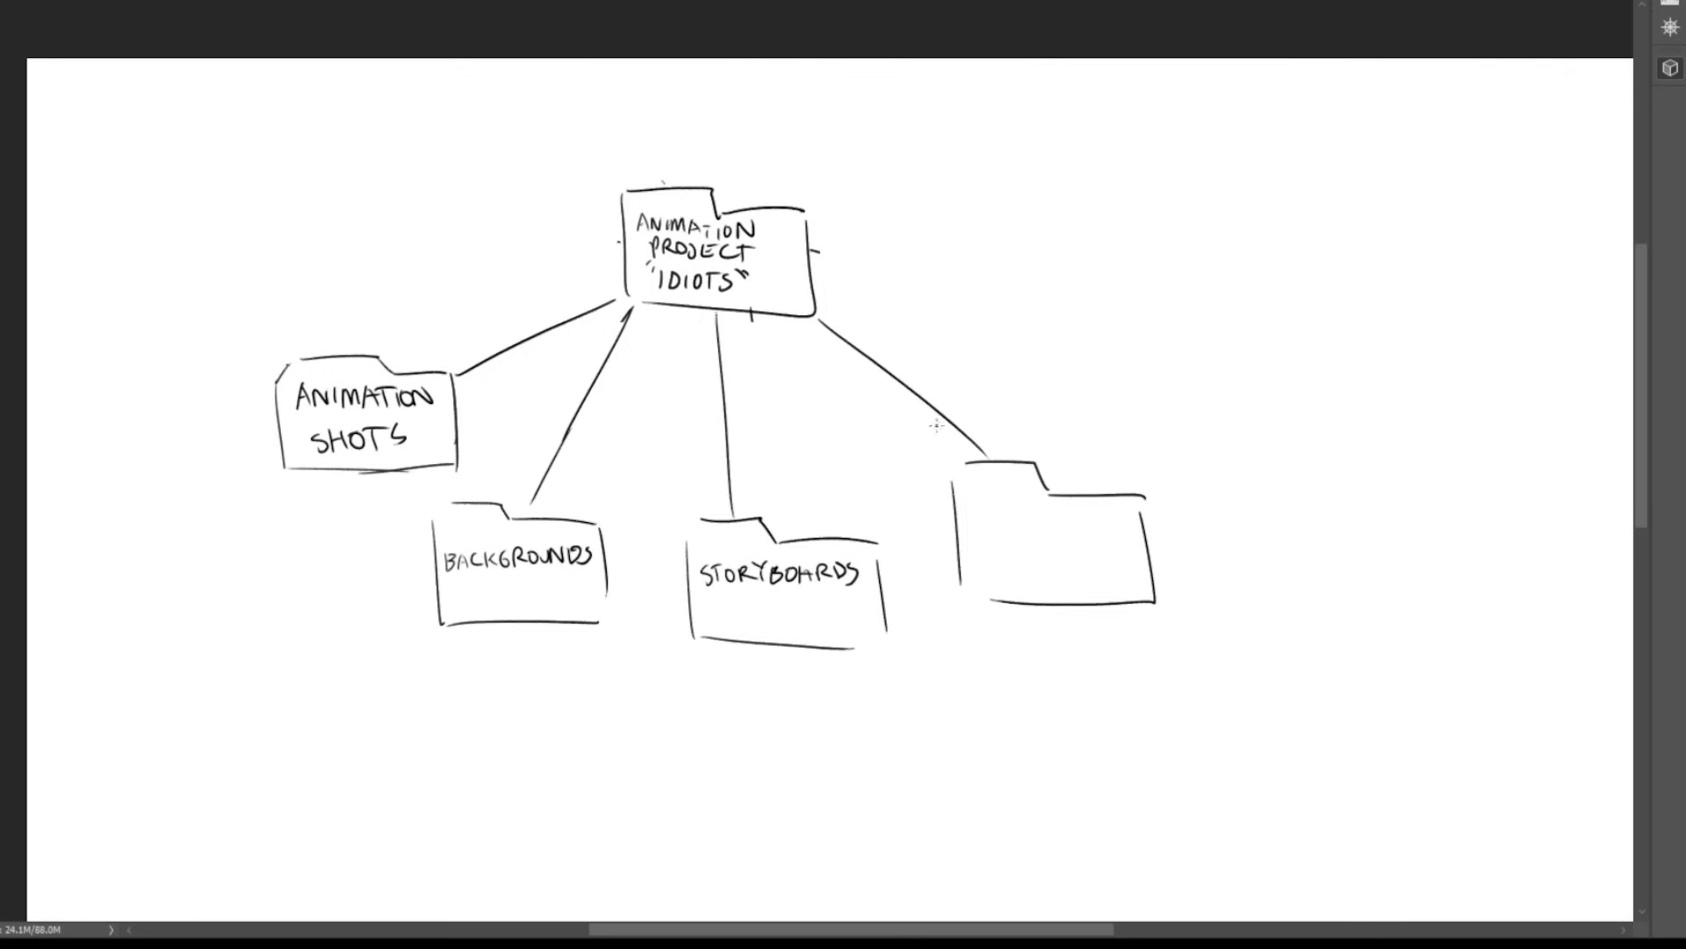
- Label ART REF / OTHER REF and RENDERS & EDITS, then sketch a TOOLS & PRESETS folder branch
{"action": "type", "text": "ART REF"}
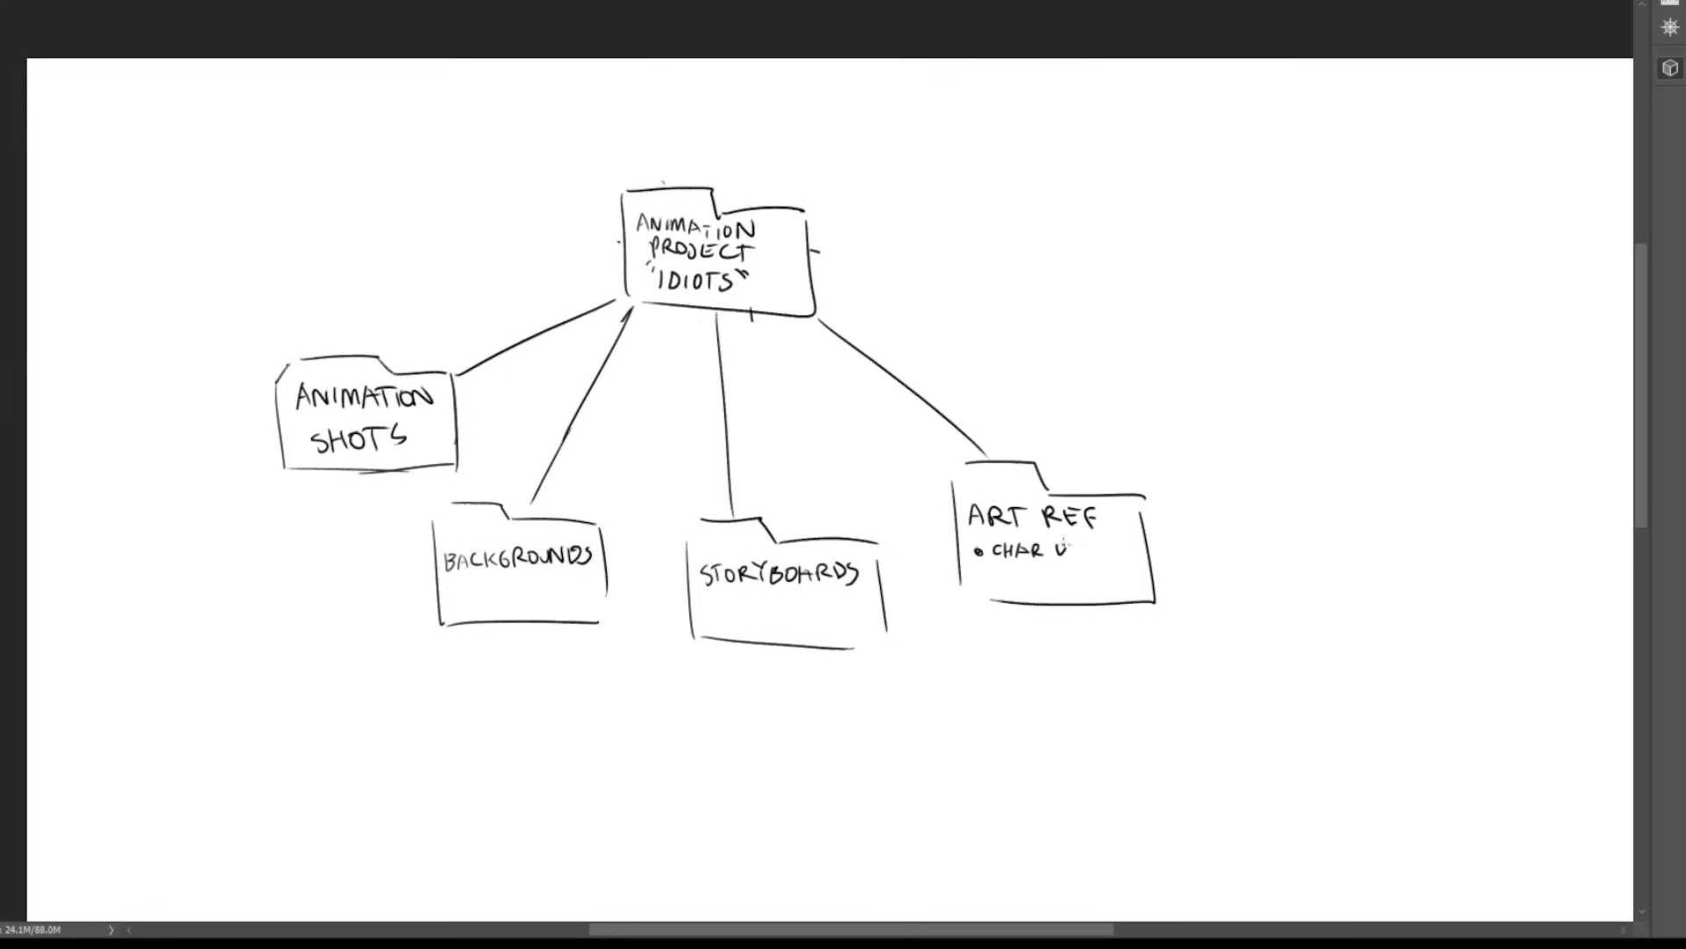
{"action": "type", "text": "OTHER REF"}
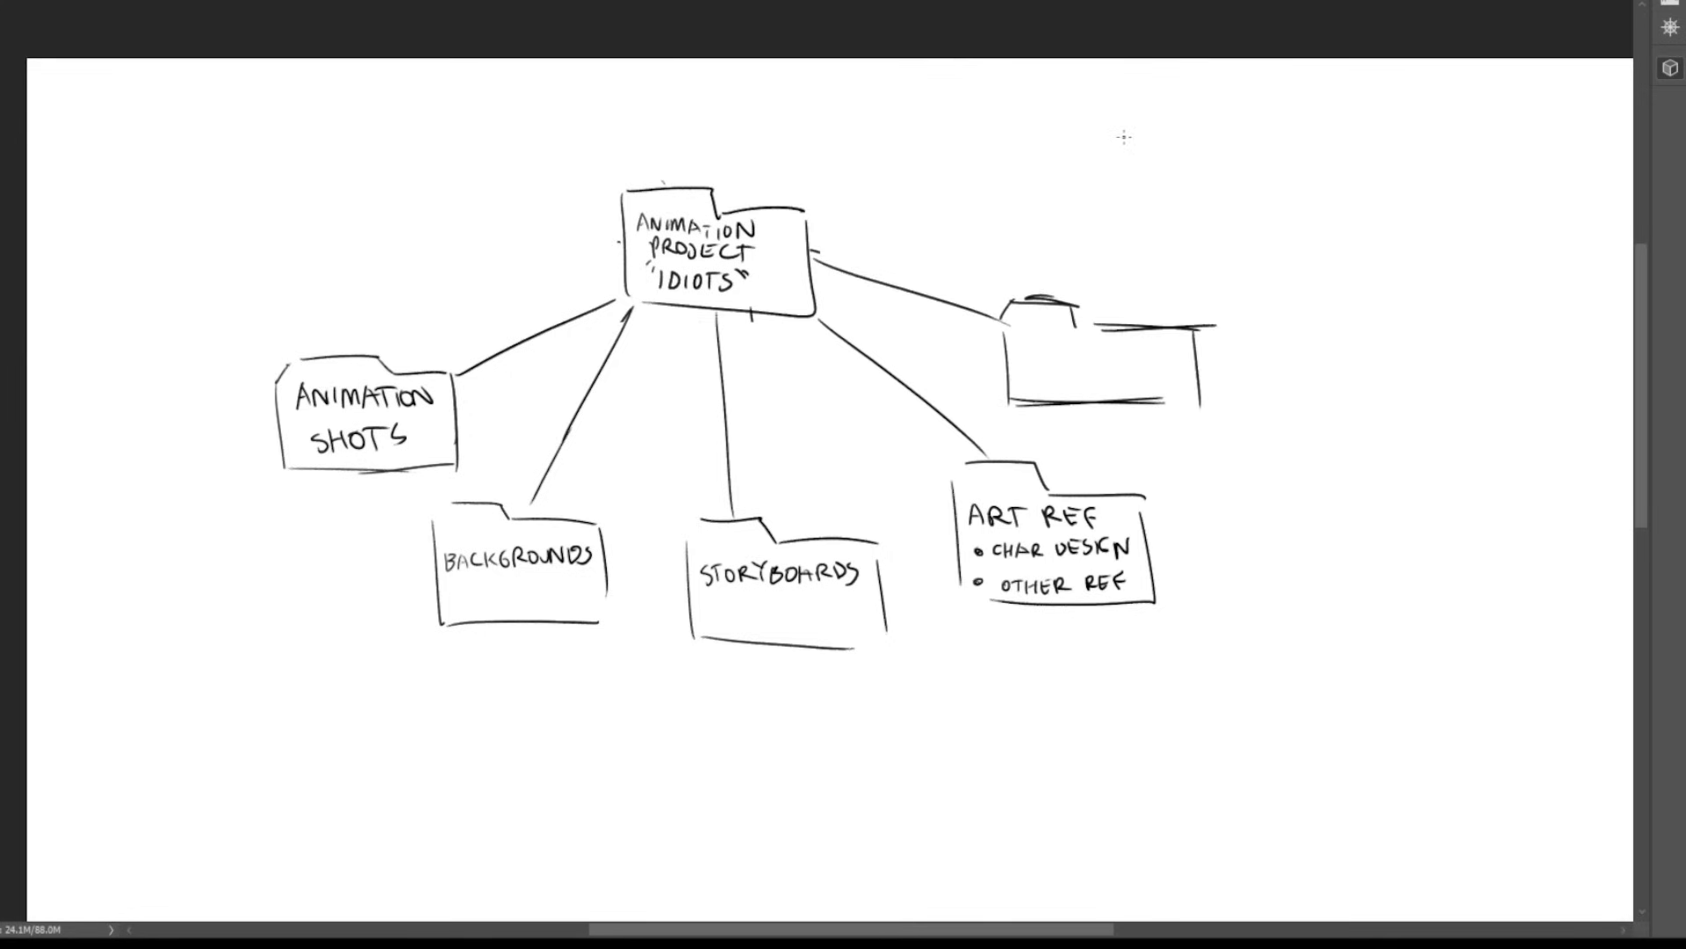
{"action": "type", "text": "RENDERS & EDITS"}
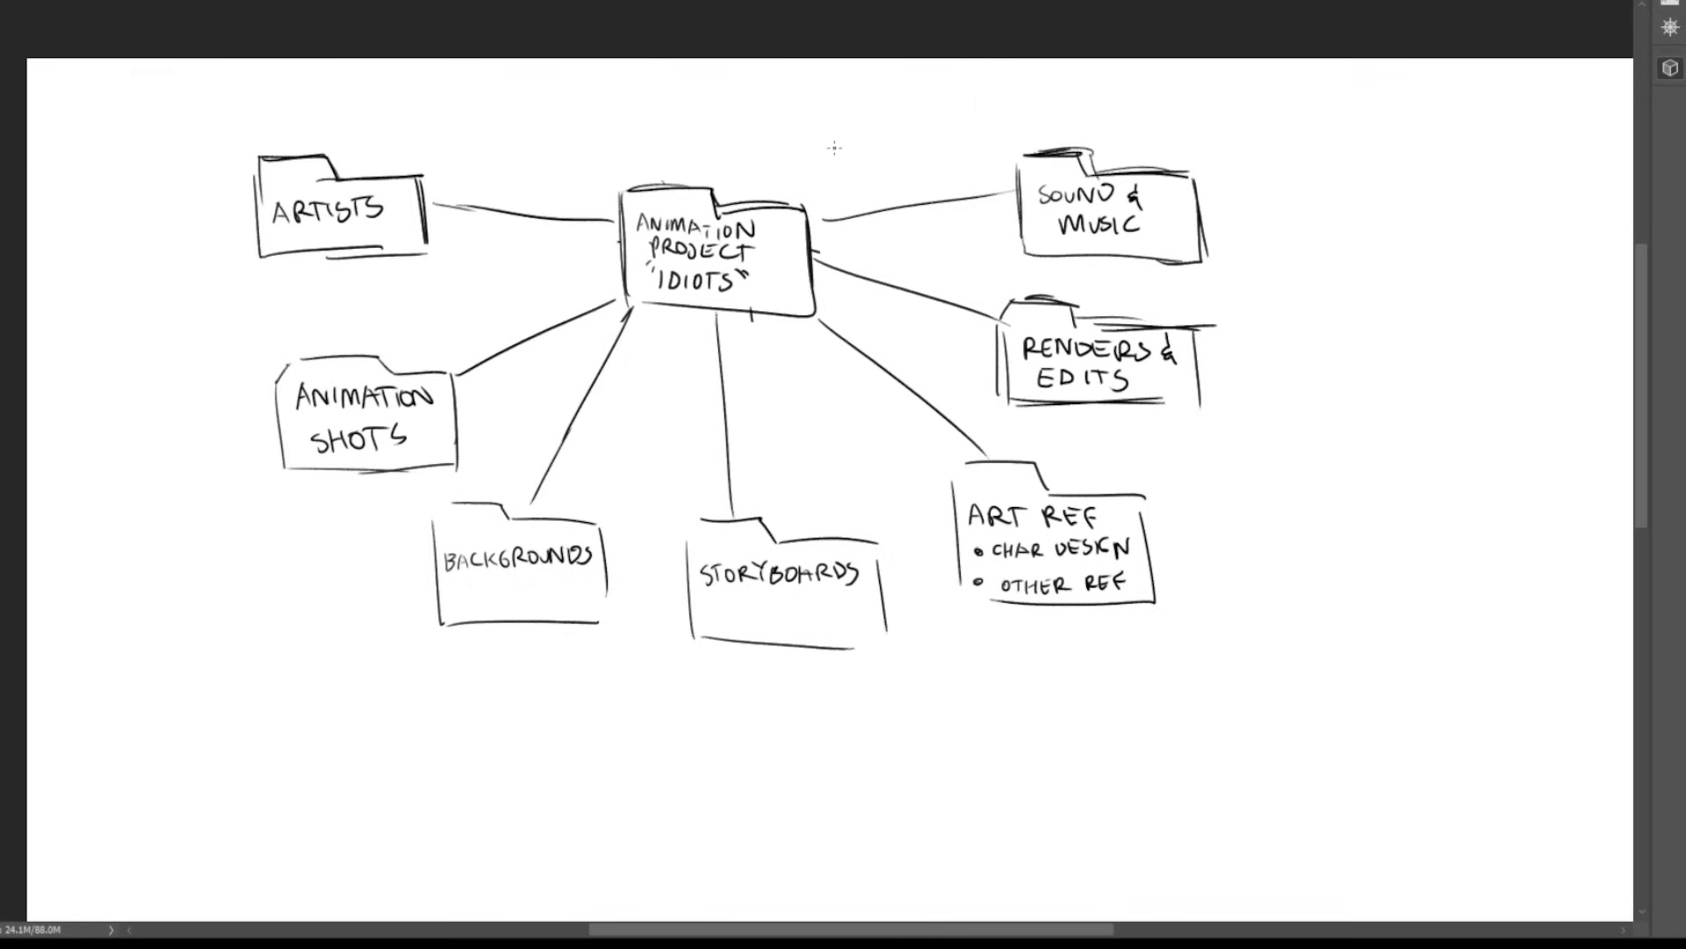
{"action": "left_click_drag", "start_coordinate": [791, 333], "coordinate": [1155, 720]}
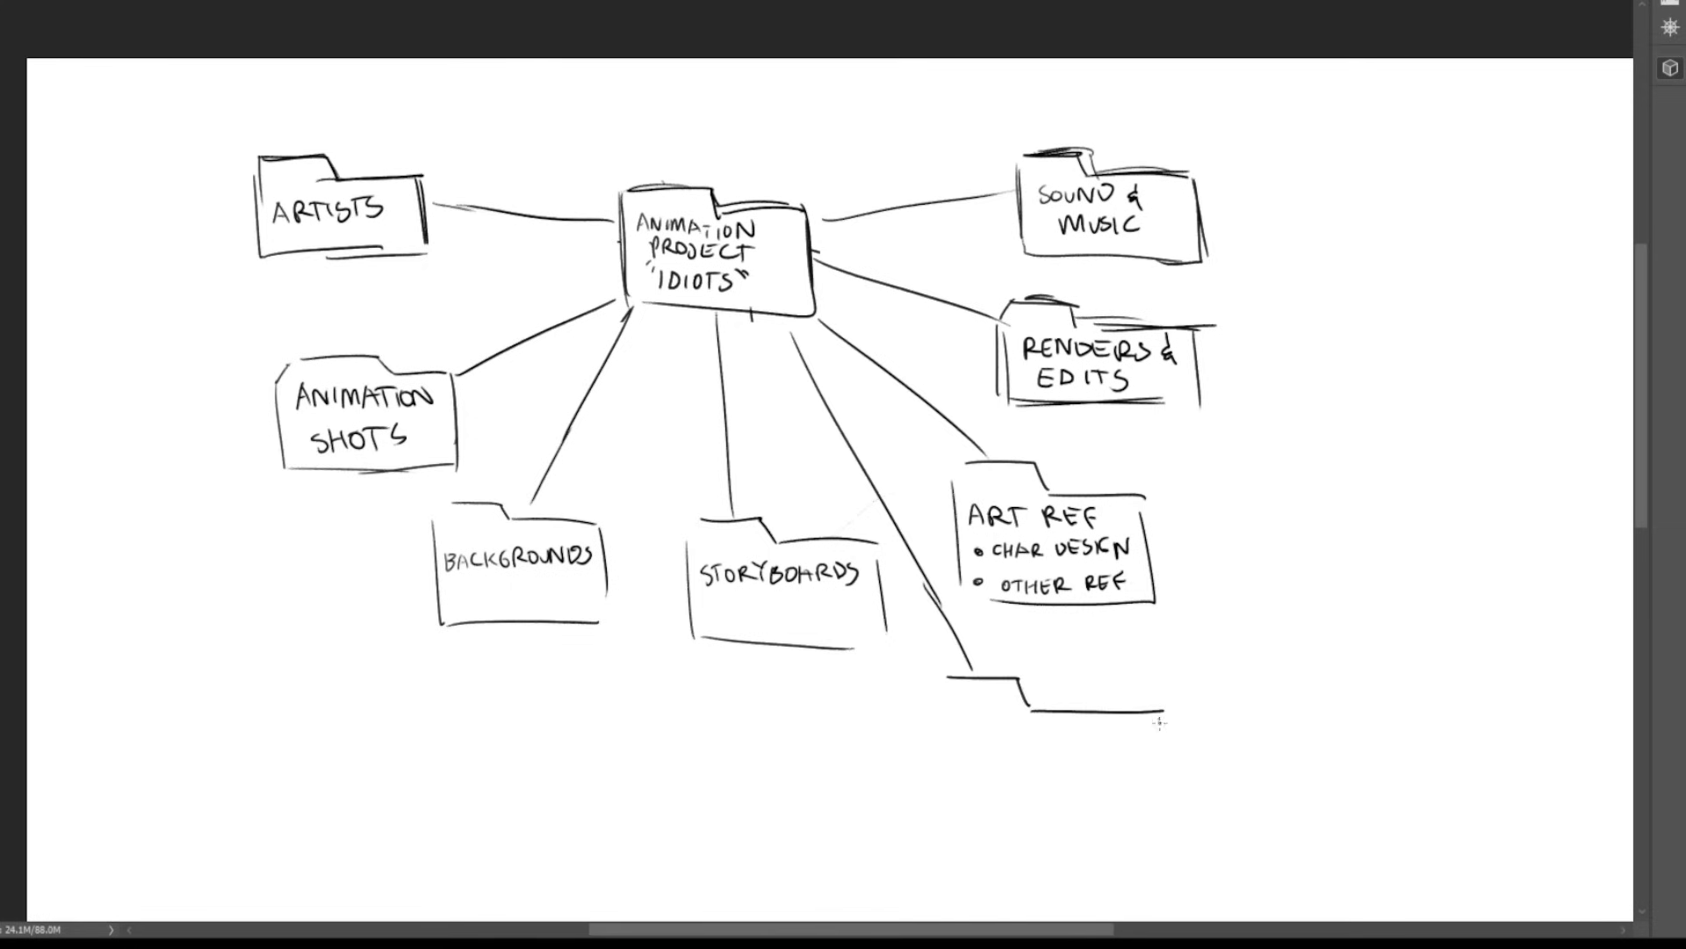
{"action": "type", "text": "TOOLS & PRESETS"}
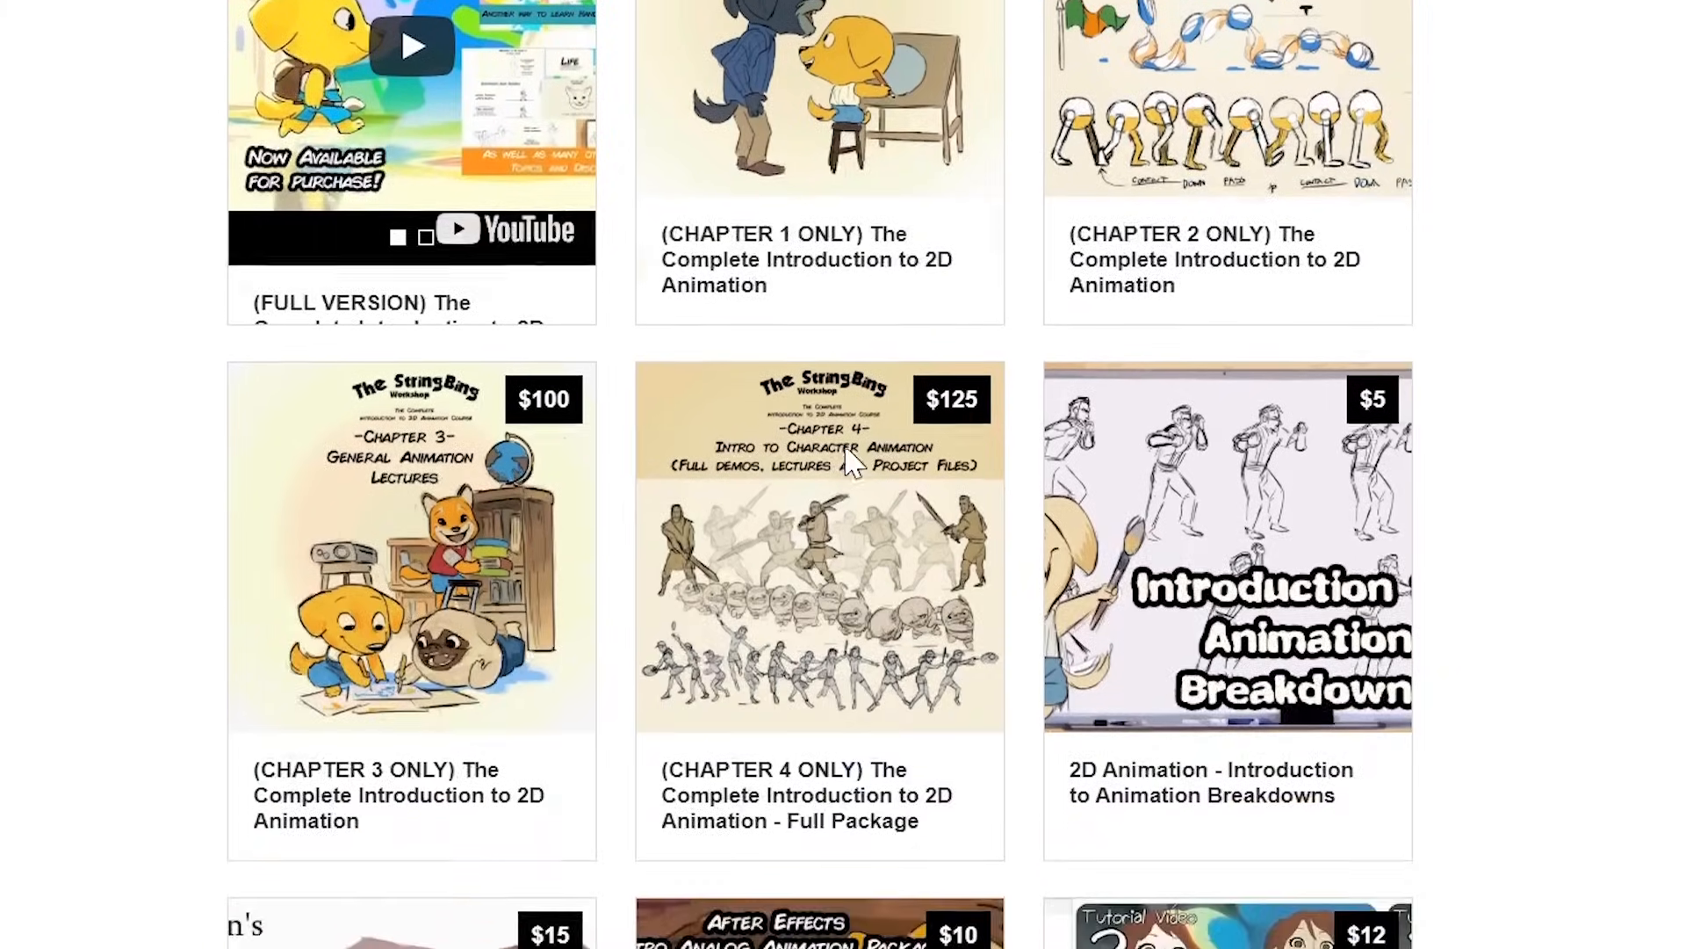
- Open the CHAPTER 3 ONLY product card to show its Buy This popup
{"action": "left_click", "coordinate": [411, 547]}
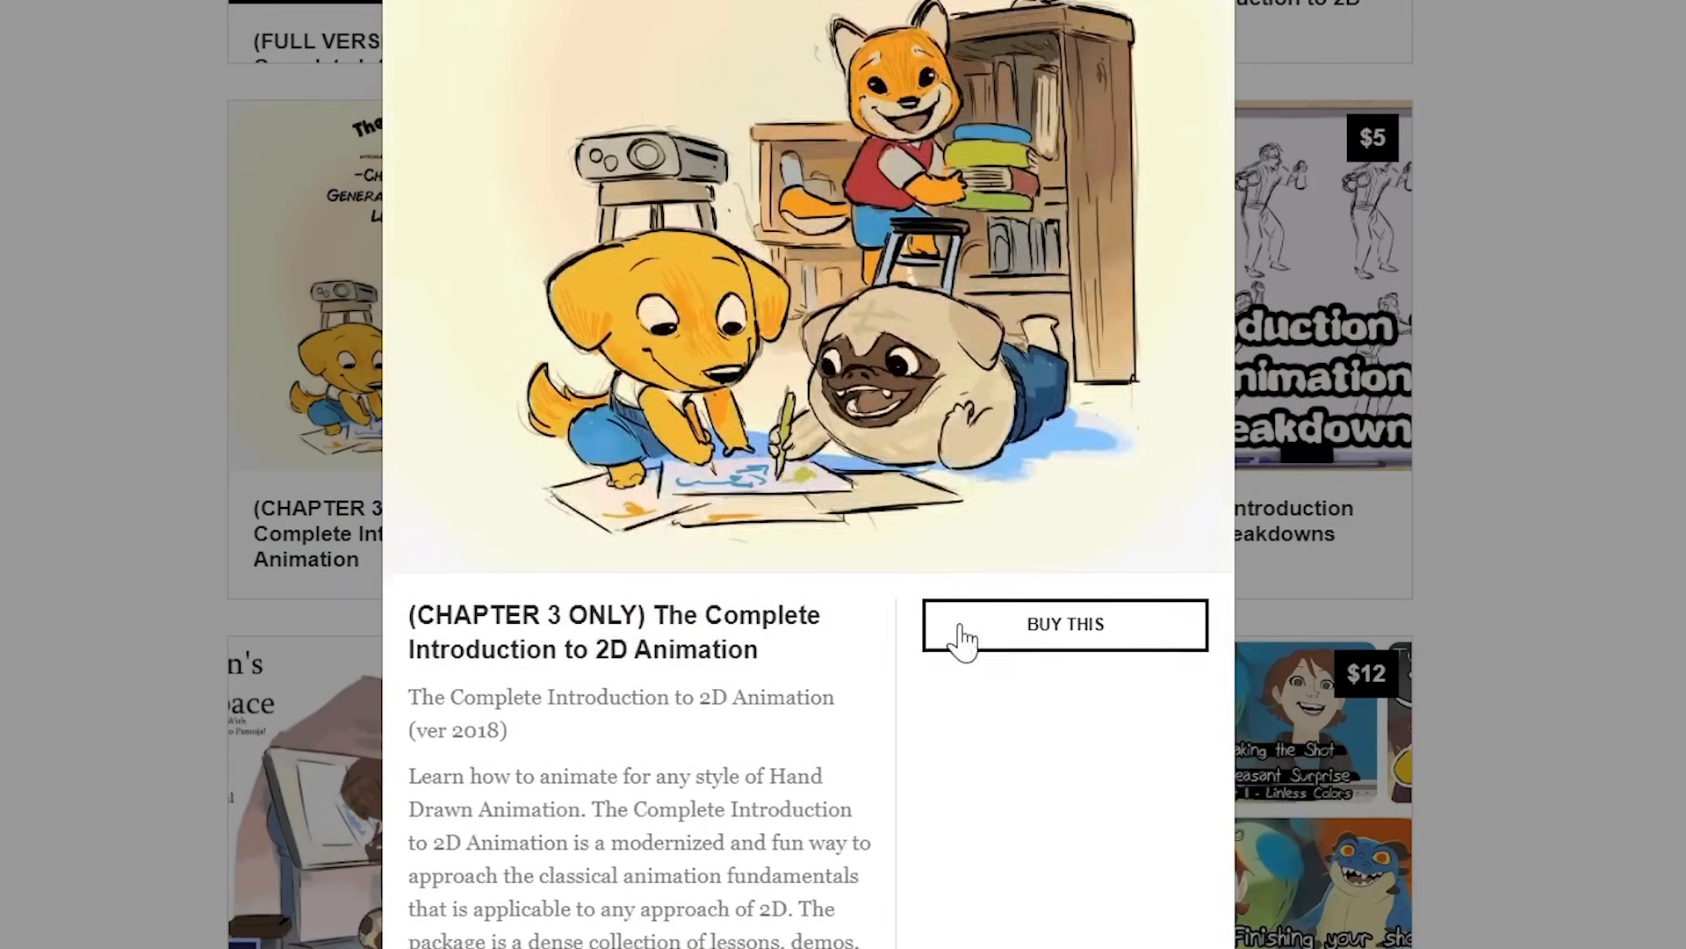